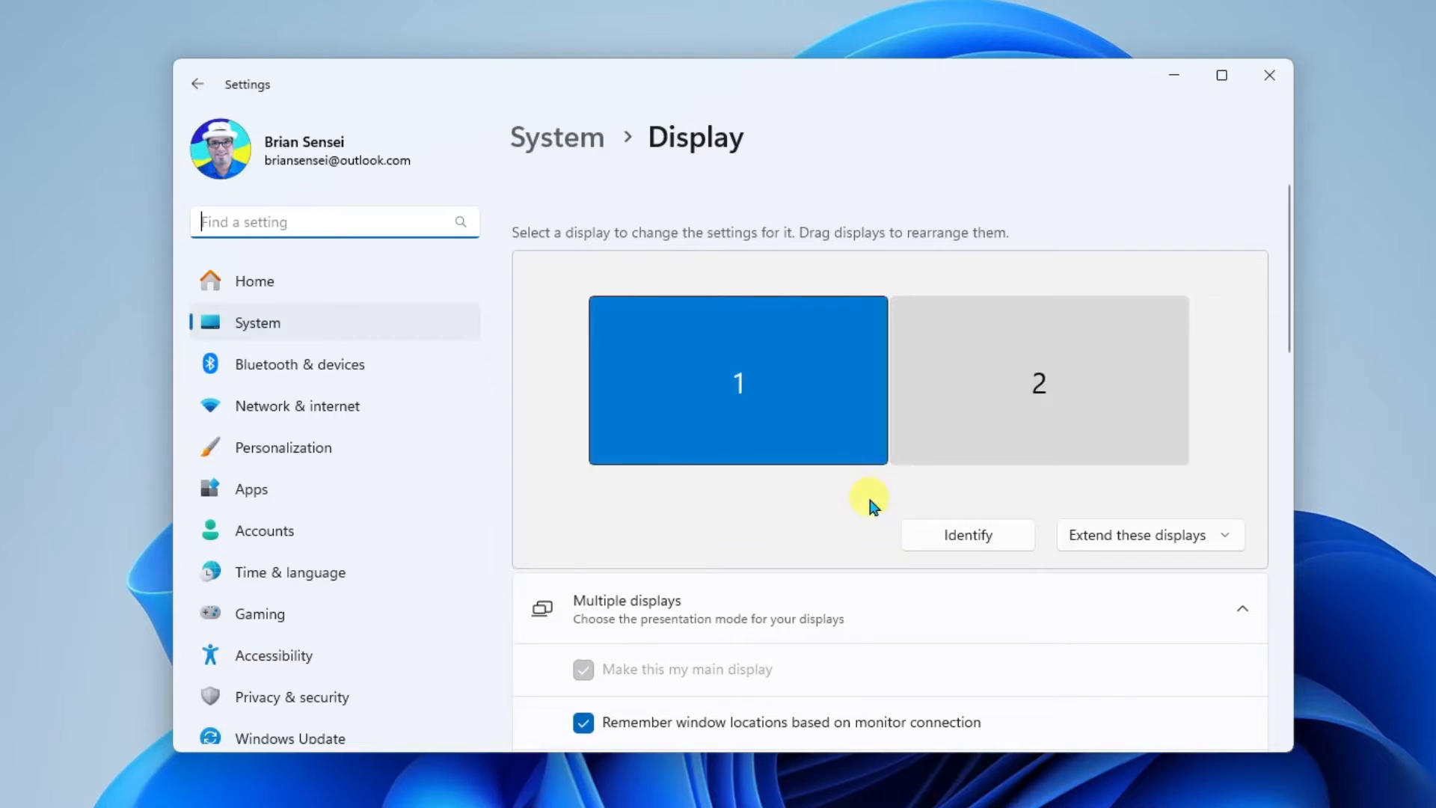
mouse_move(852, 506)
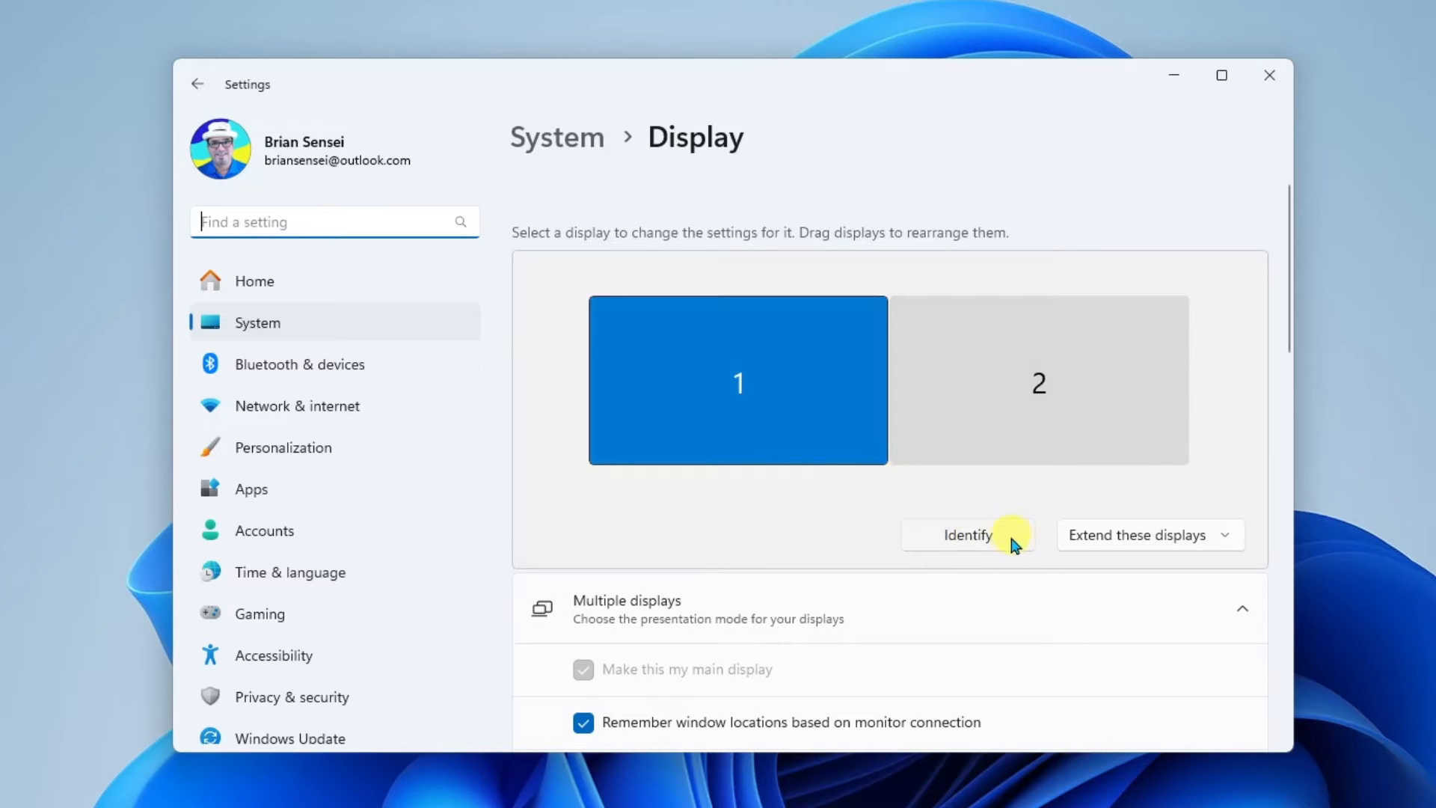
Step: Identify which physical monitor is 1 and 2 and review the presentation modes for both
click(968, 536)
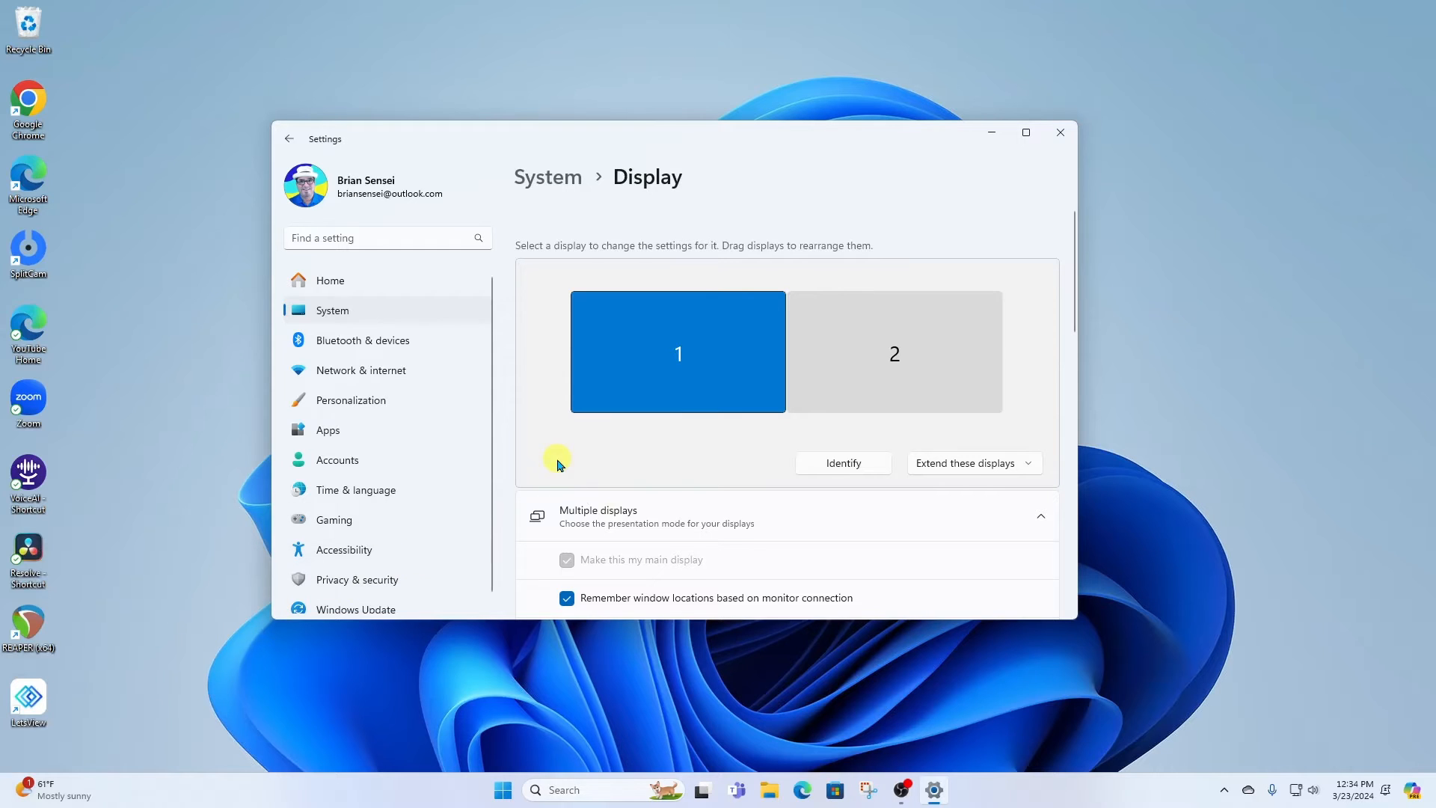
mouse_move(625, 454)
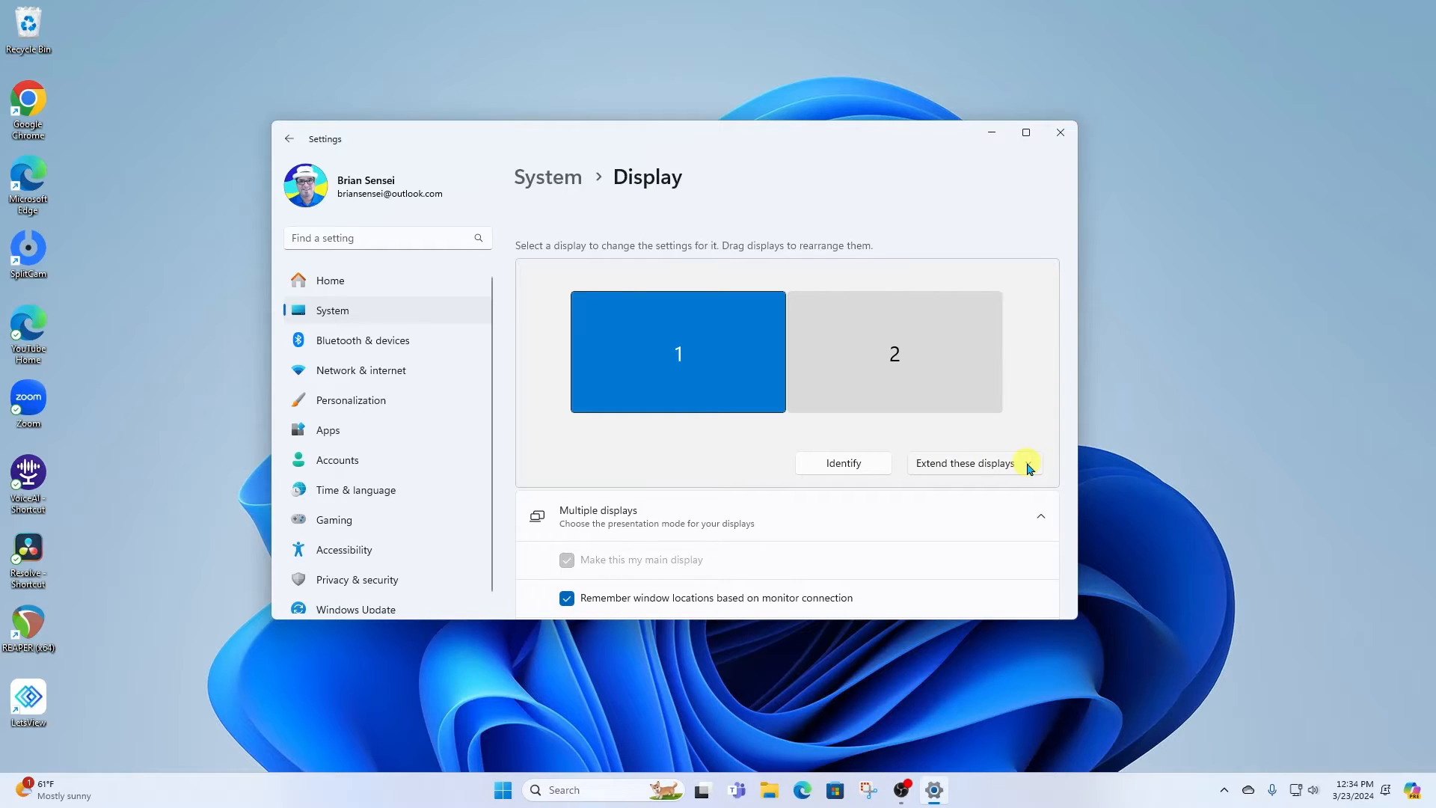
click(963, 462)
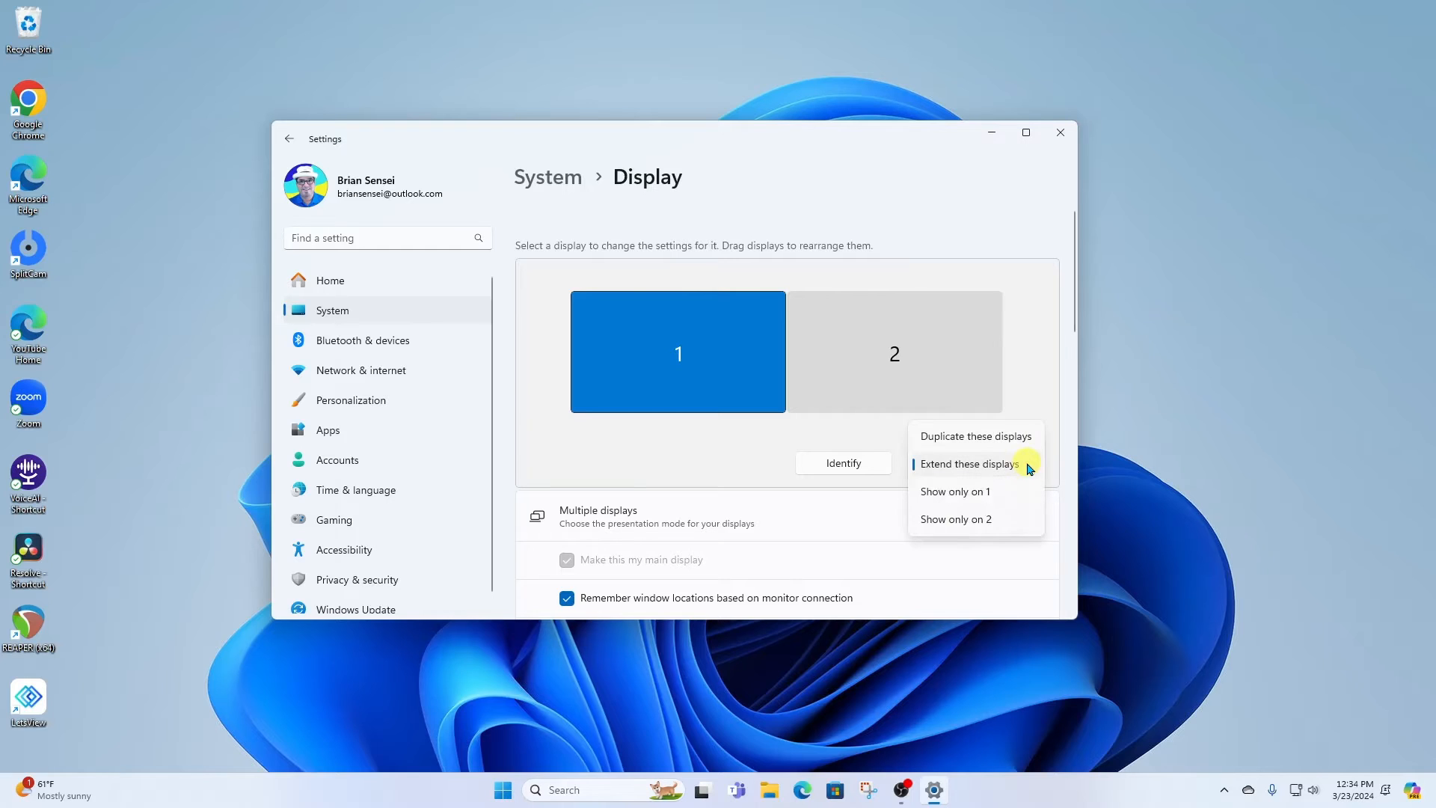
mouse_move(927, 436)
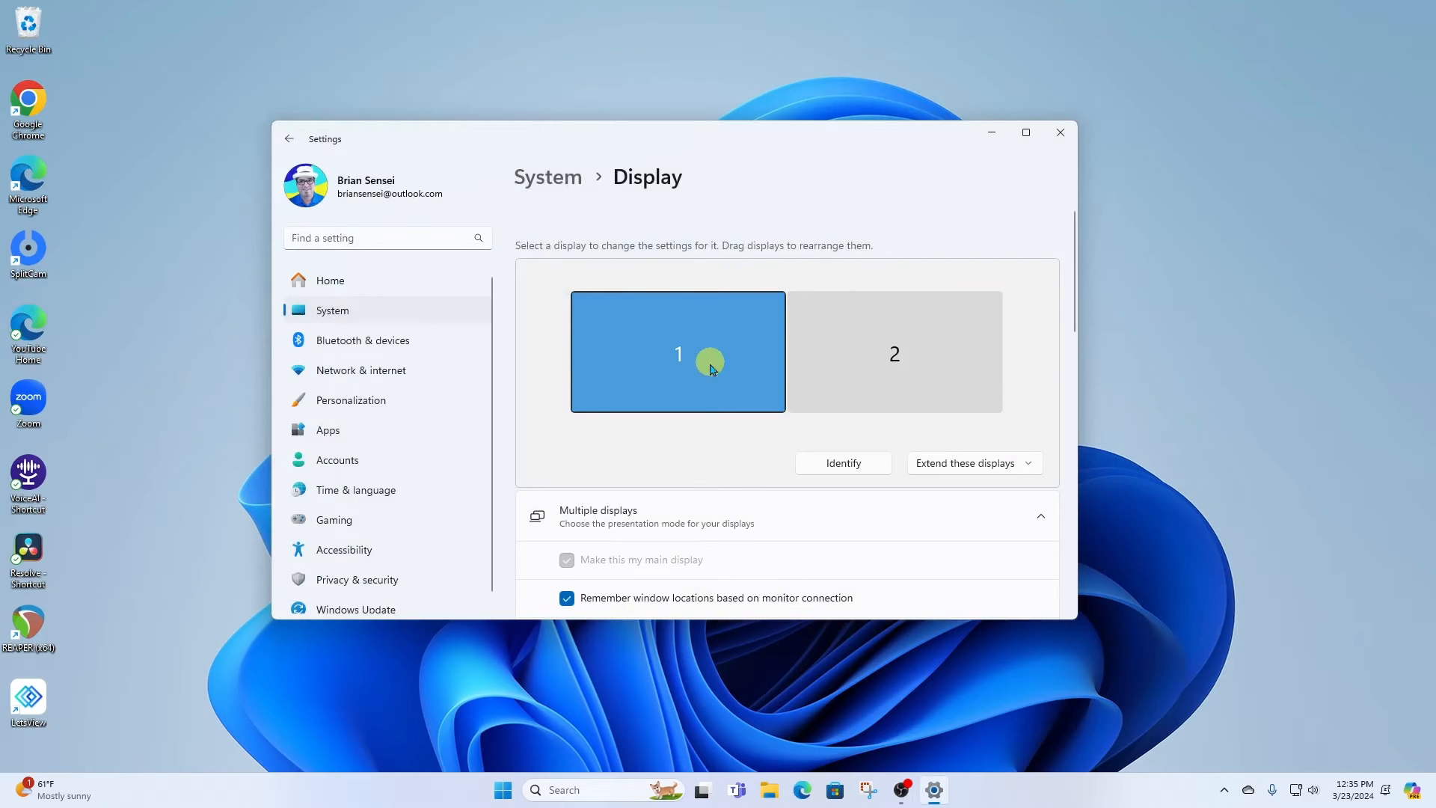
mouse_move(723, 358)
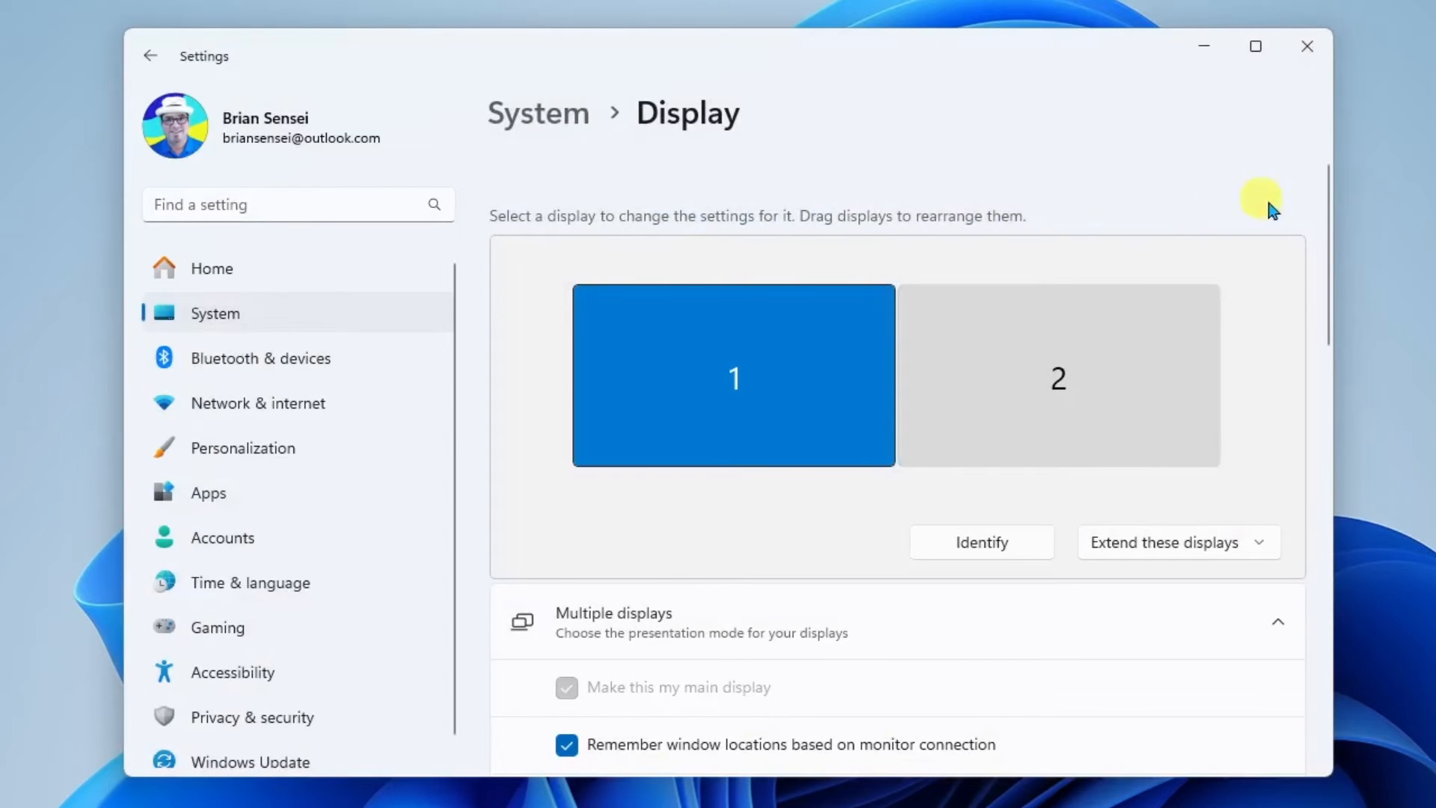
scroll(down, 3)
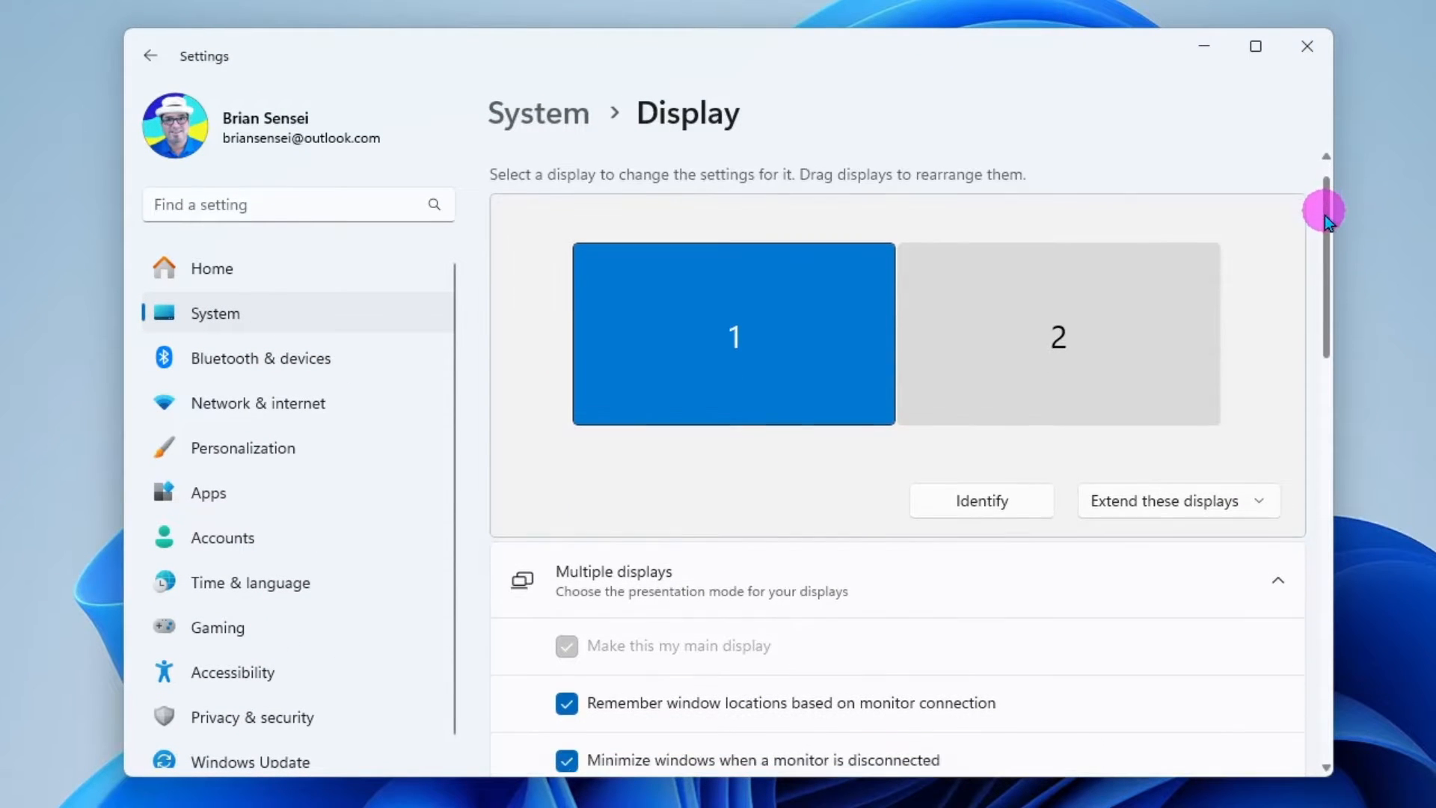
scroll(down, 3)
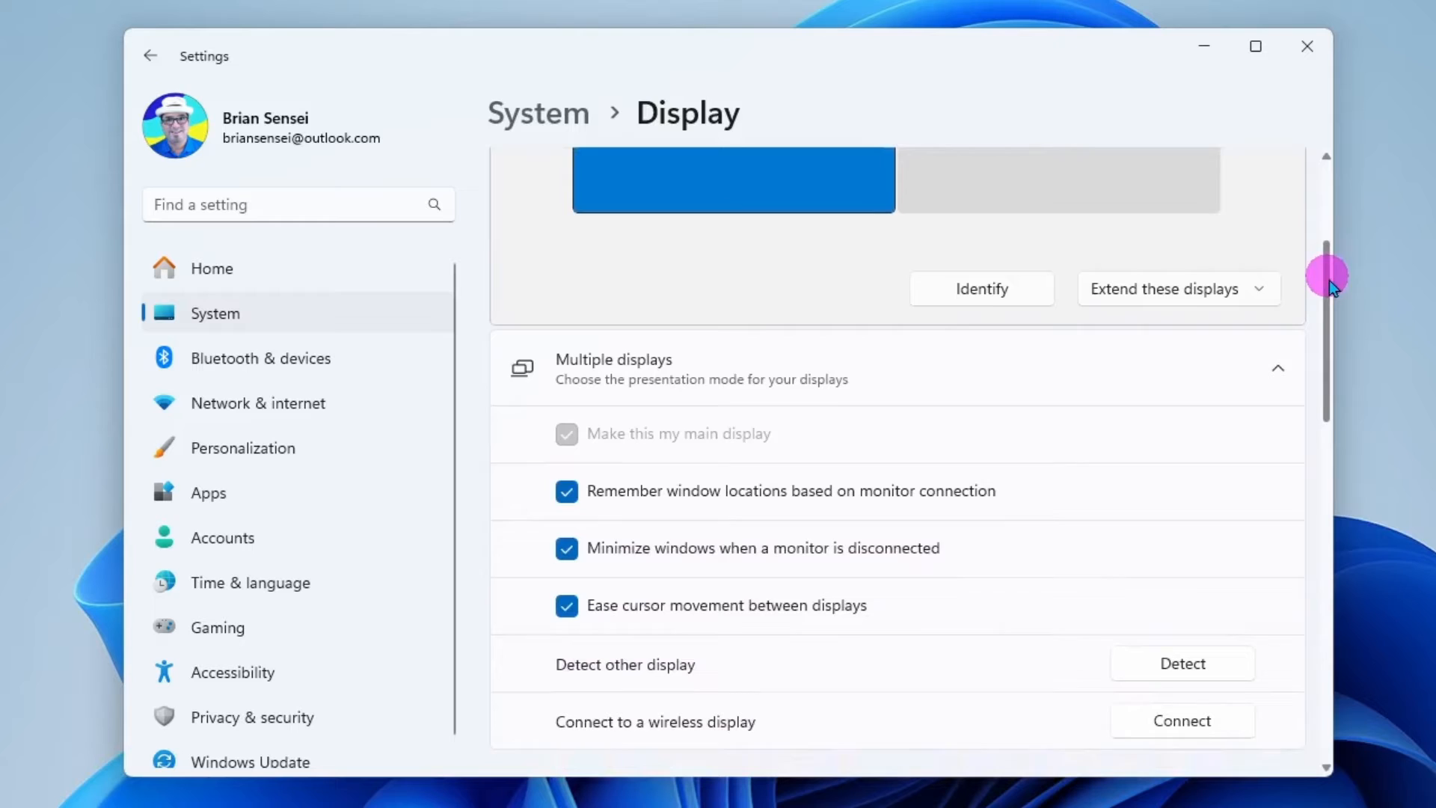
scroll(down, 3)
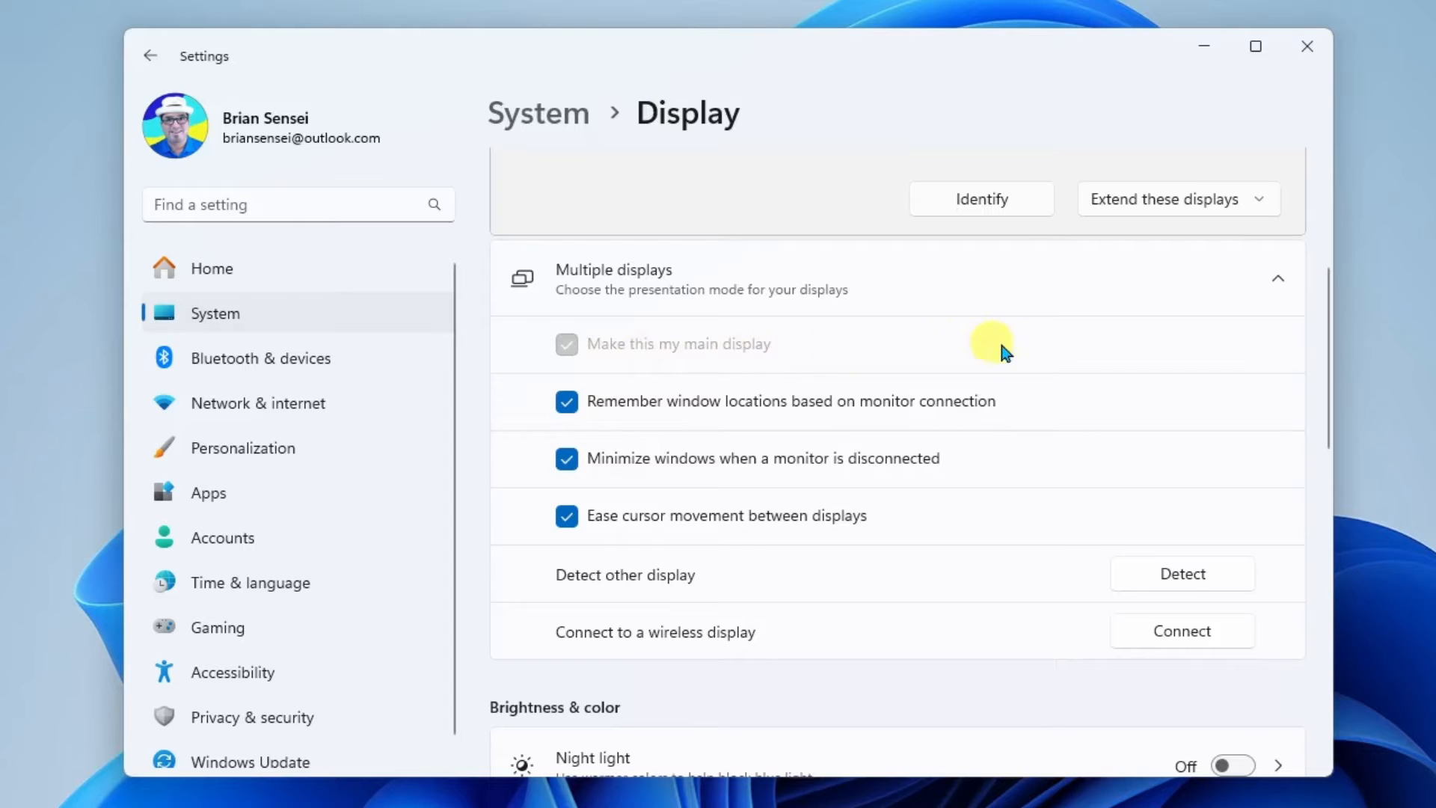
mouse_move(1001, 350)
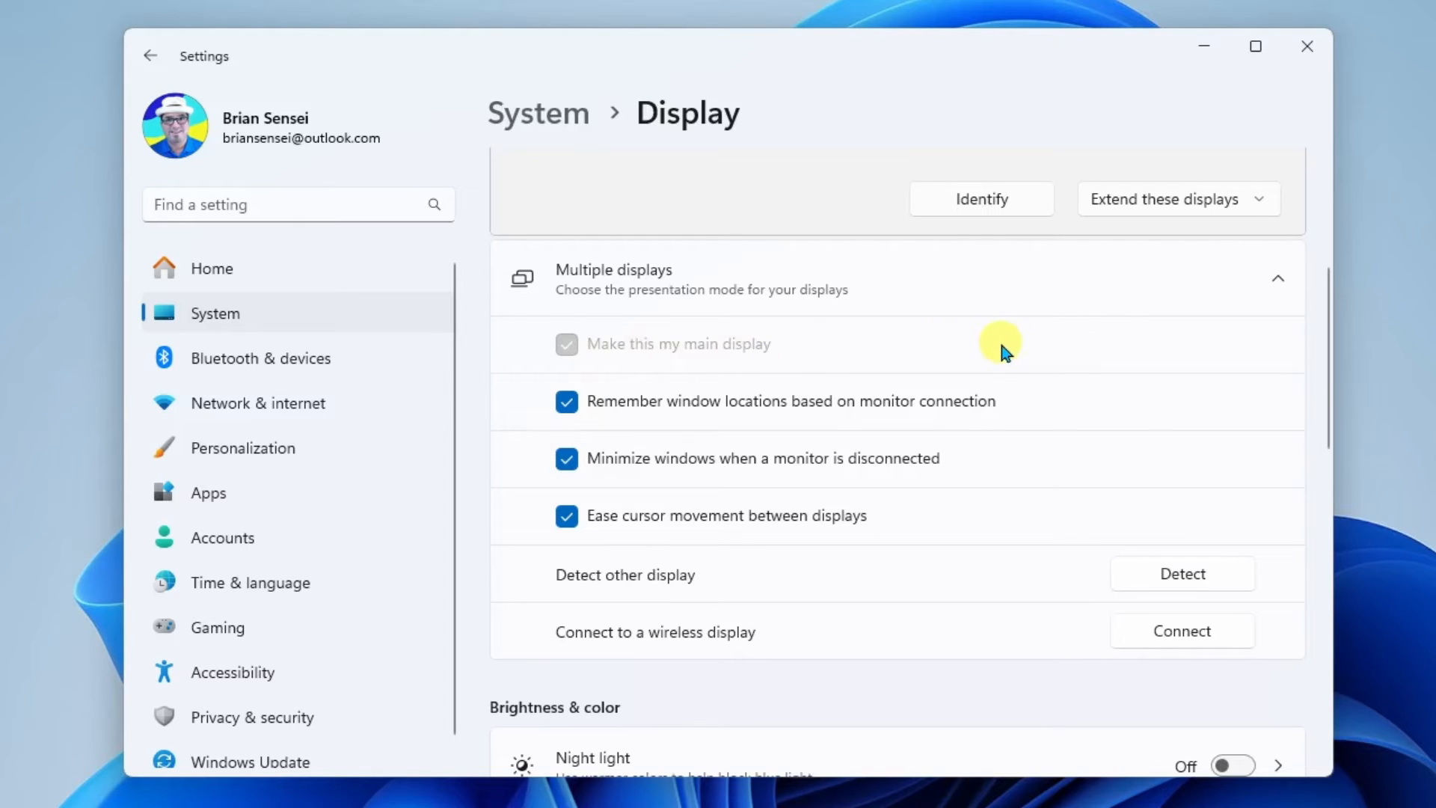
Step: Make display 2 the main display
click(1255, 47)
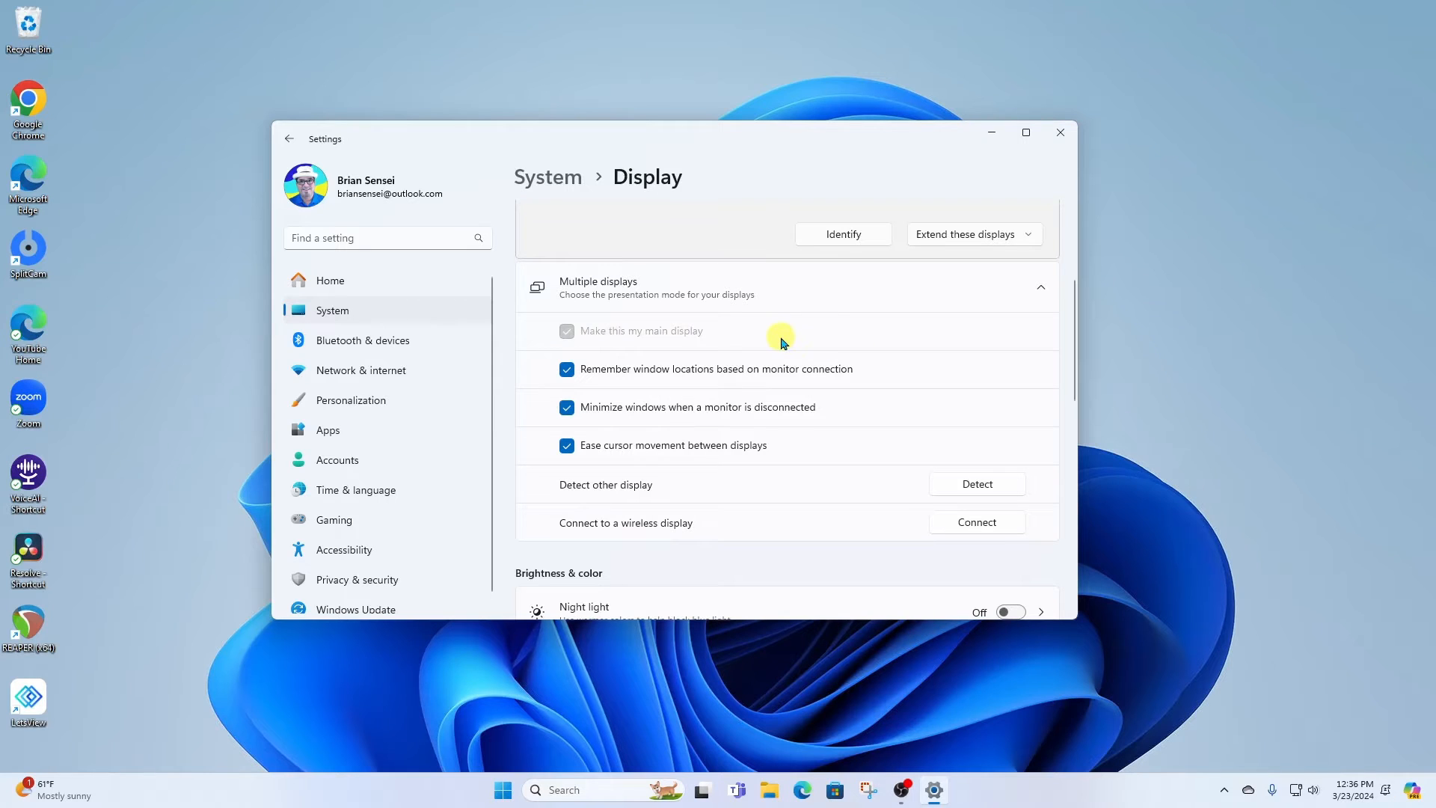
mouse_move(99, 338)
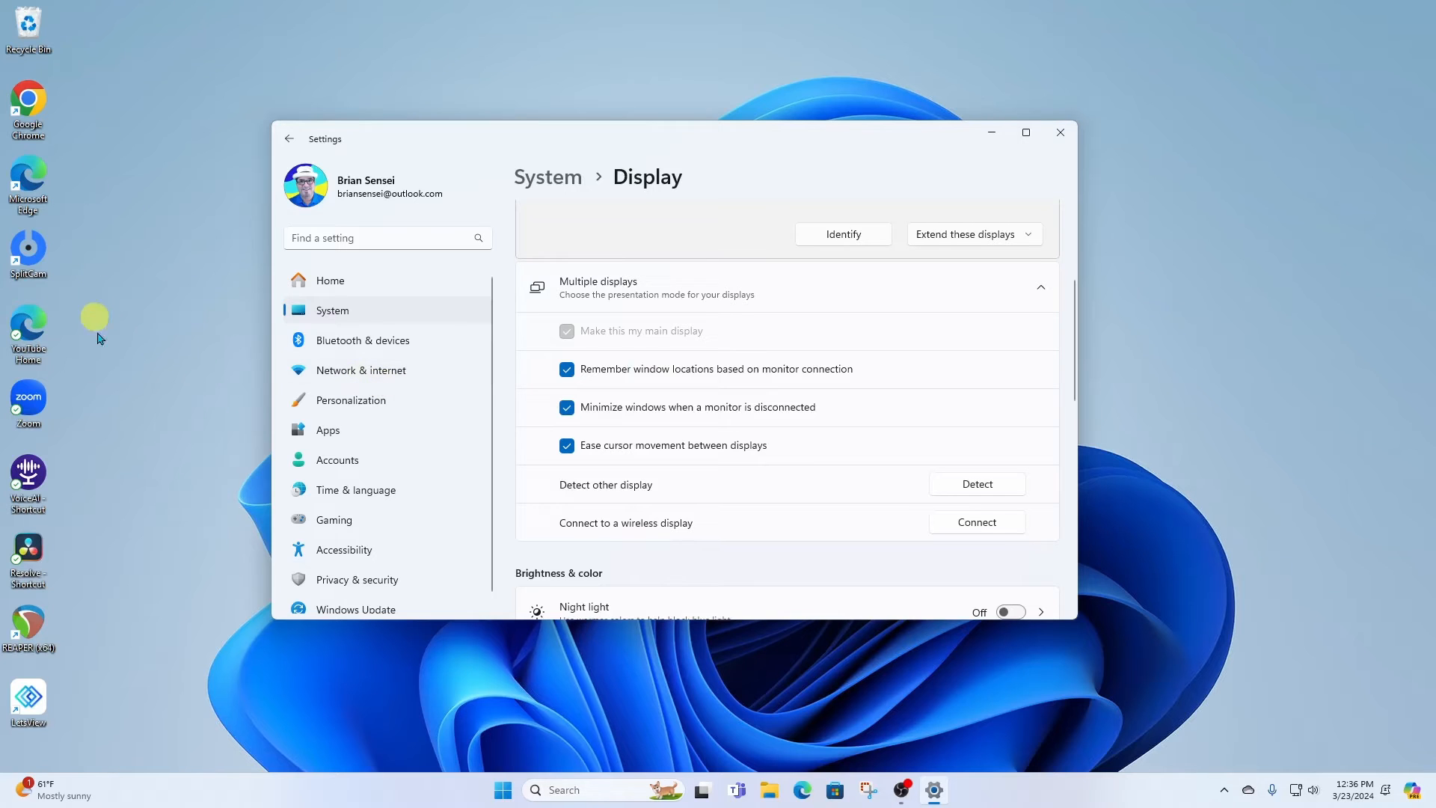
mouse_move(1027, 715)
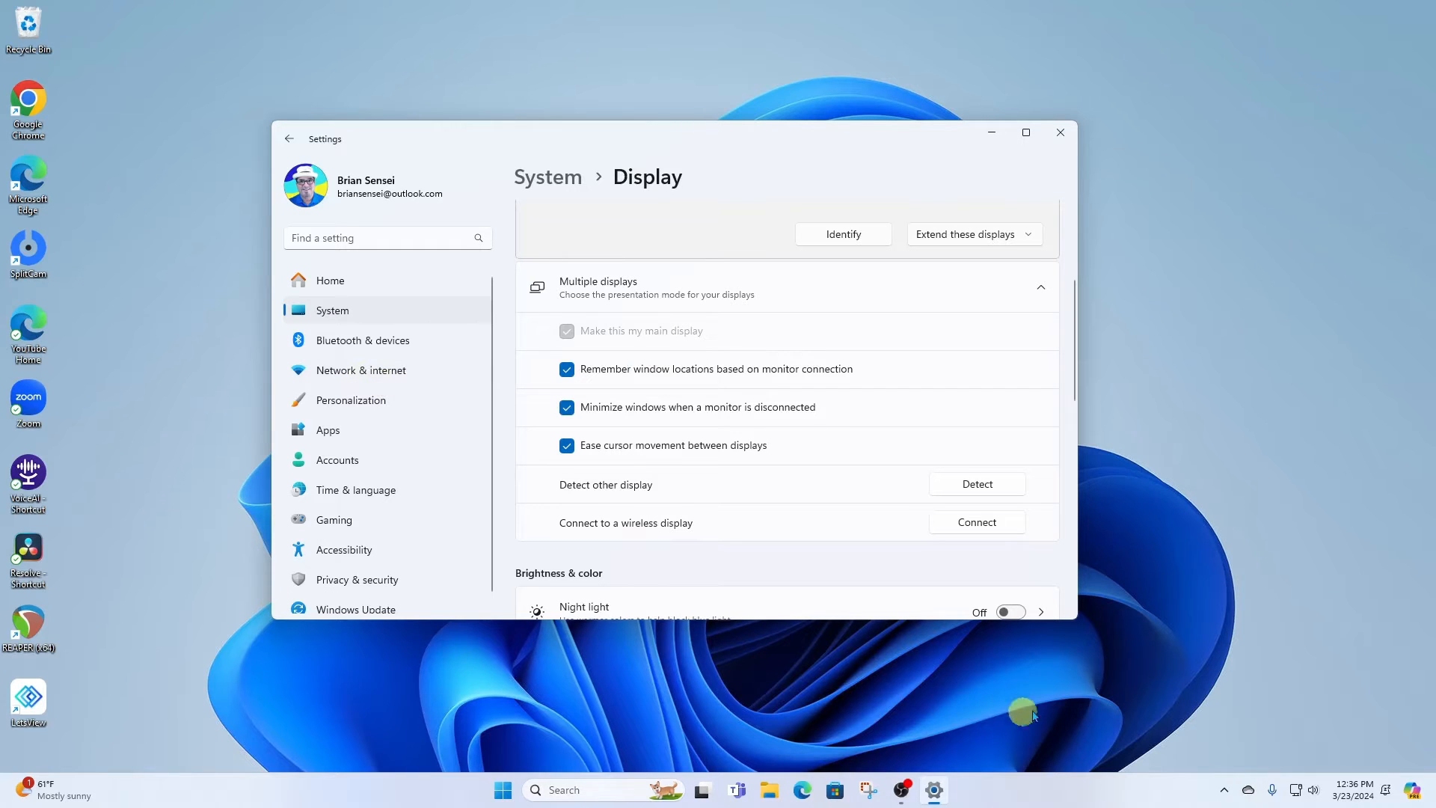
click(1223, 790)
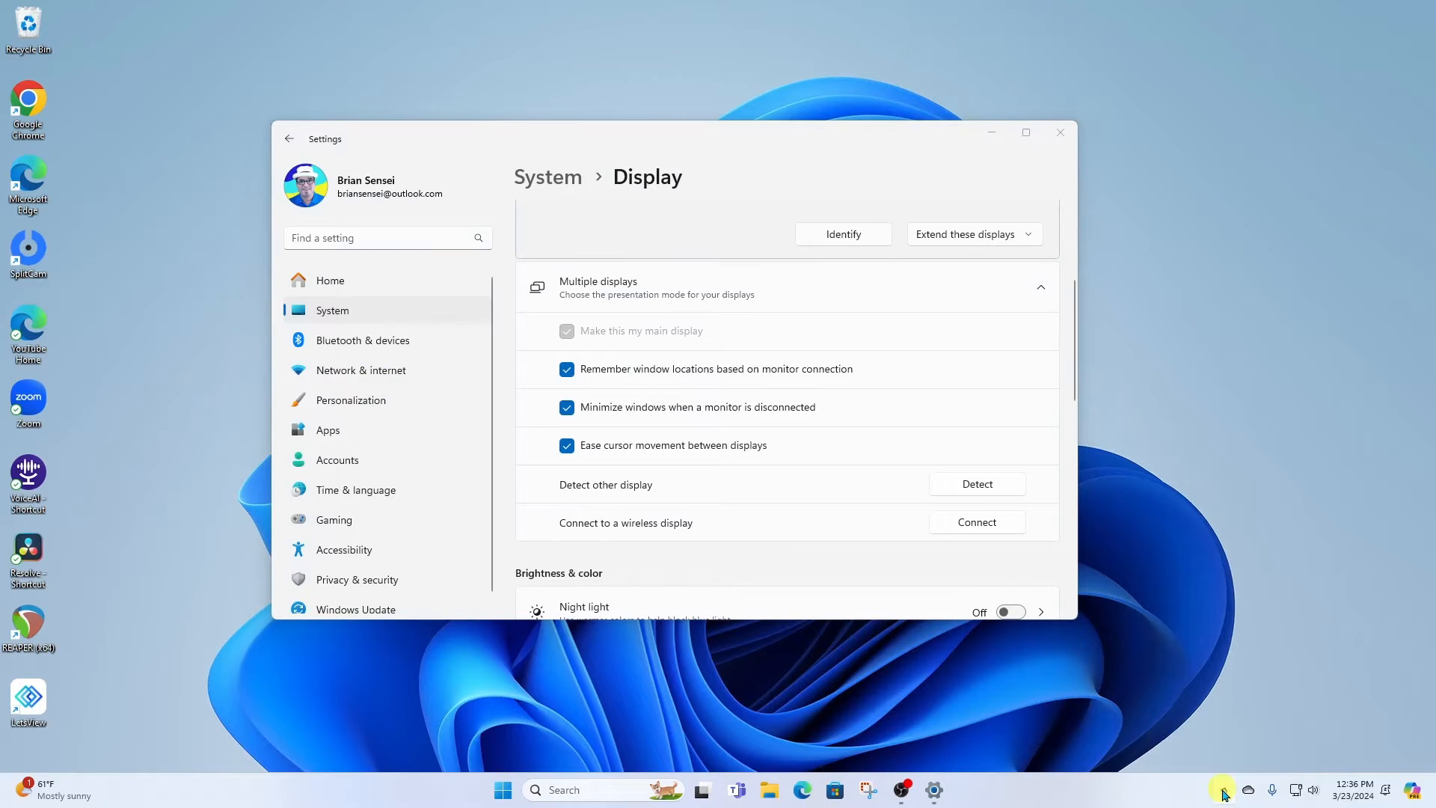
mouse_move(1080, 458)
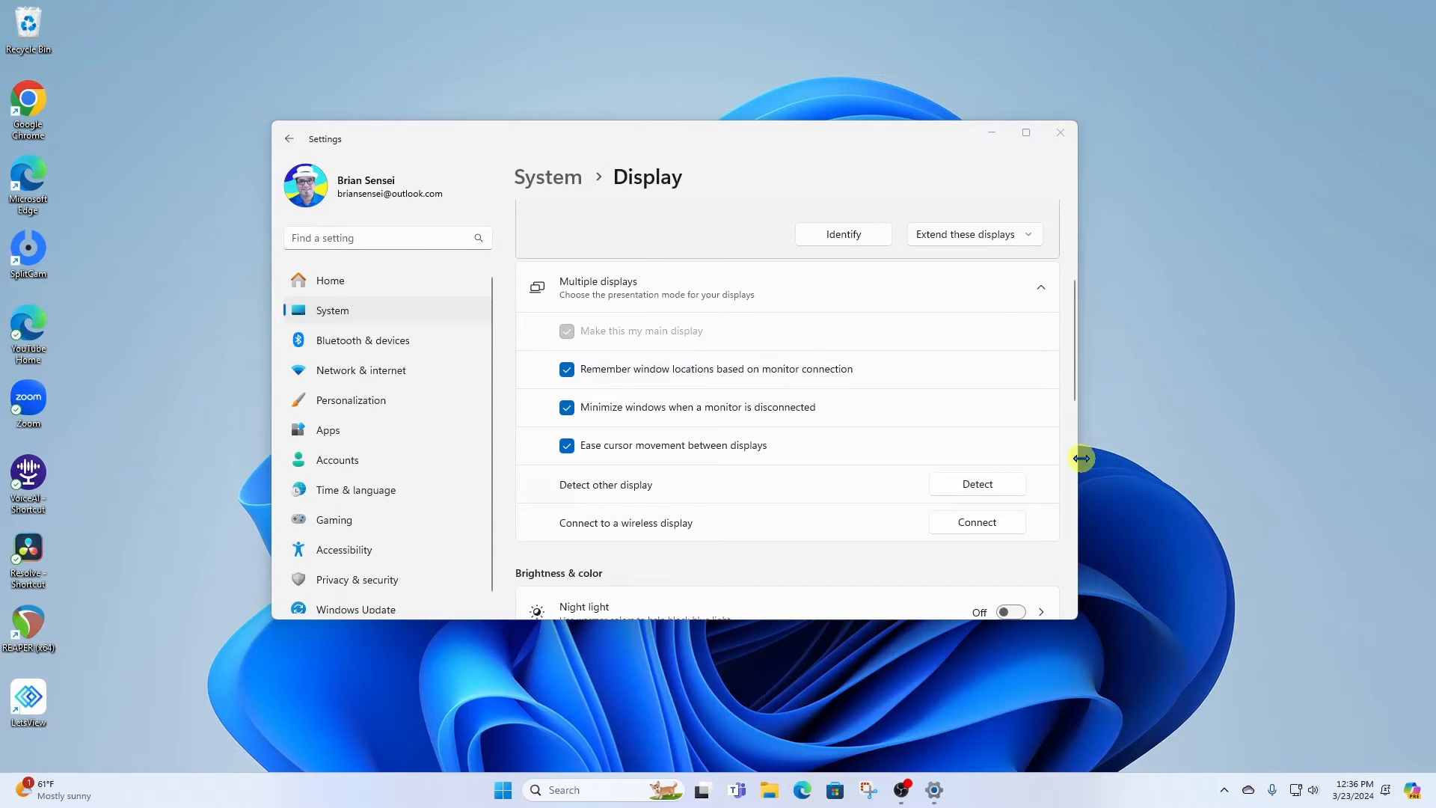
scroll(up, 3)
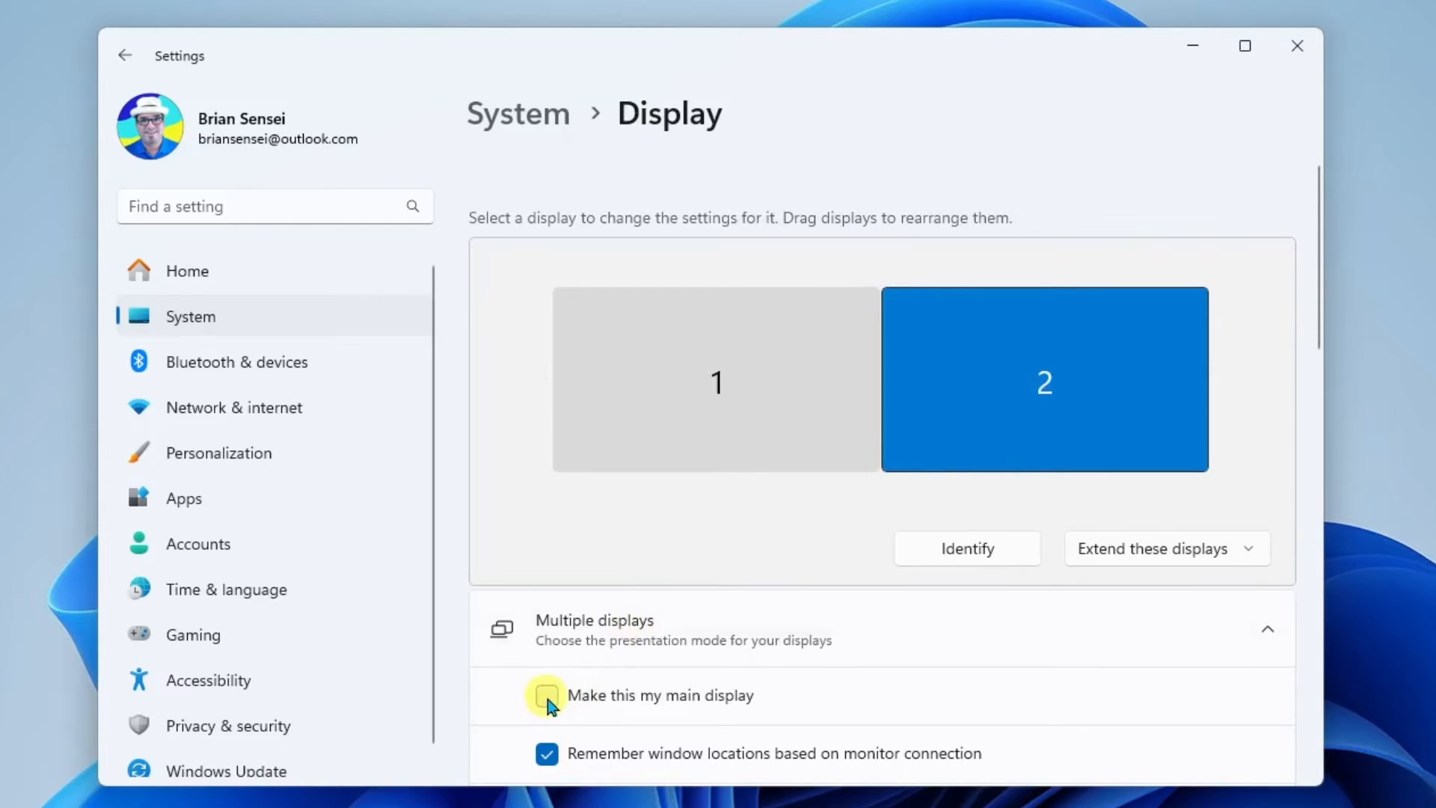
click(547, 695)
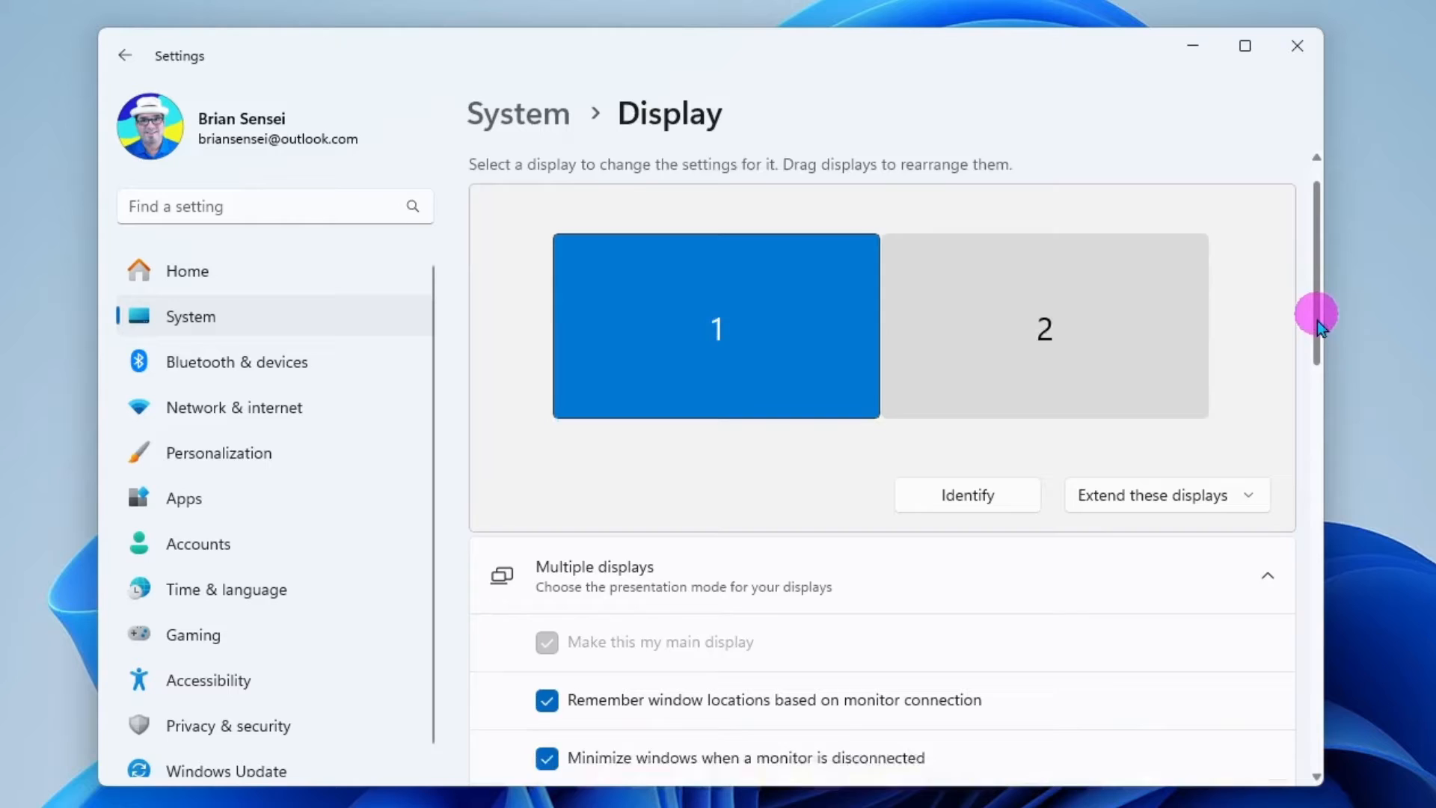
Step: Scroll the Display page down to Scale & layout: 100% scale, 1920×1080, landscape
scroll(down, 3)
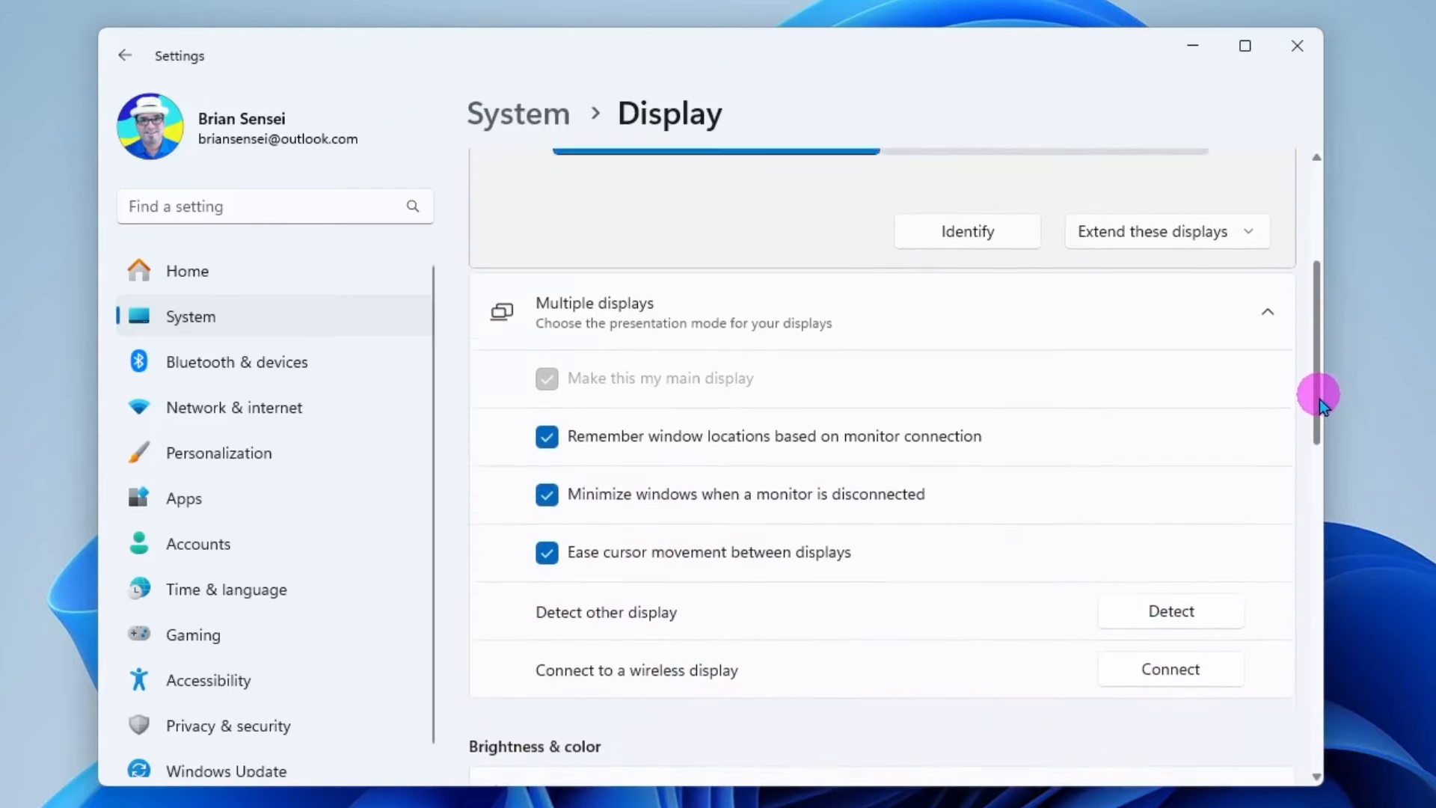
scroll(down, 3)
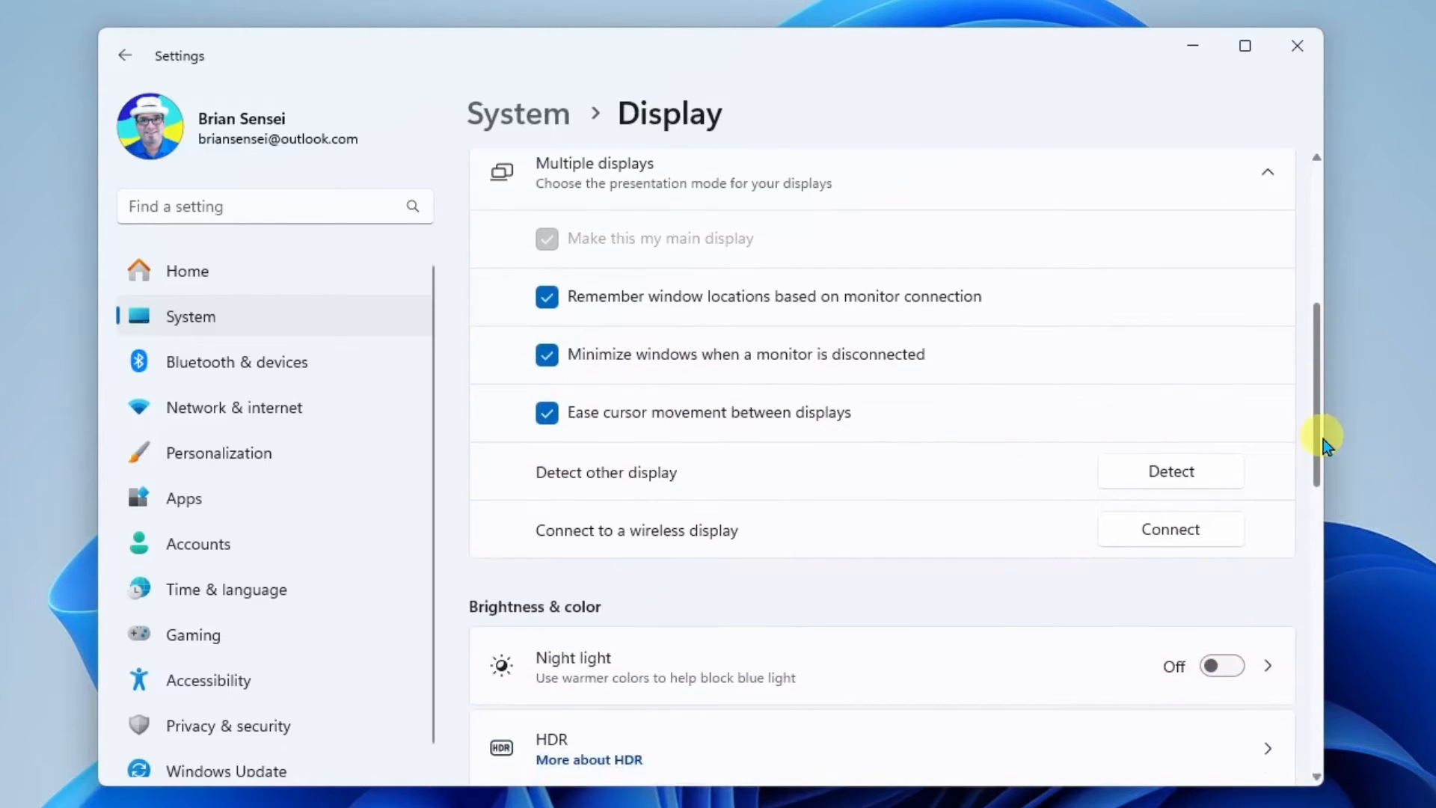
mouse_move(796, 471)
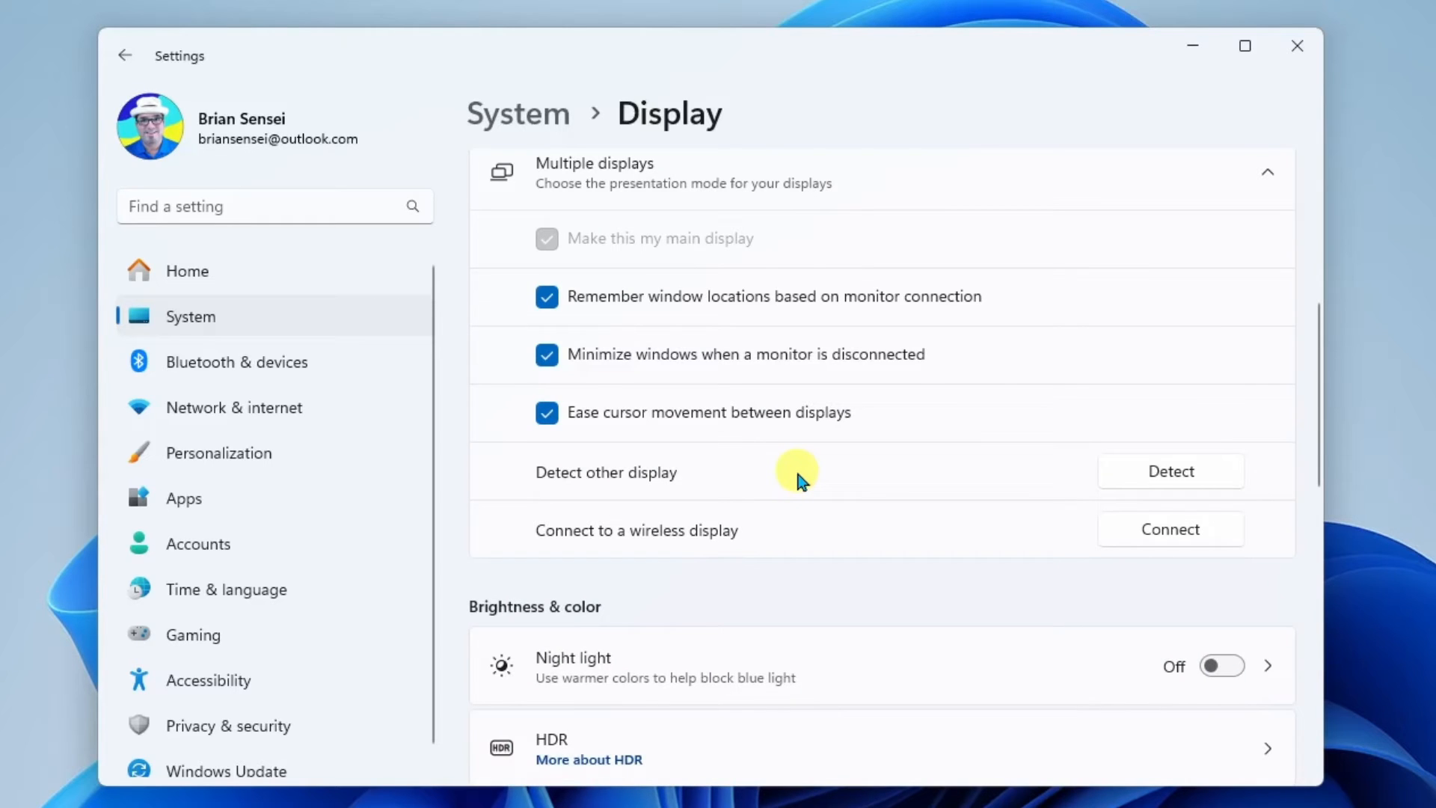
mouse_move(1063, 417)
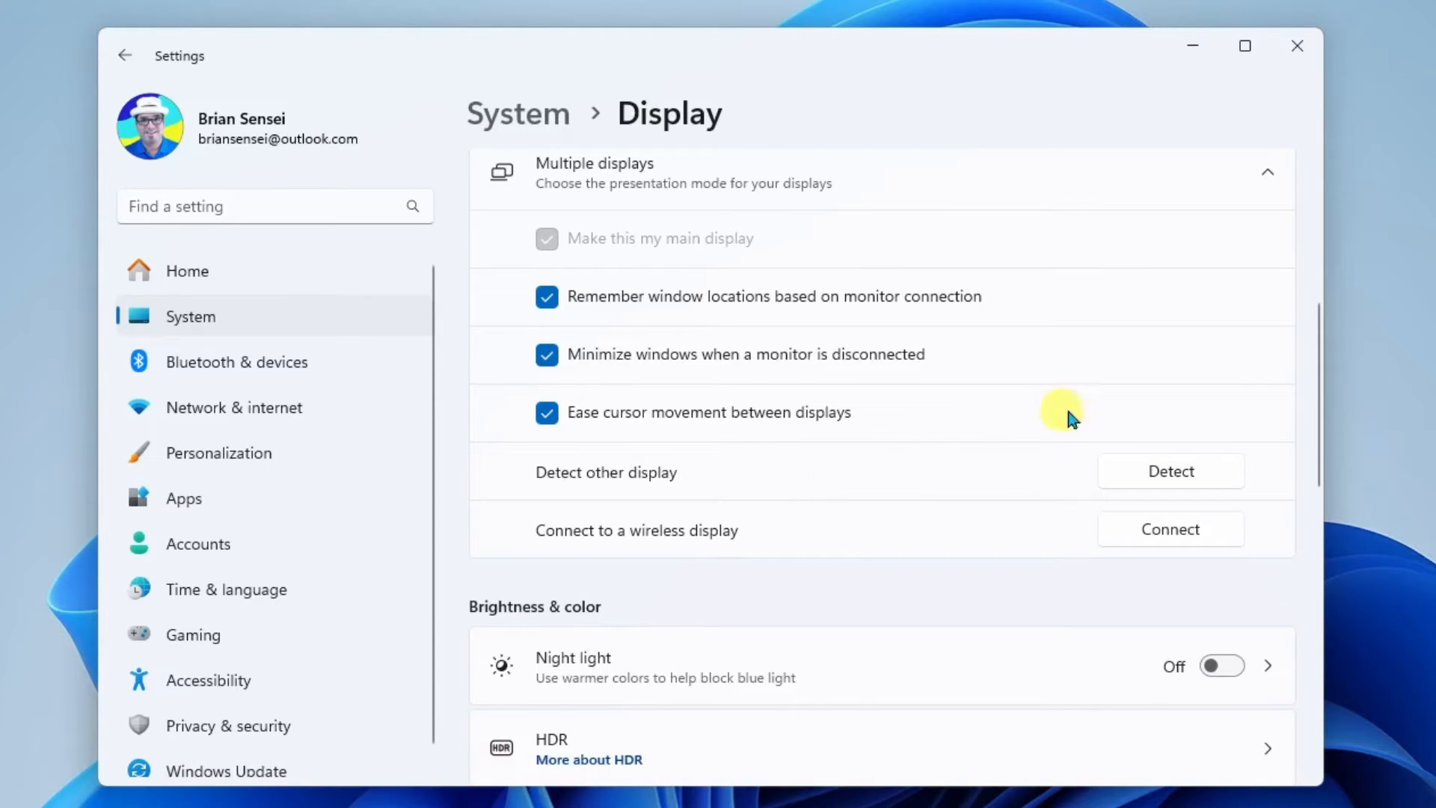
scroll(up, 3)
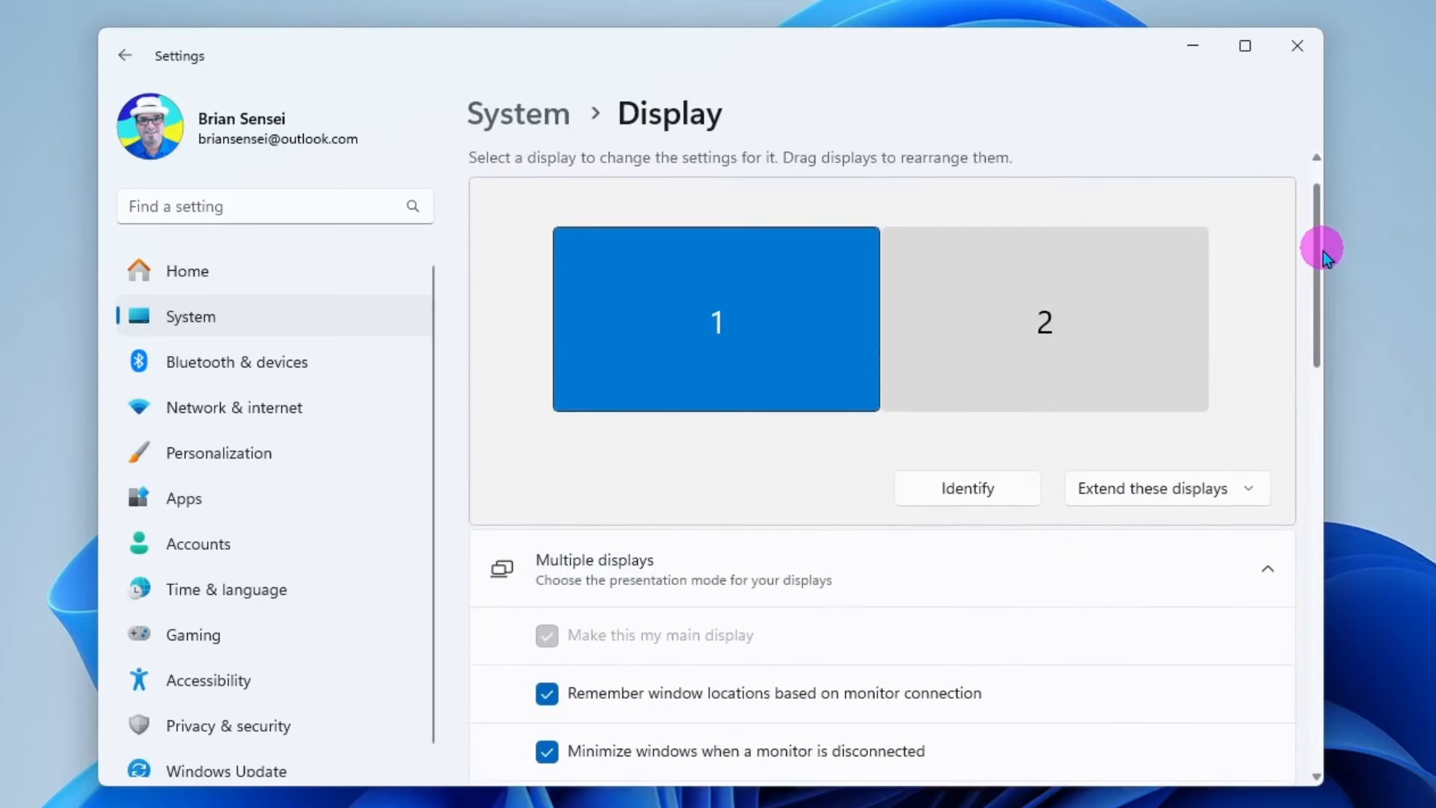
scroll(down, 3)
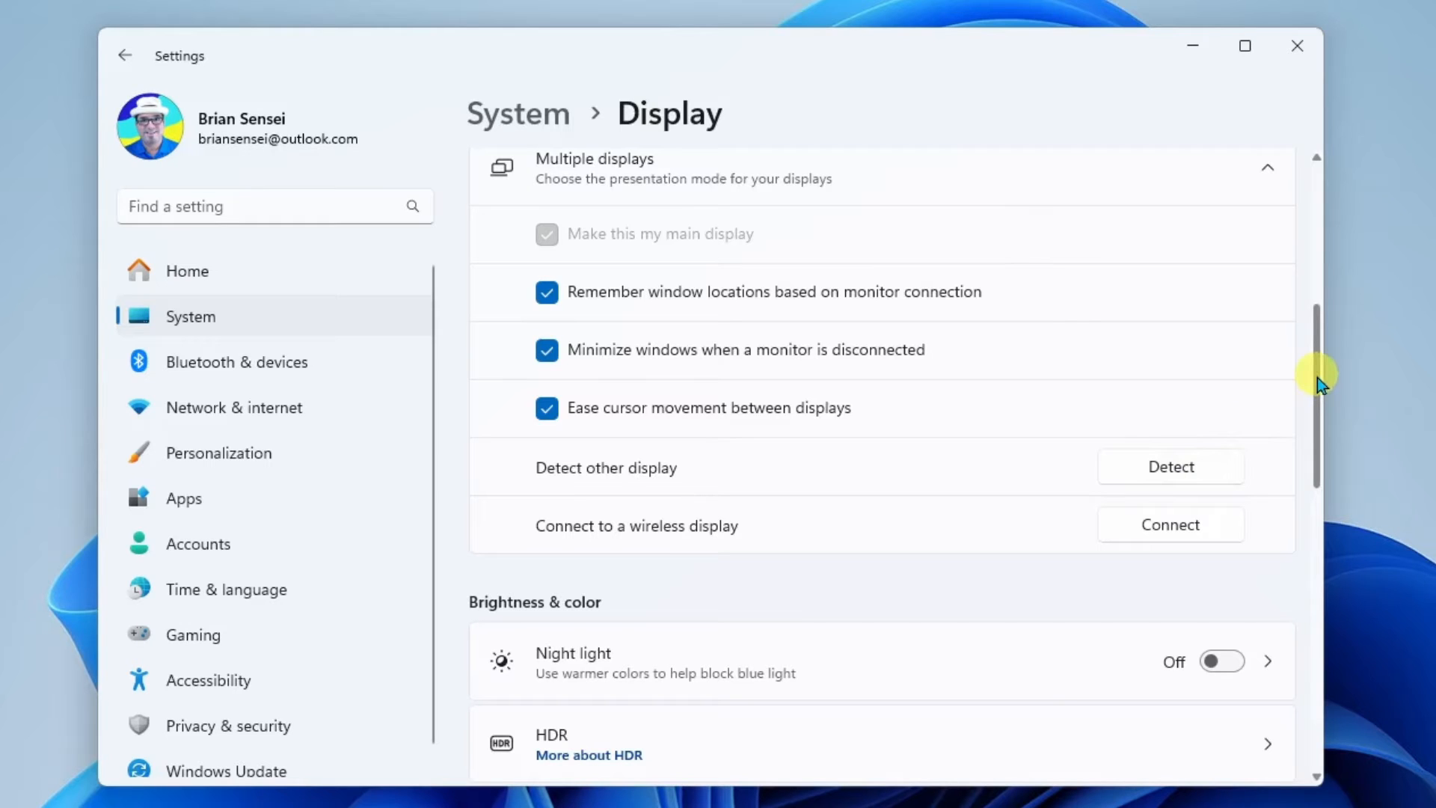
mouse_move(668, 544)
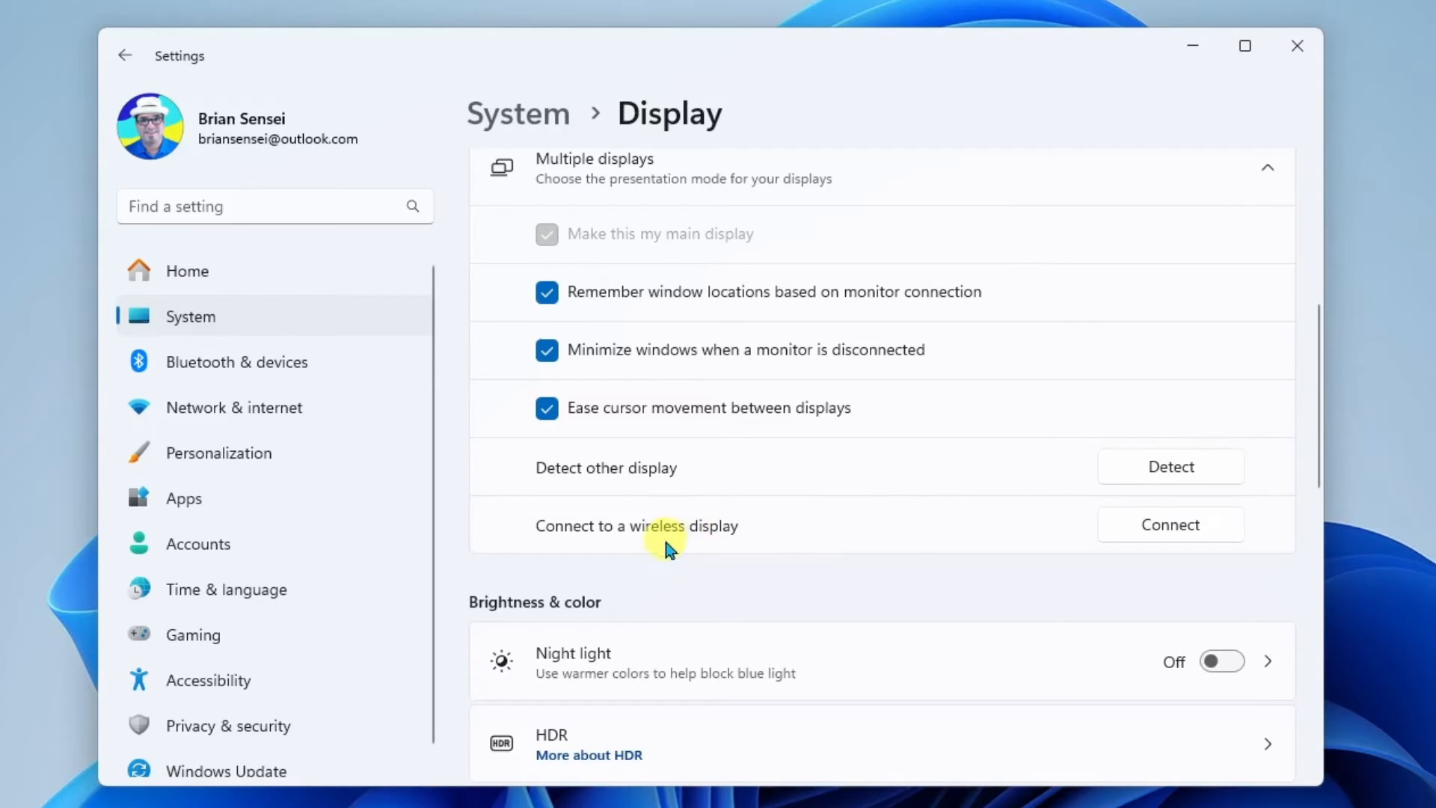
mouse_move(981, 527)
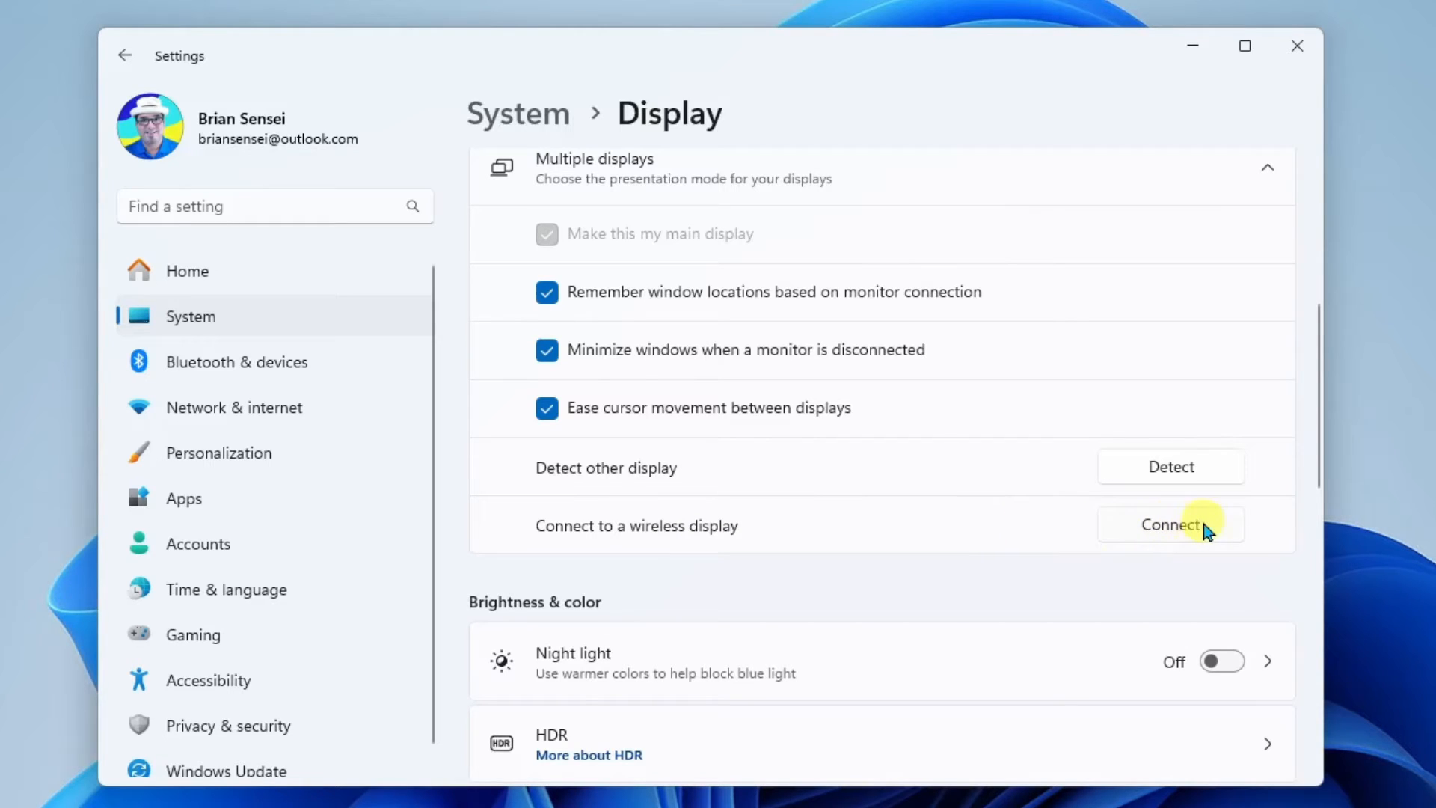
mouse_move(1231, 536)
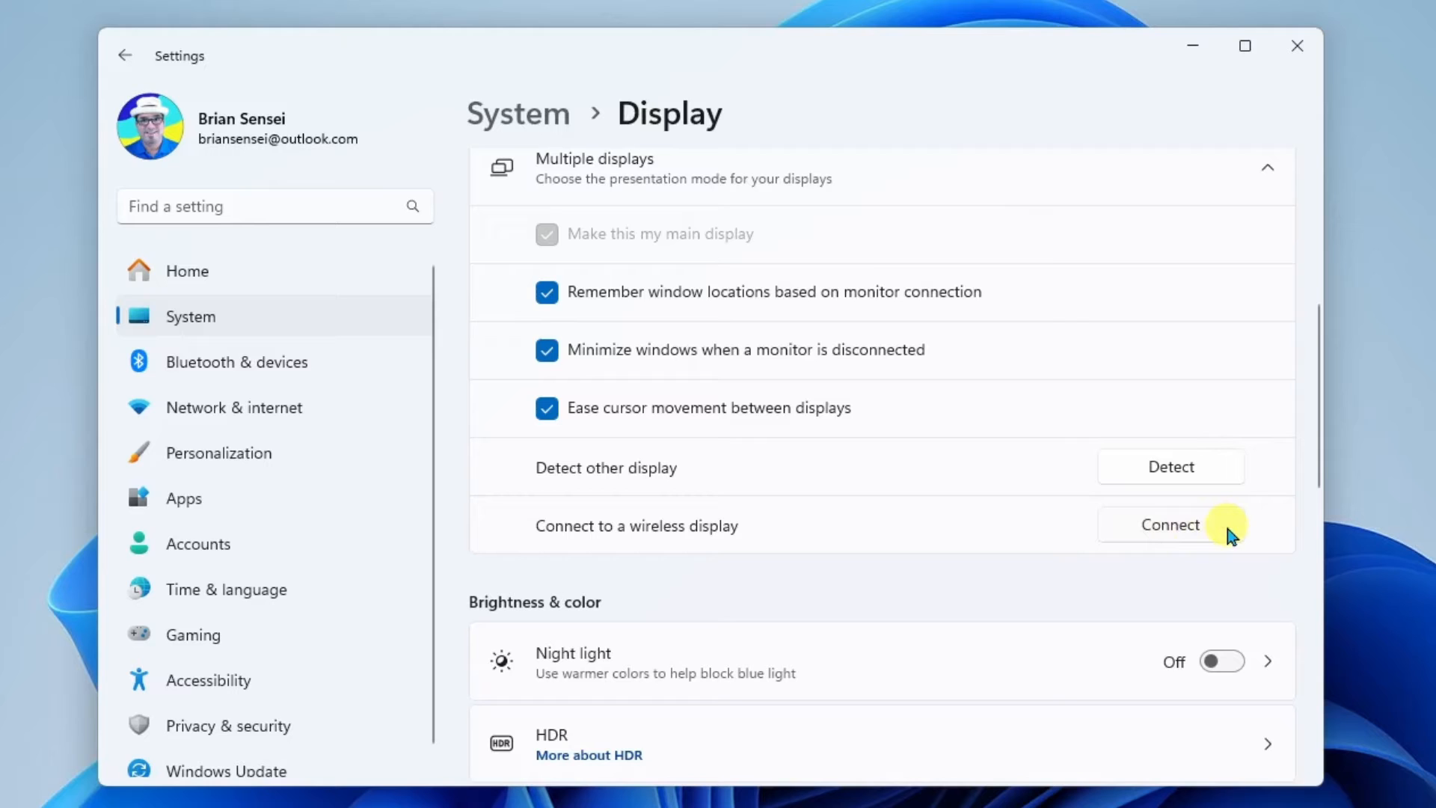
scroll(down, 3)
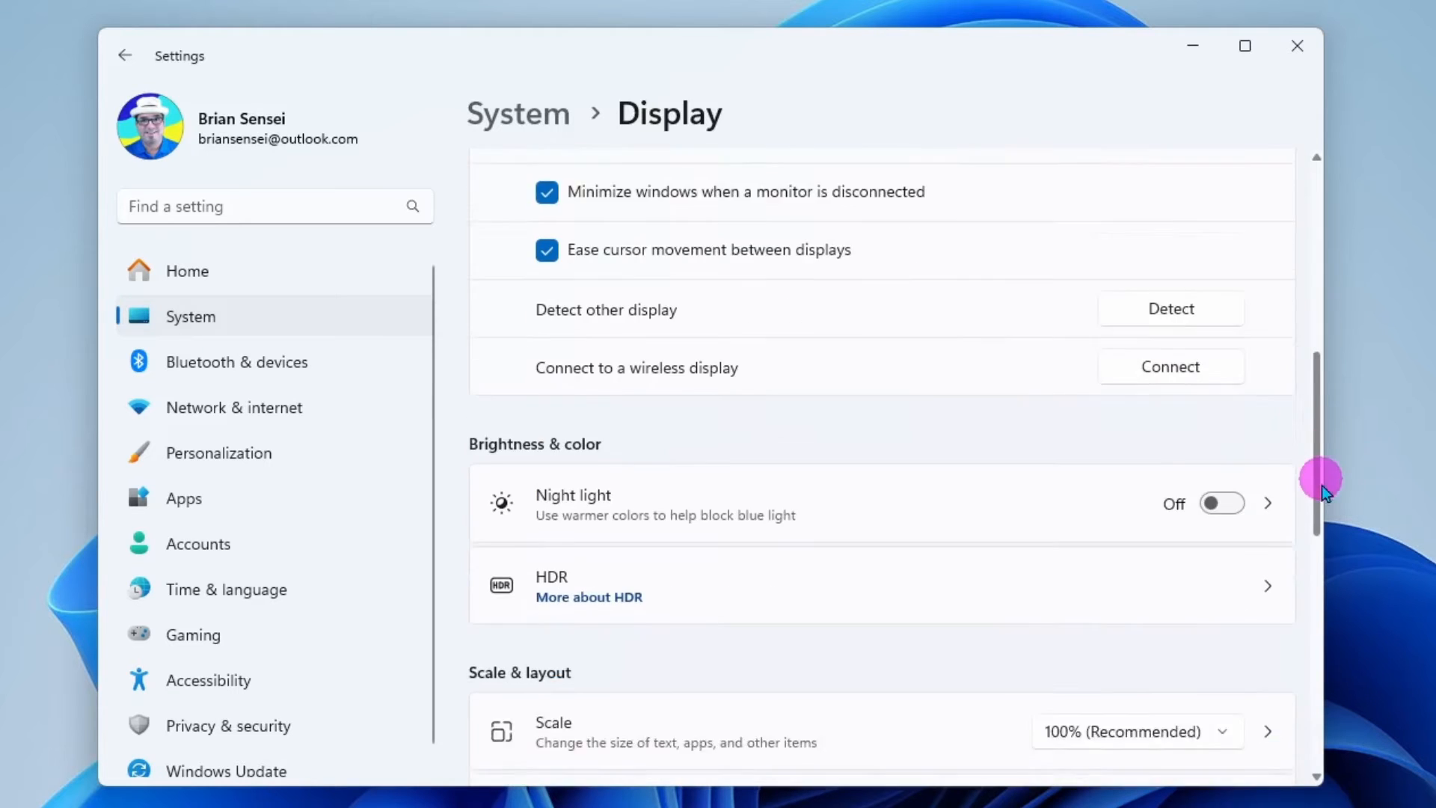
scroll(down, 3)
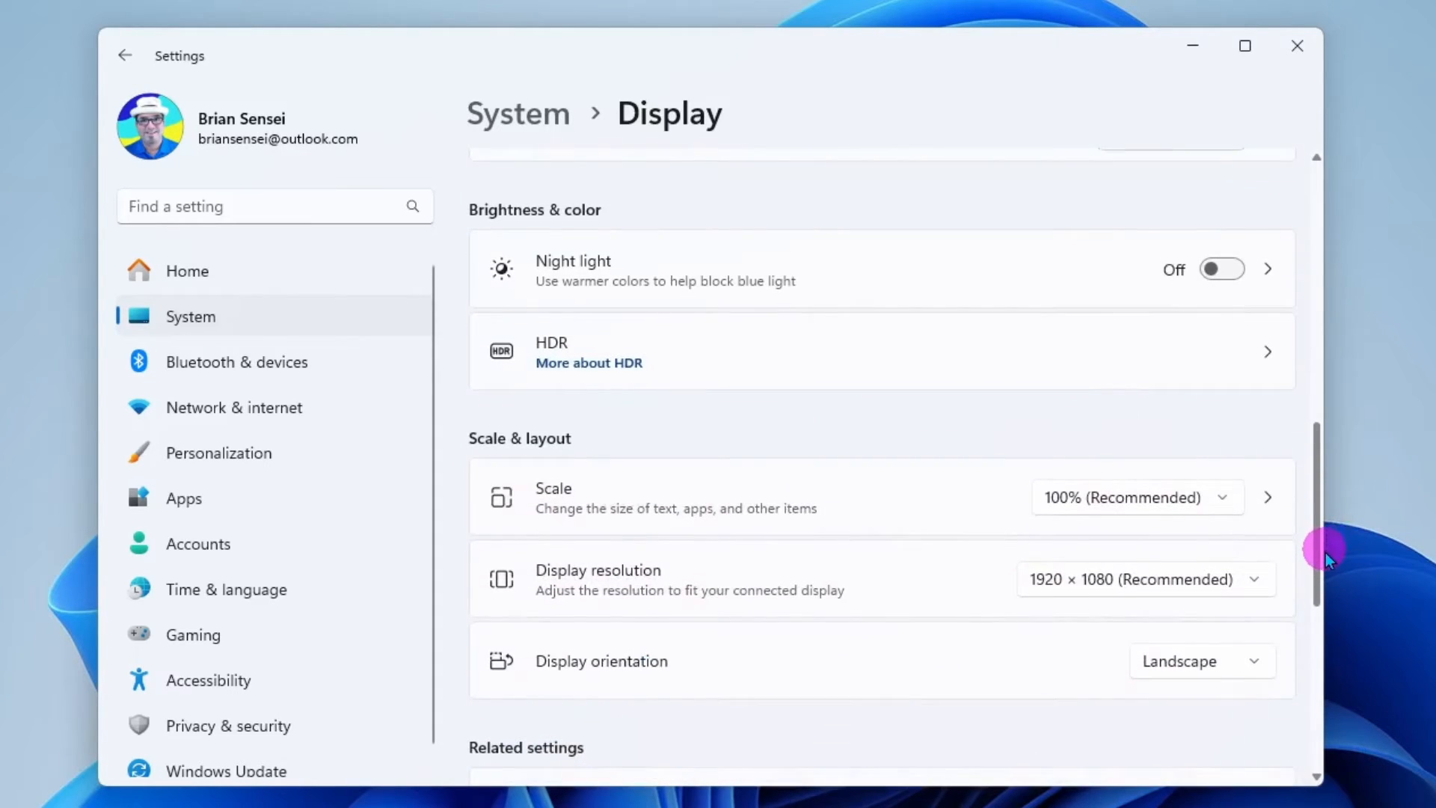
scroll(down, 3)
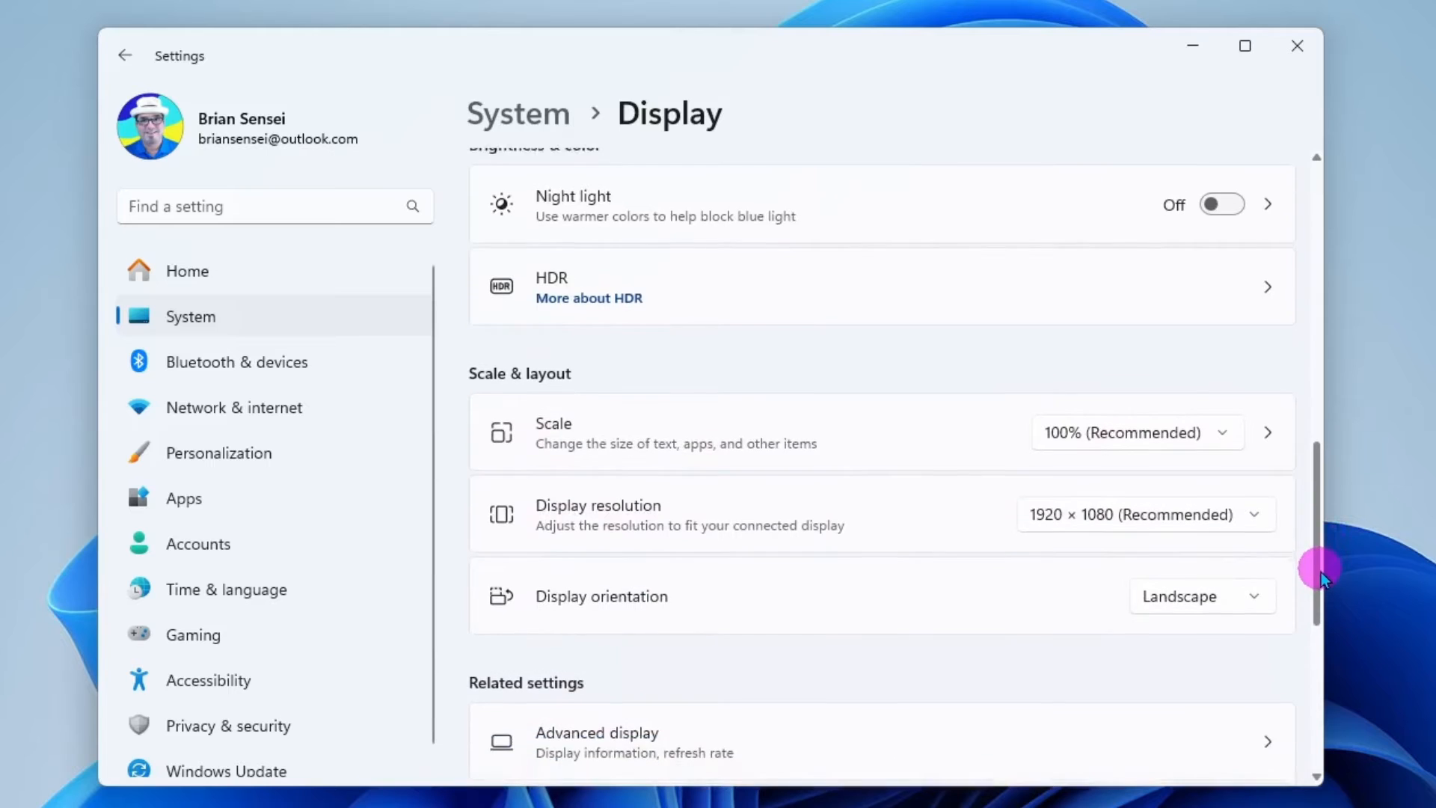
scroll(down, 3)
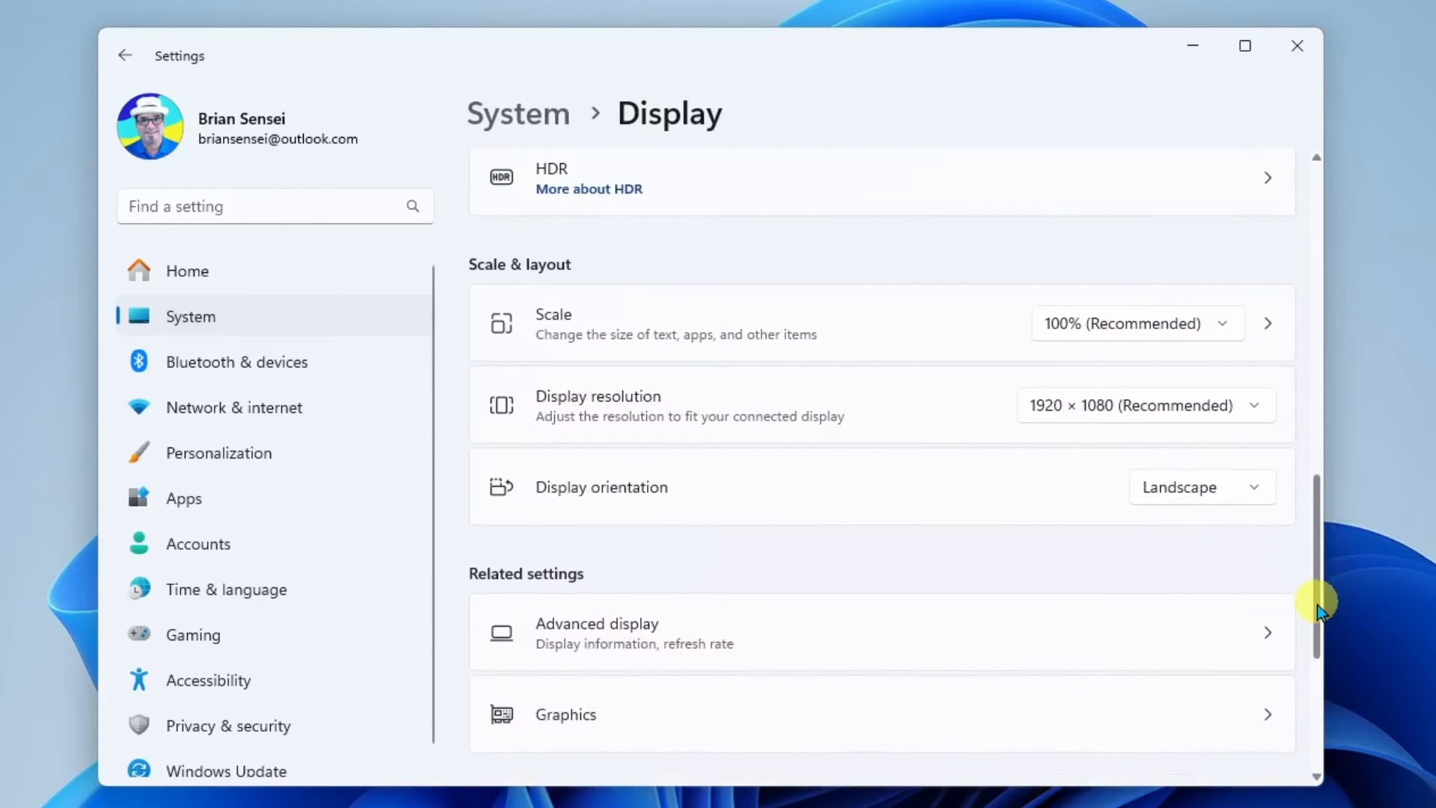
mouse_move(634, 324)
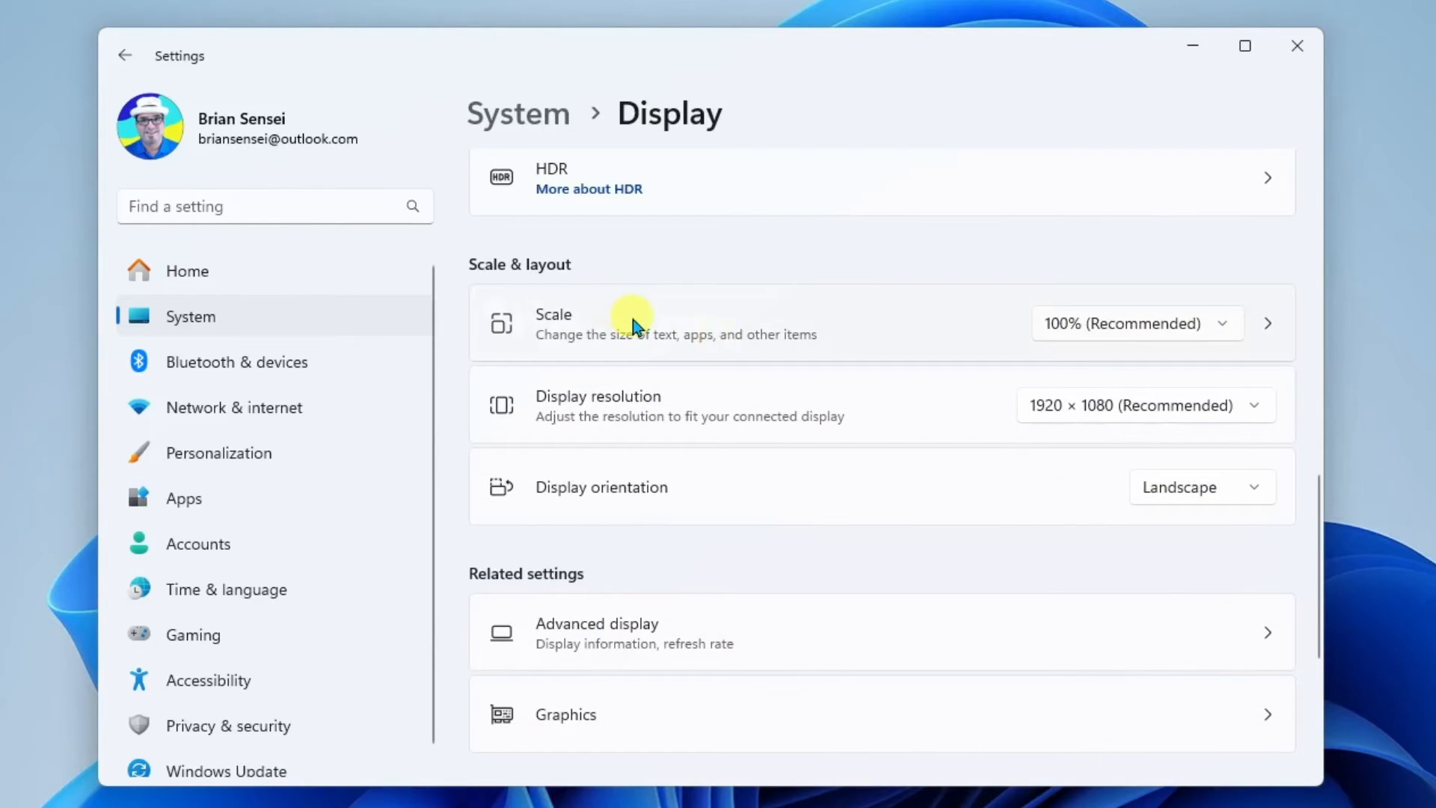
mouse_move(758, 334)
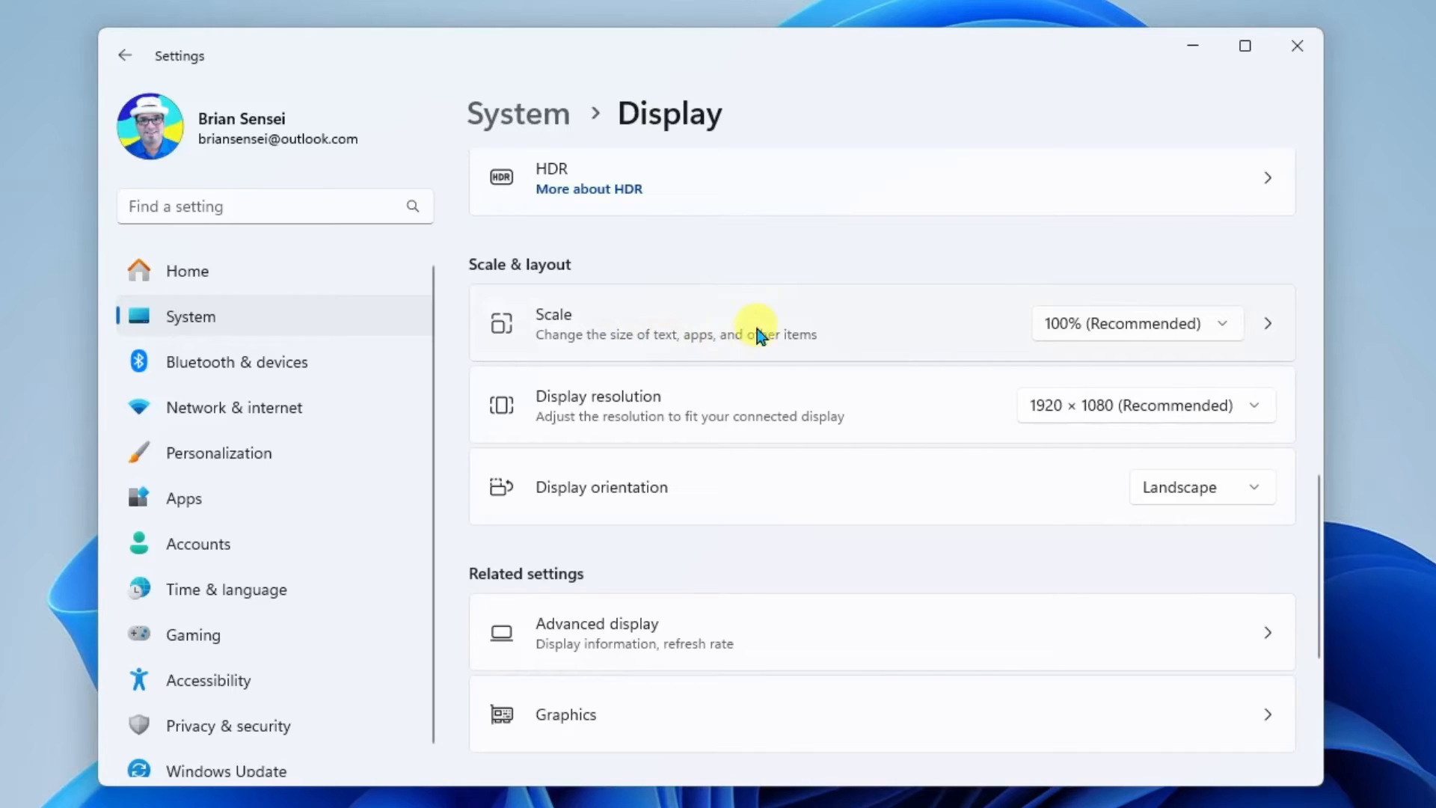
mouse_move(1031, 350)
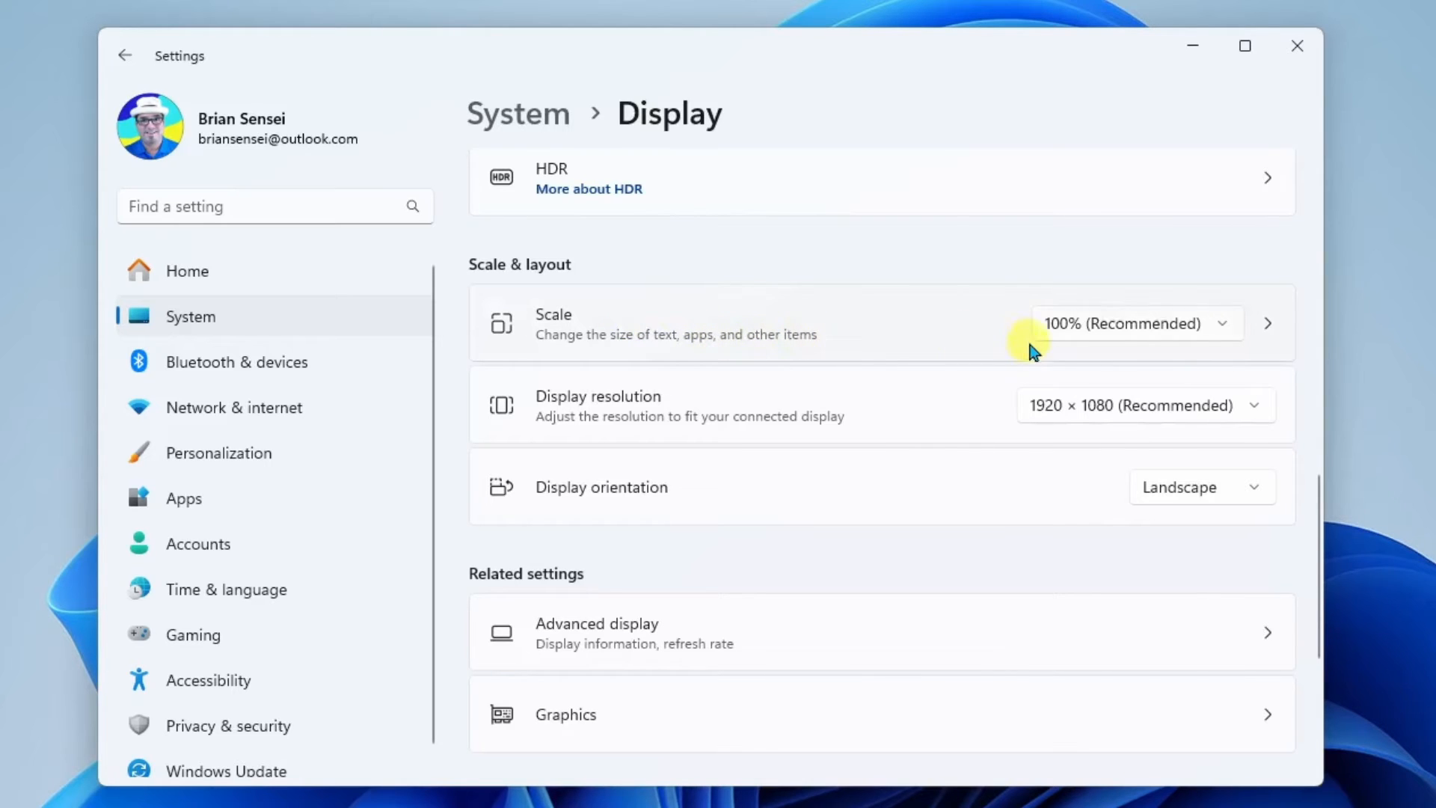
mouse_move(1227, 336)
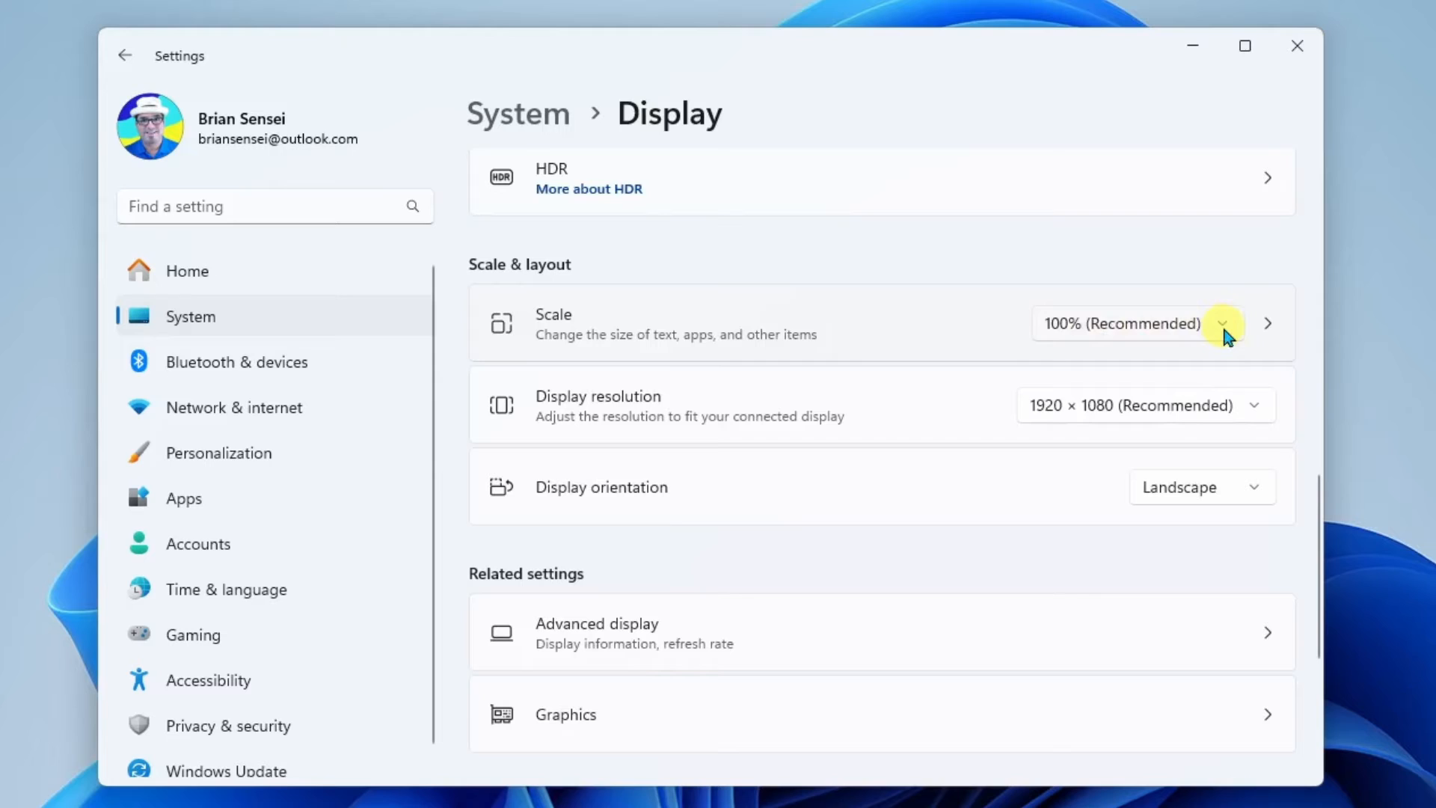
Step: Set the display scale to 150%, then change it to 125%
click(1225, 323)
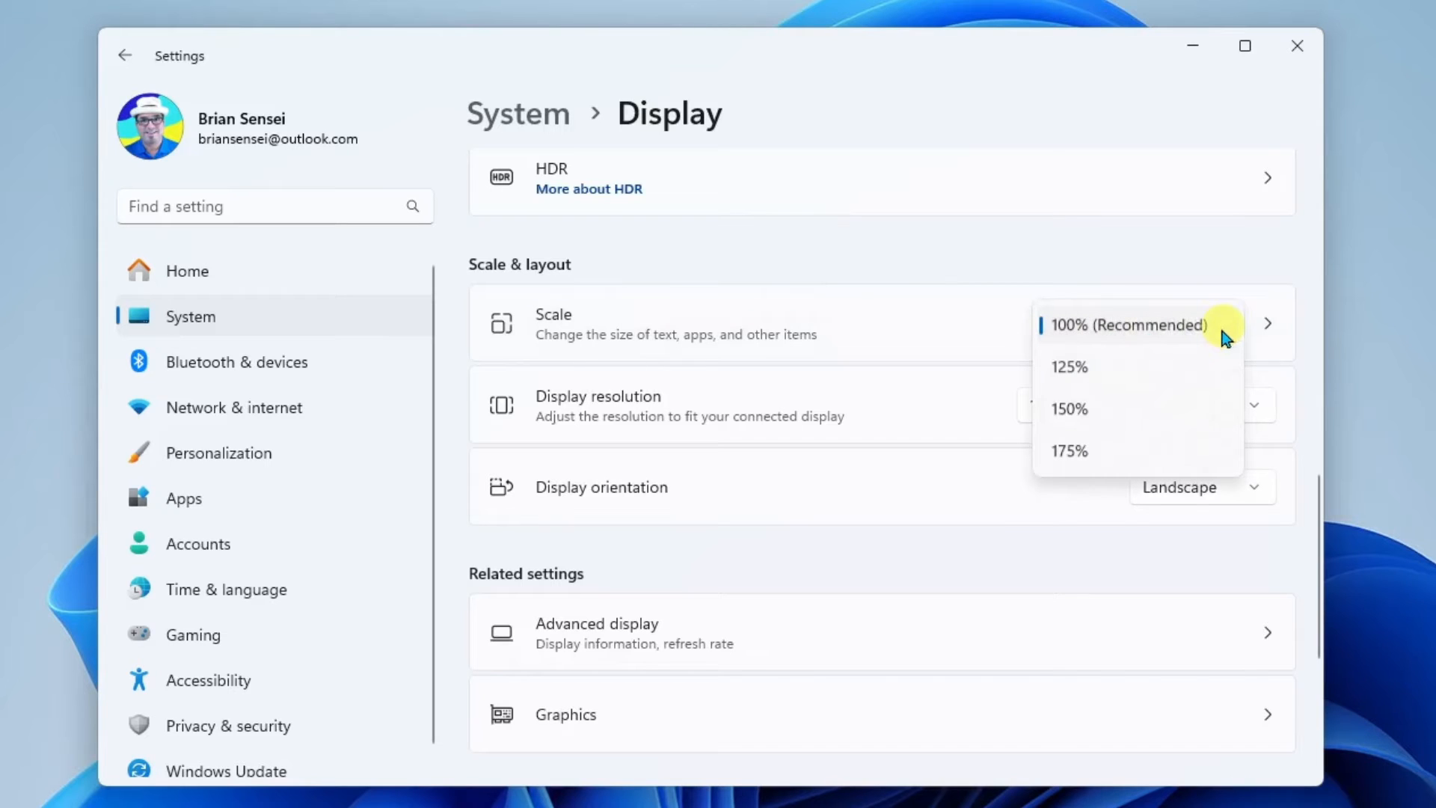
mouse_move(1136, 383)
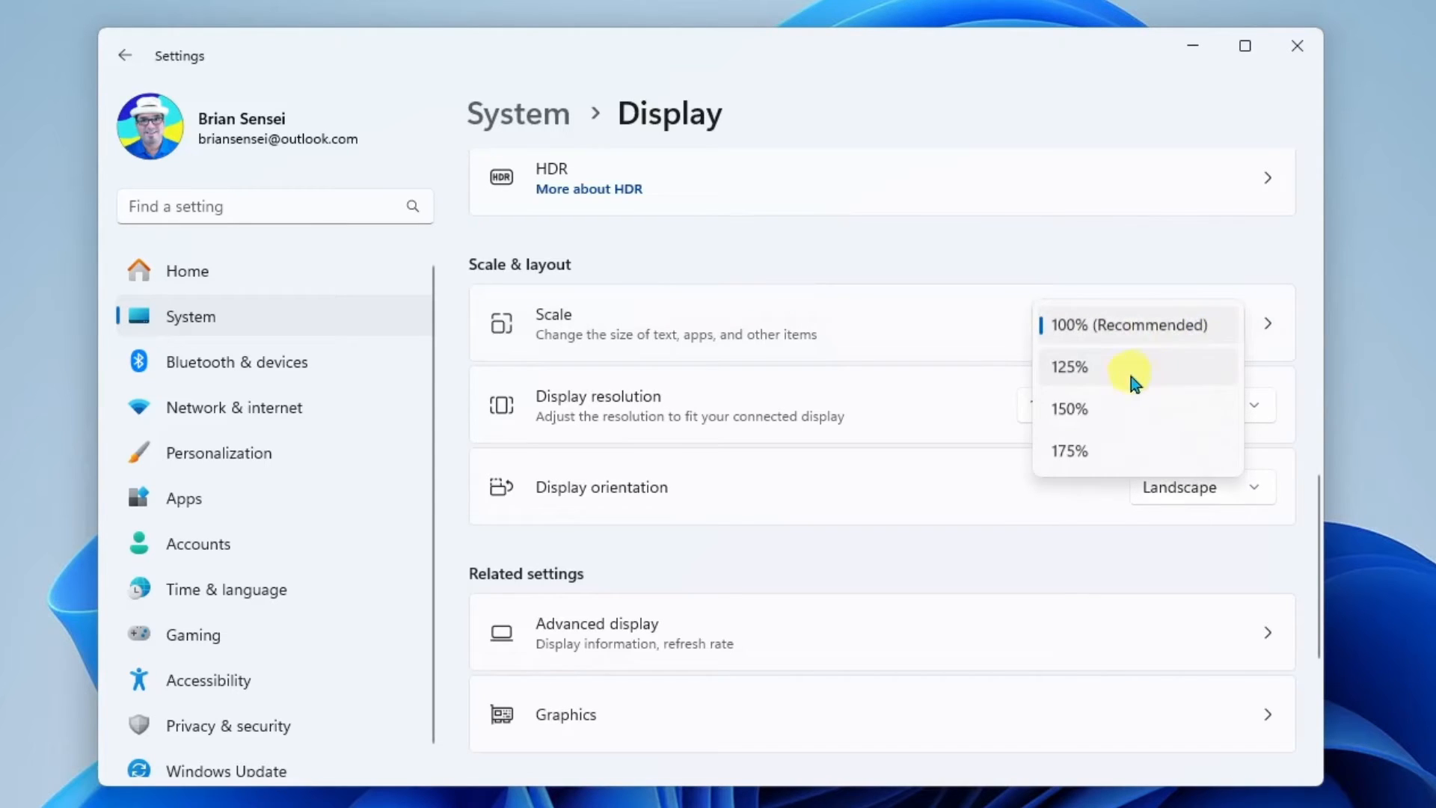
mouse_move(1117, 408)
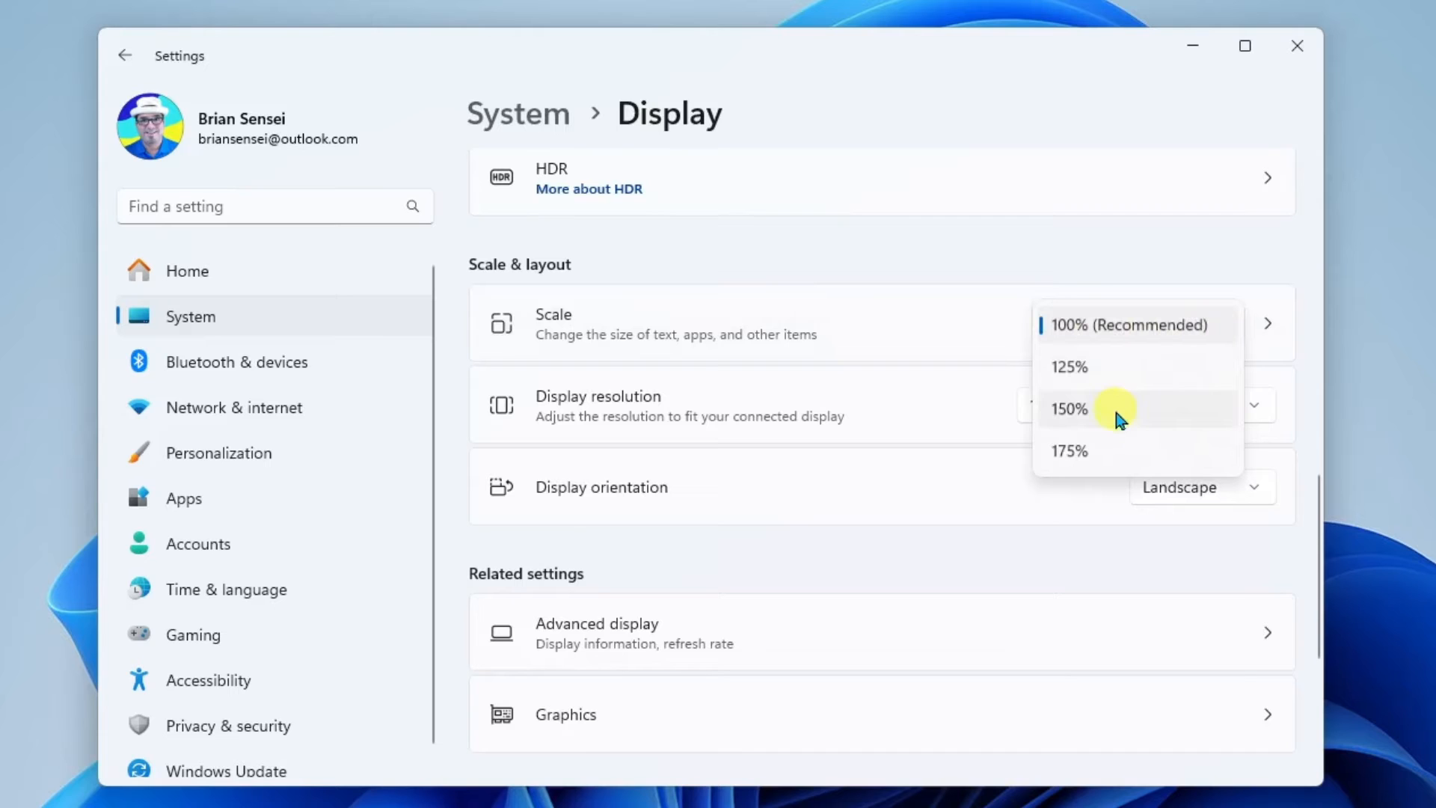
click(1068, 408)
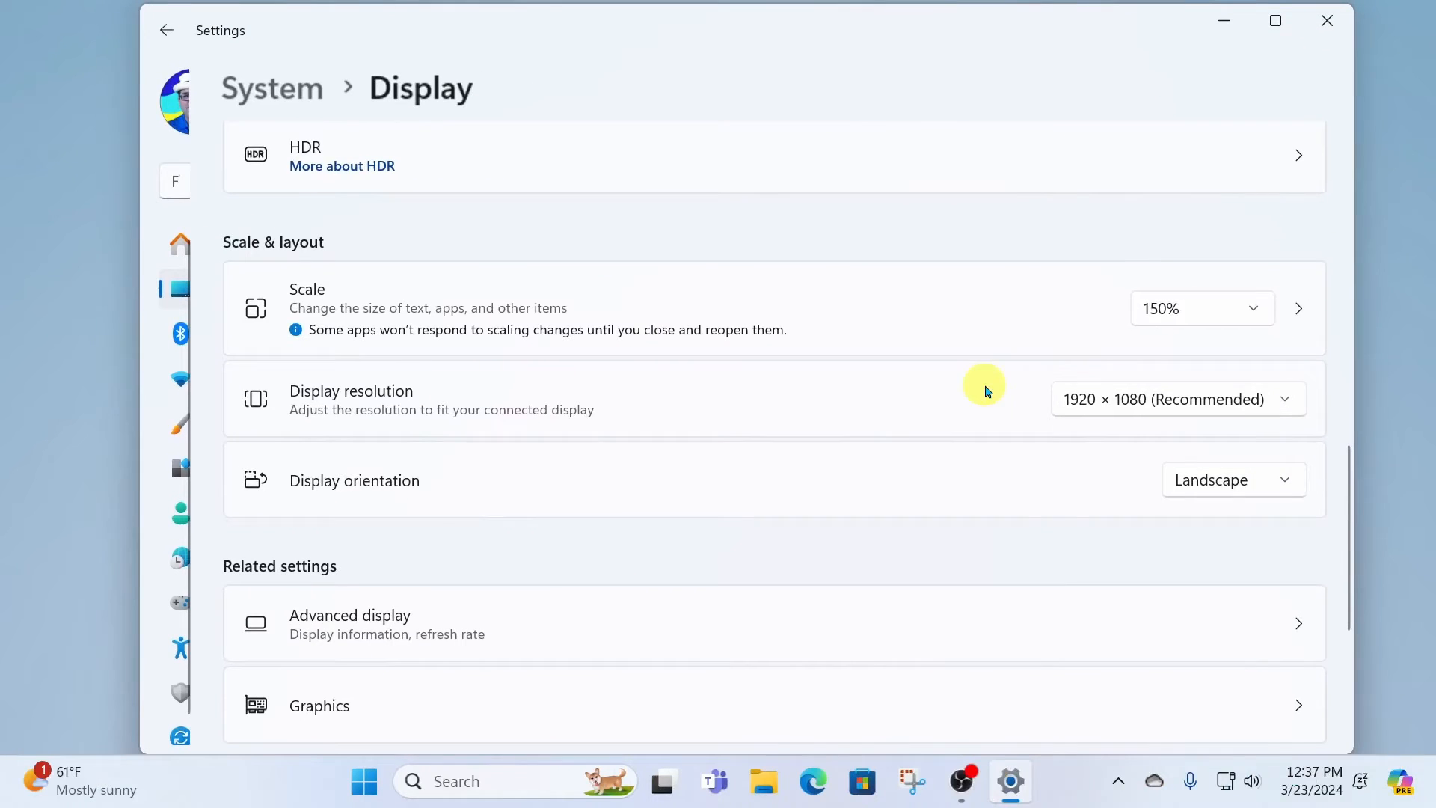
click(1201, 308)
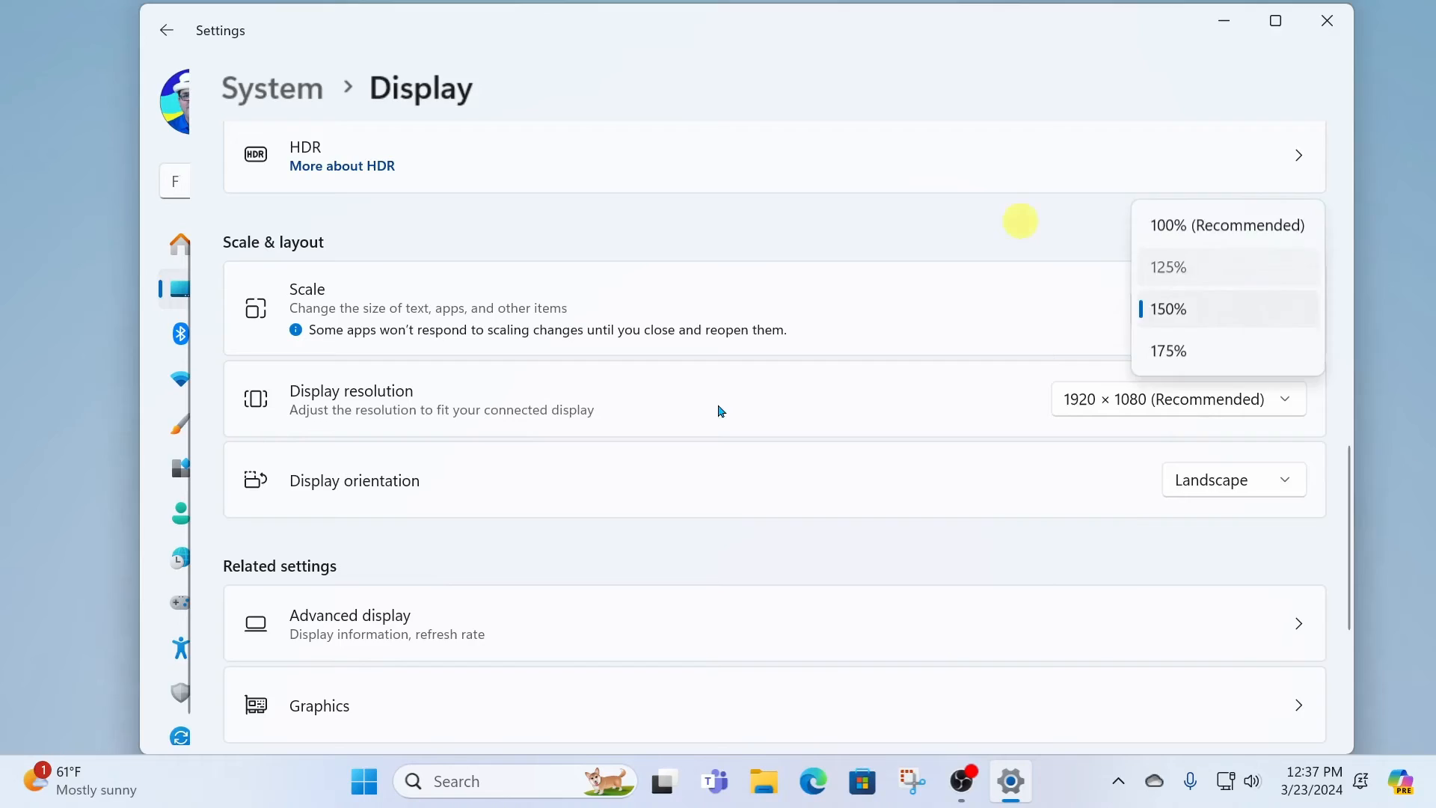
click(1168, 267)
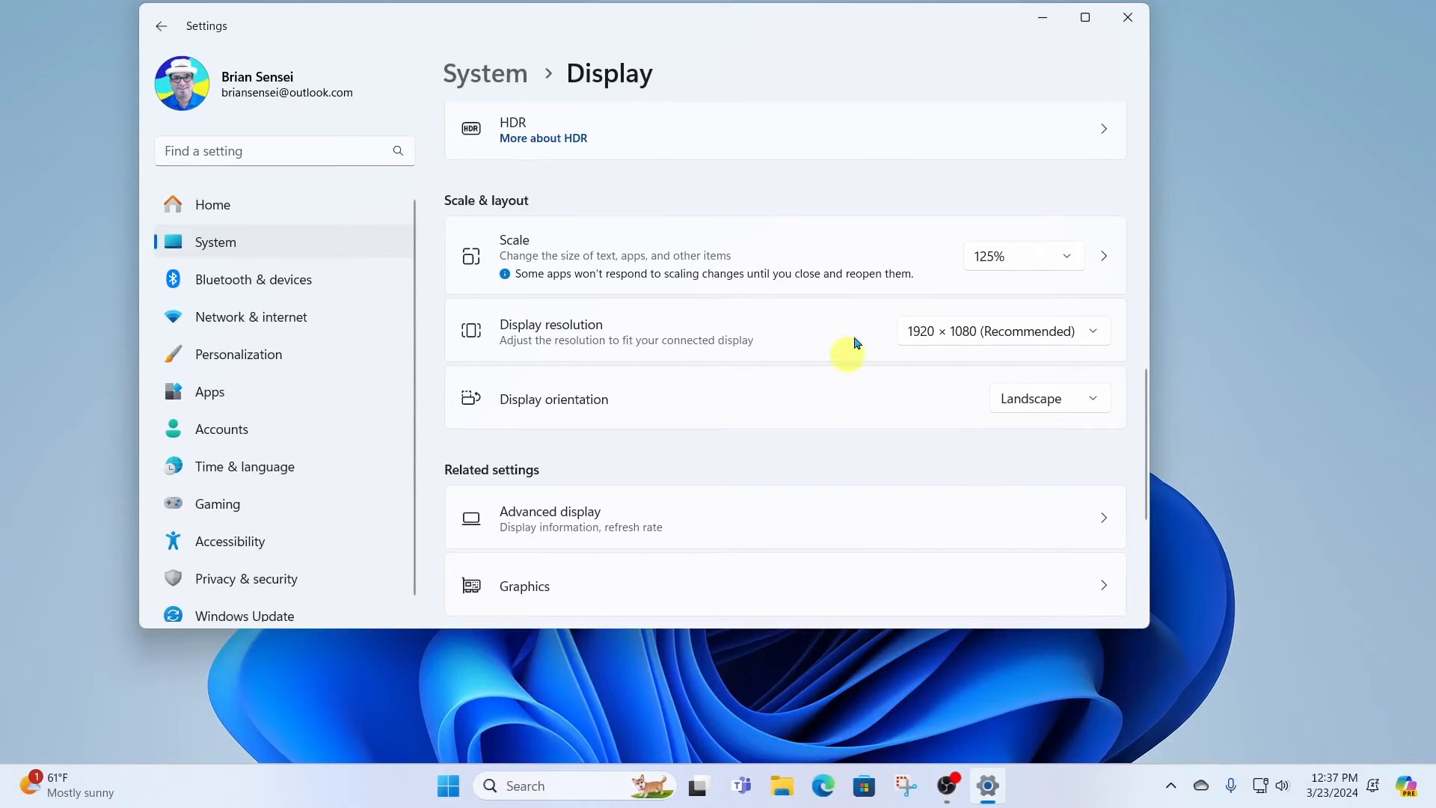
mouse_move(1067, 256)
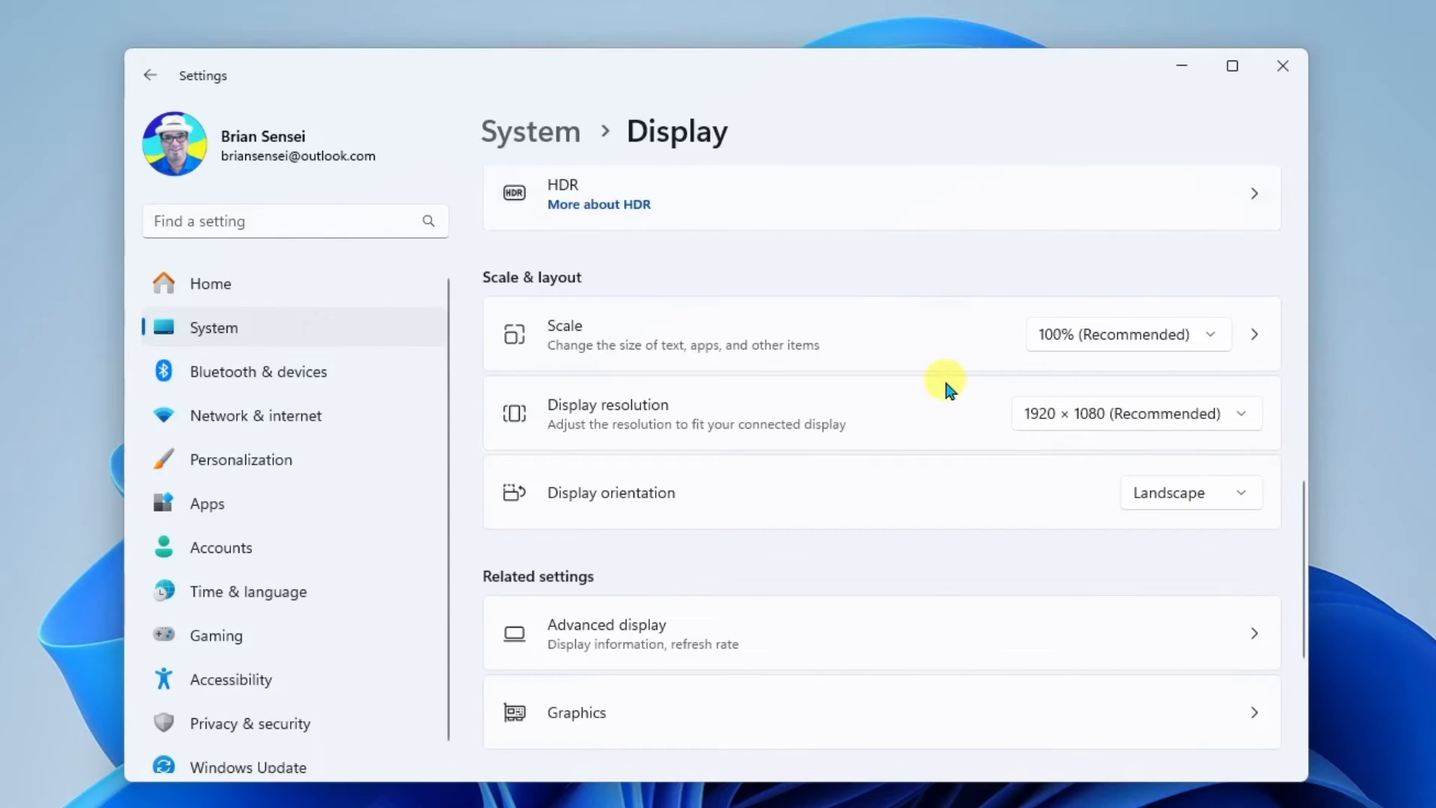
mouse_move(781, 427)
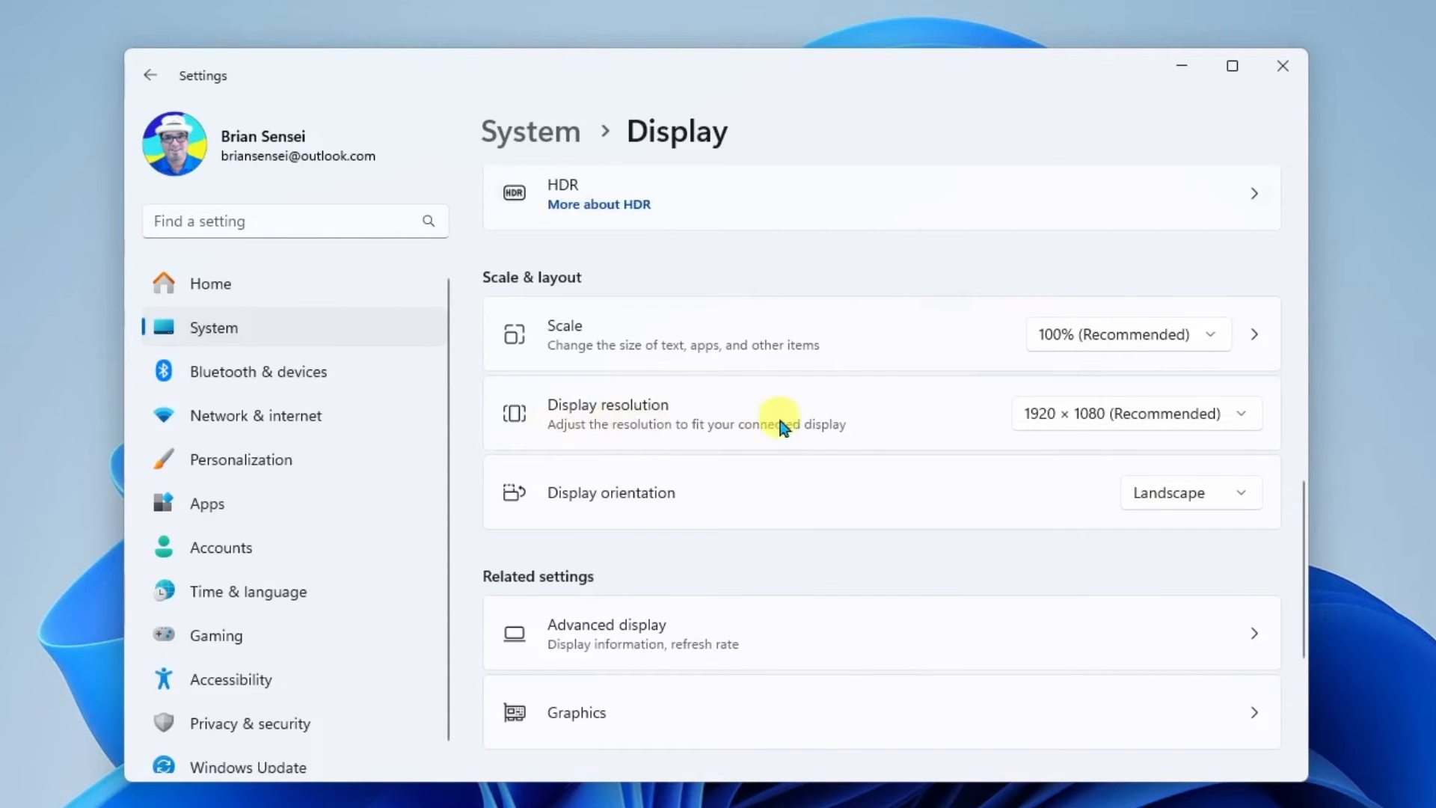
mouse_move(1247, 424)
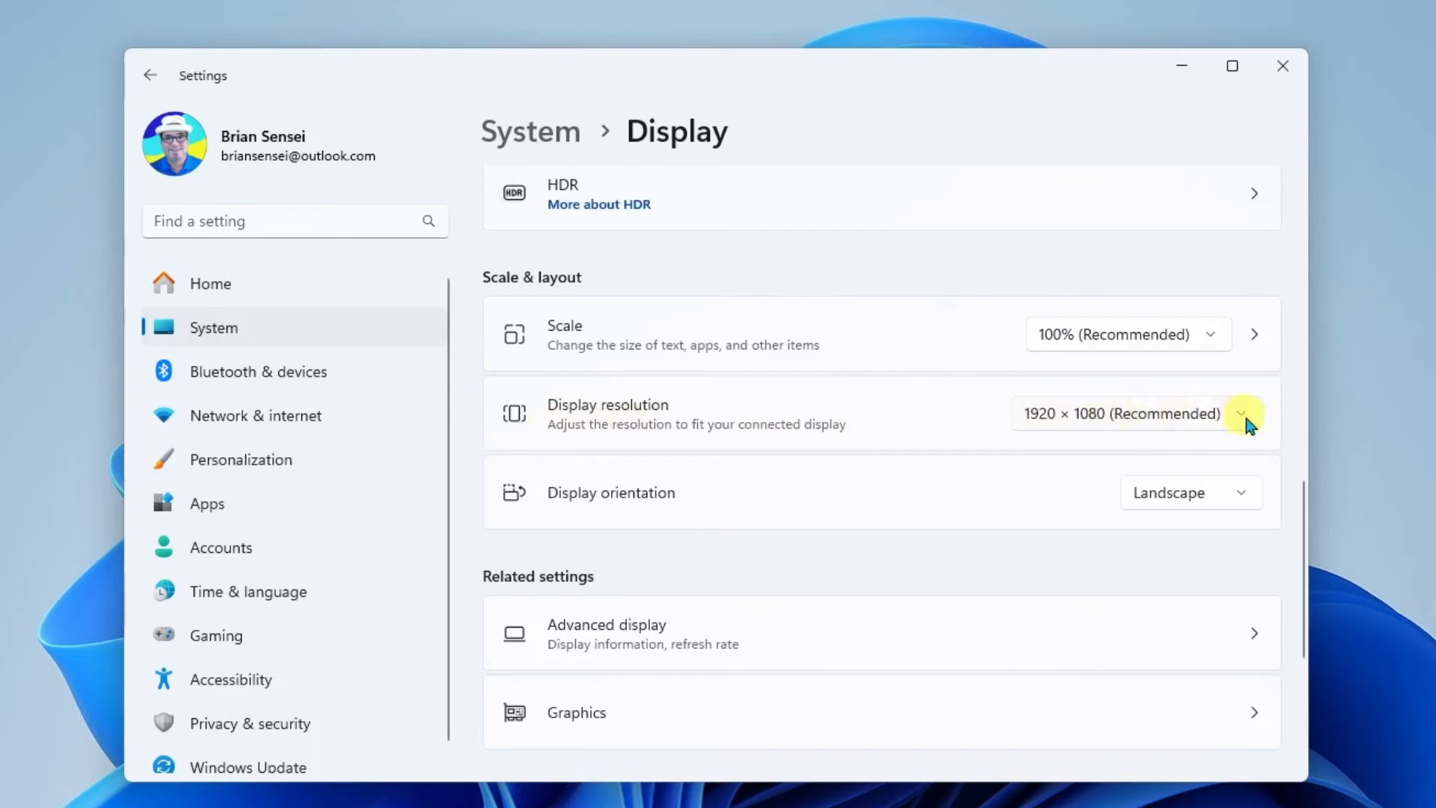
click(1243, 413)
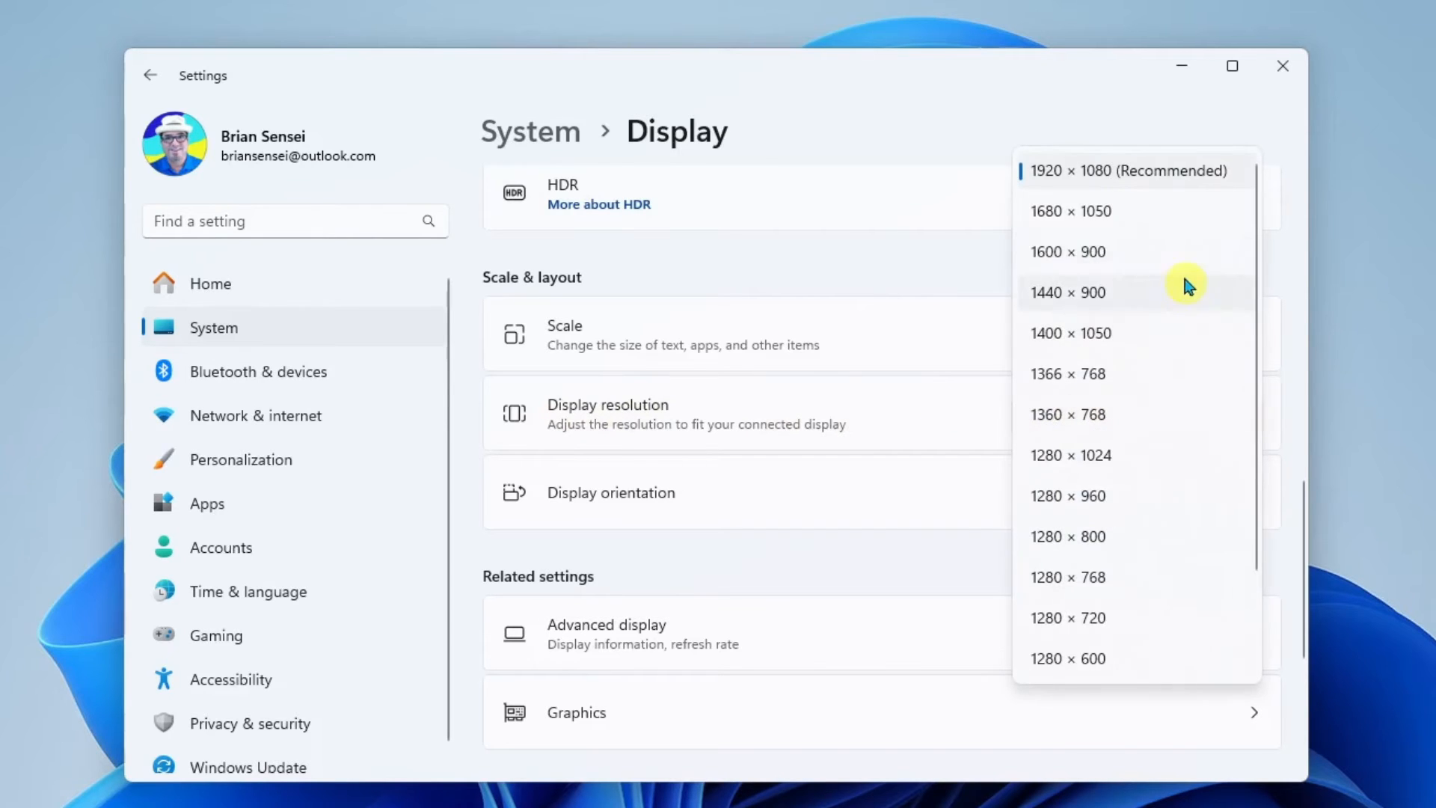
mouse_move(1153, 623)
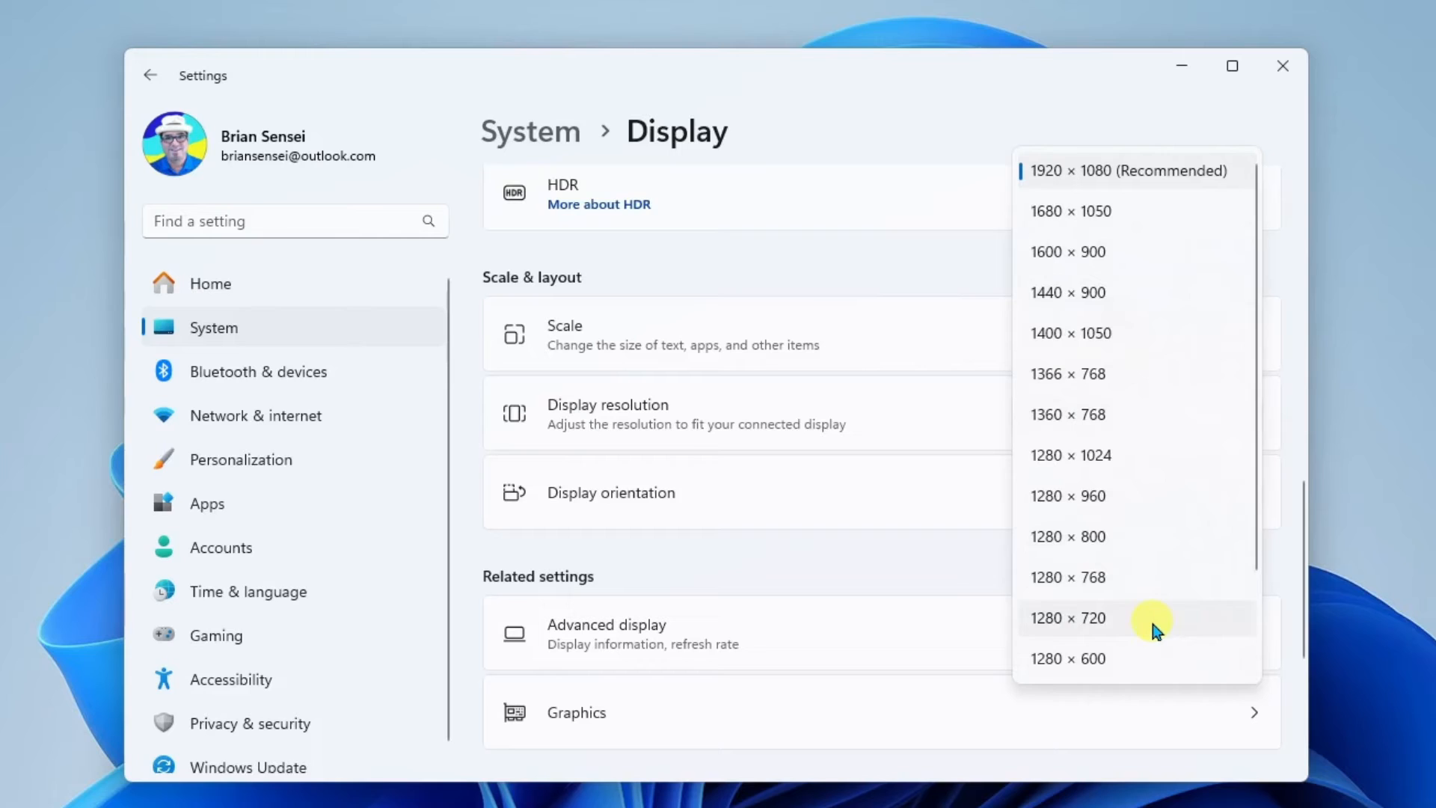
mouse_move(1158, 382)
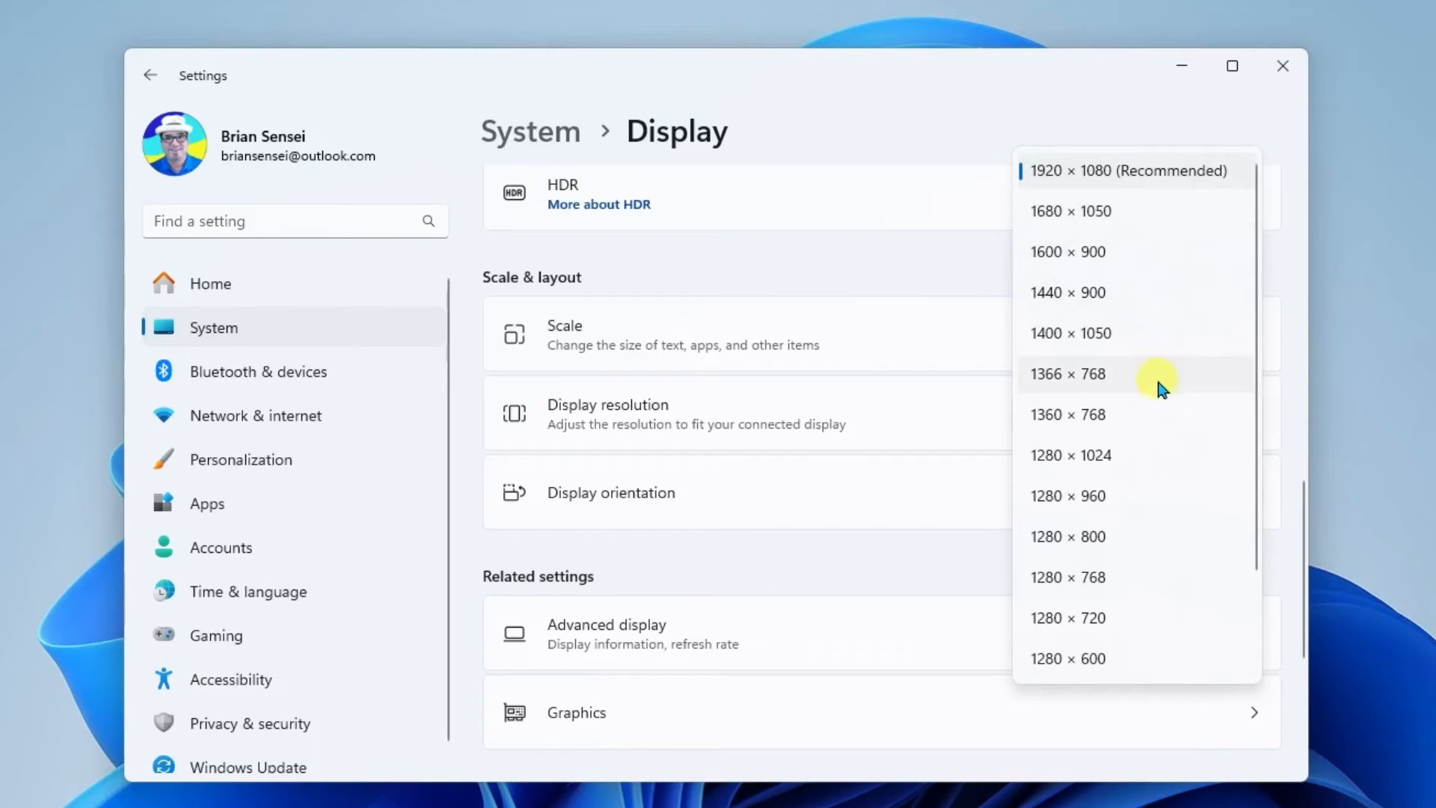
mouse_move(1181, 578)
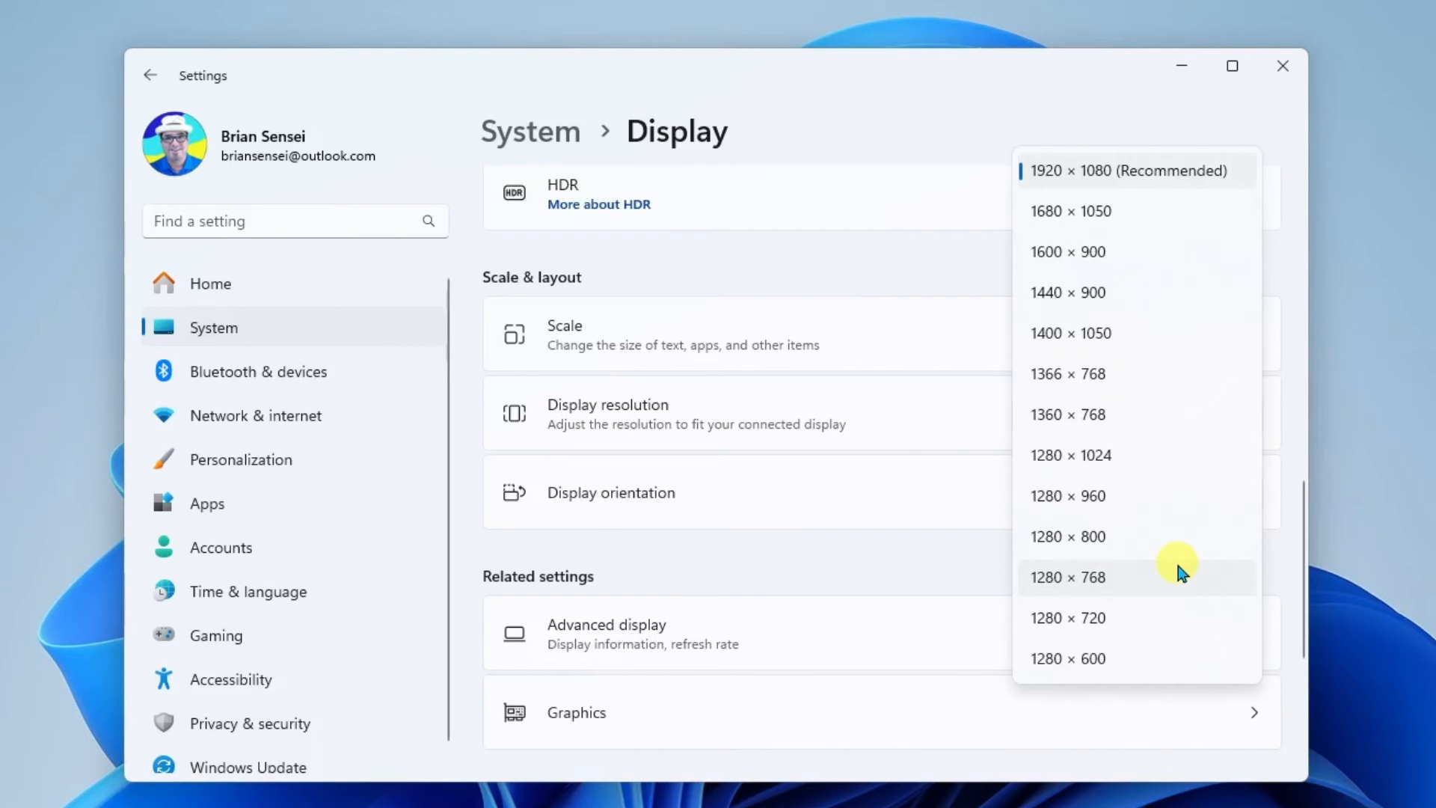
mouse_move(1178, 227)
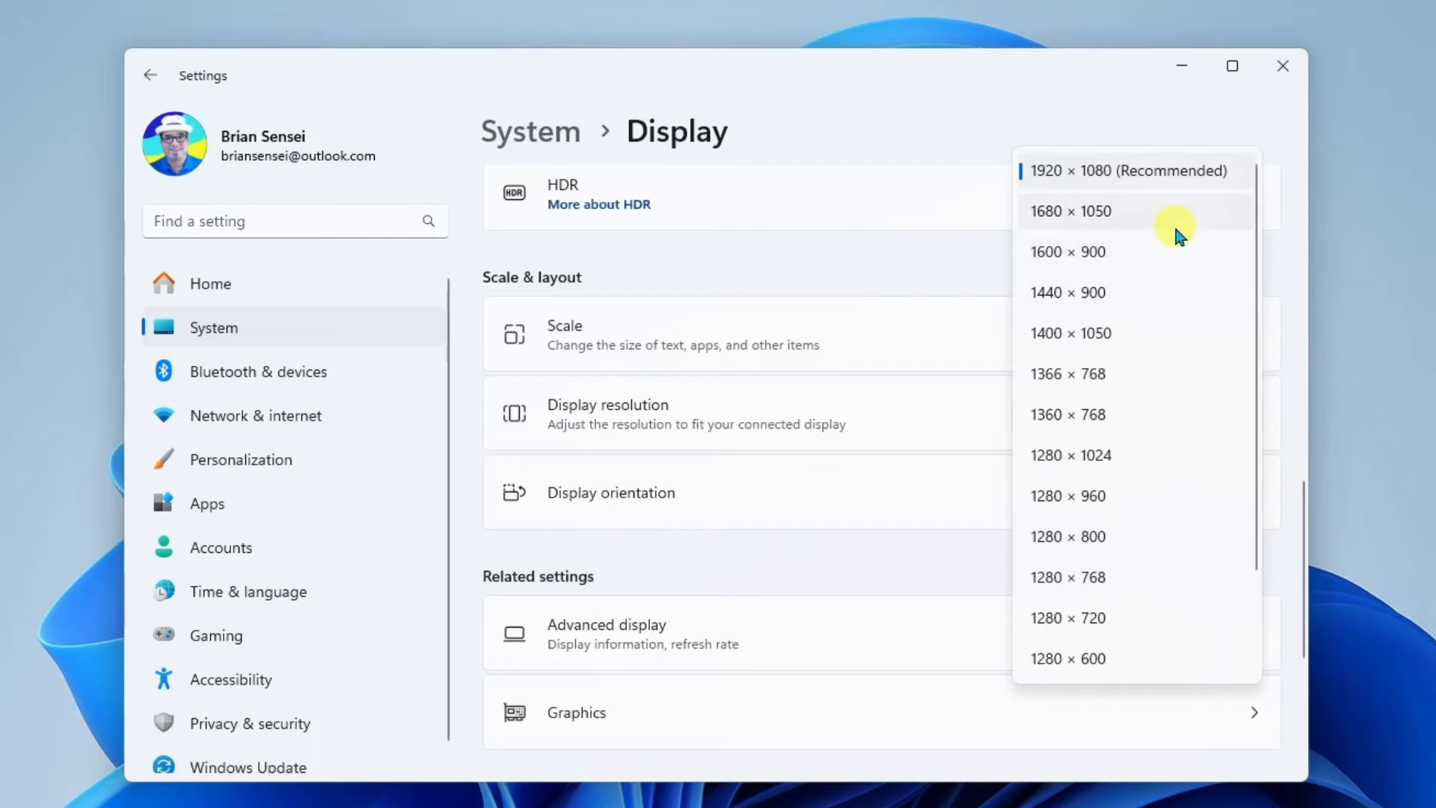
mouse_move(1169, 228)
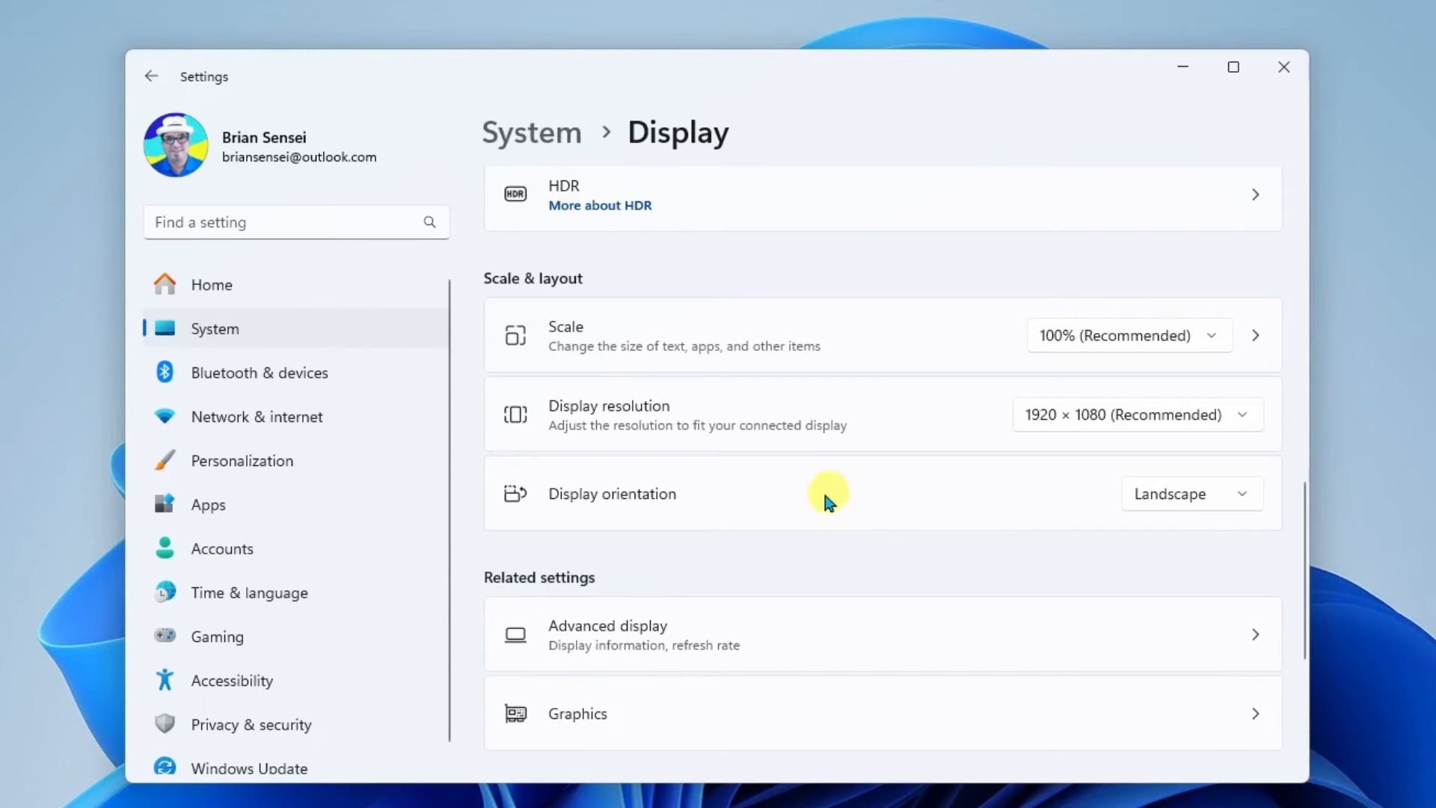
mouse_move(790, 510)
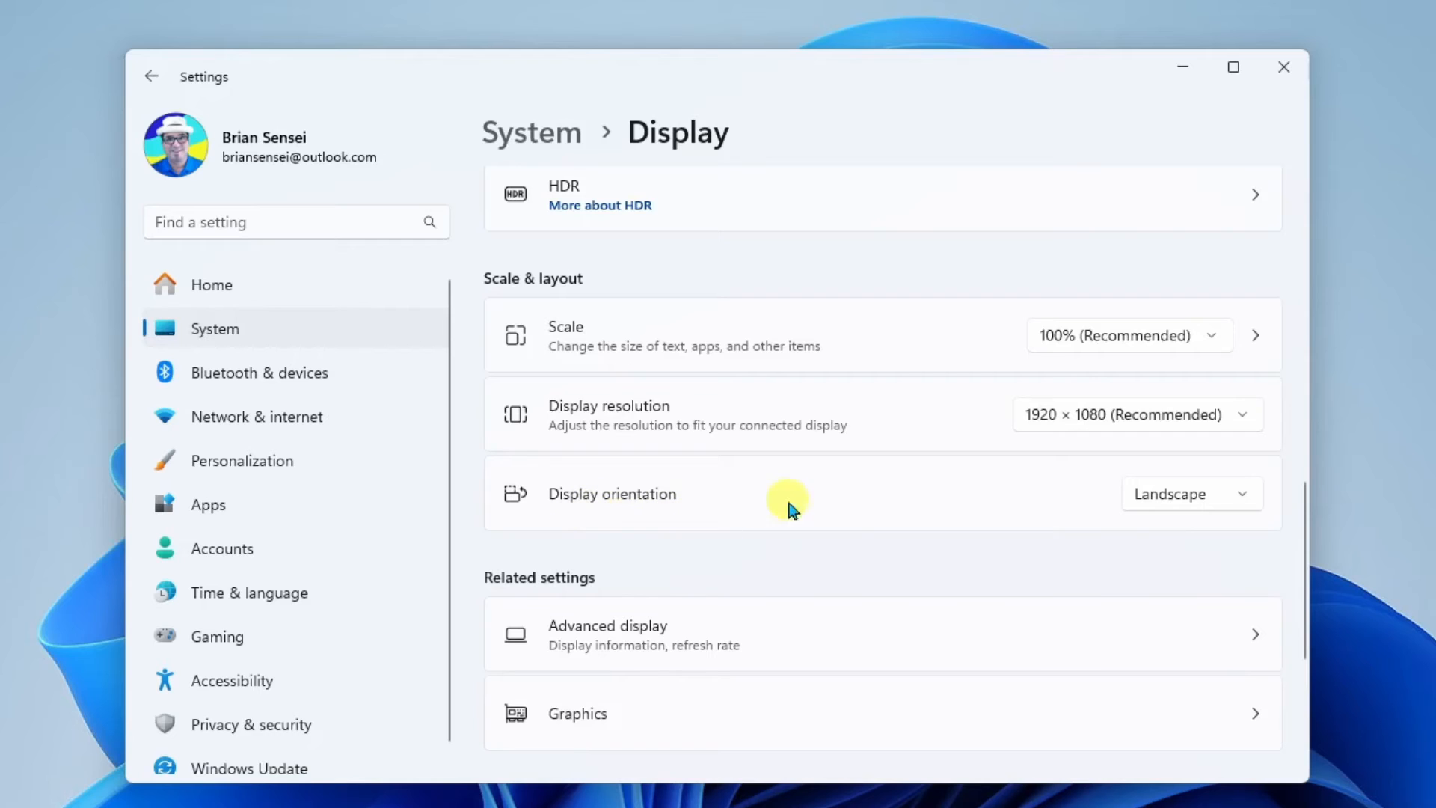
mouse_move(1140, 500)
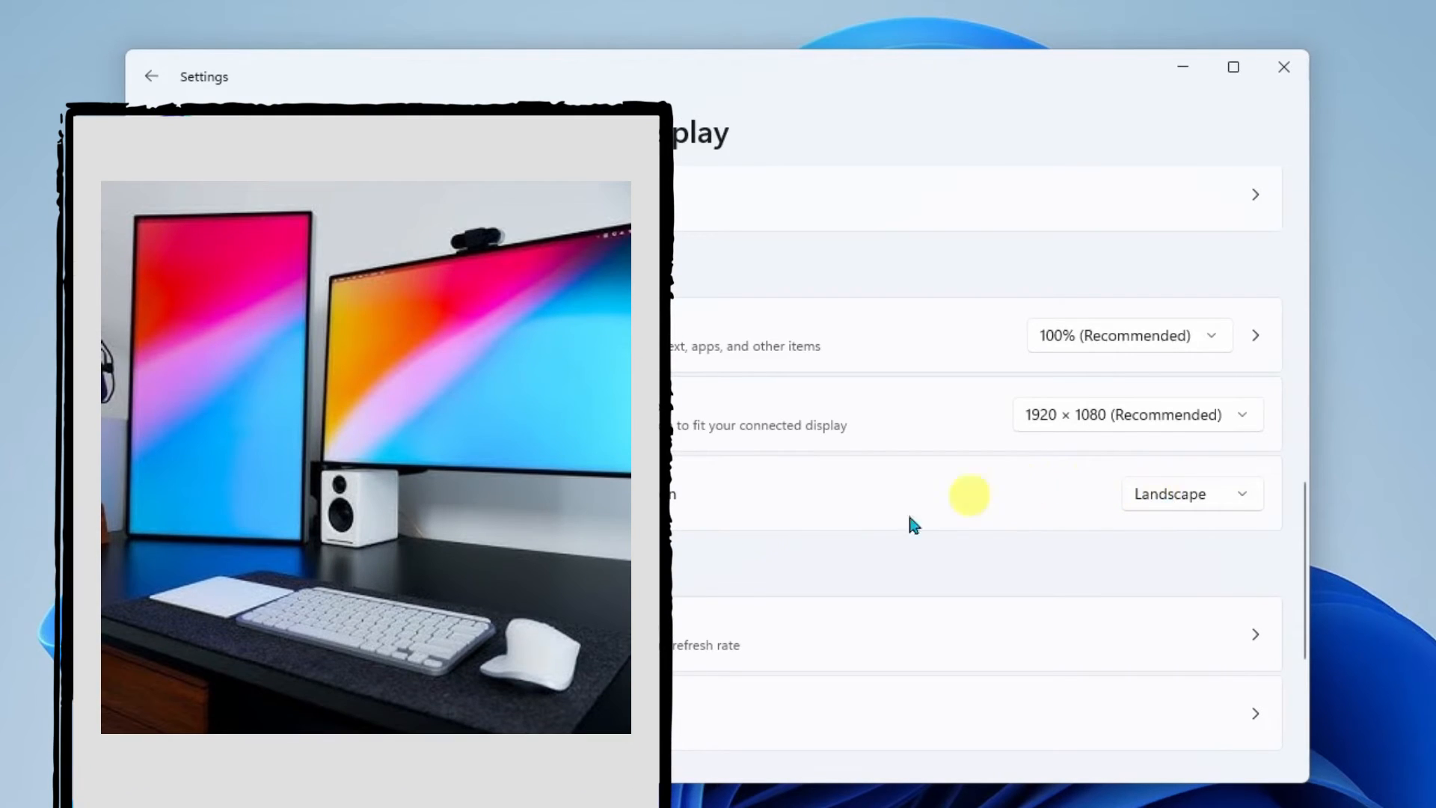
mouse_move(914, 523)
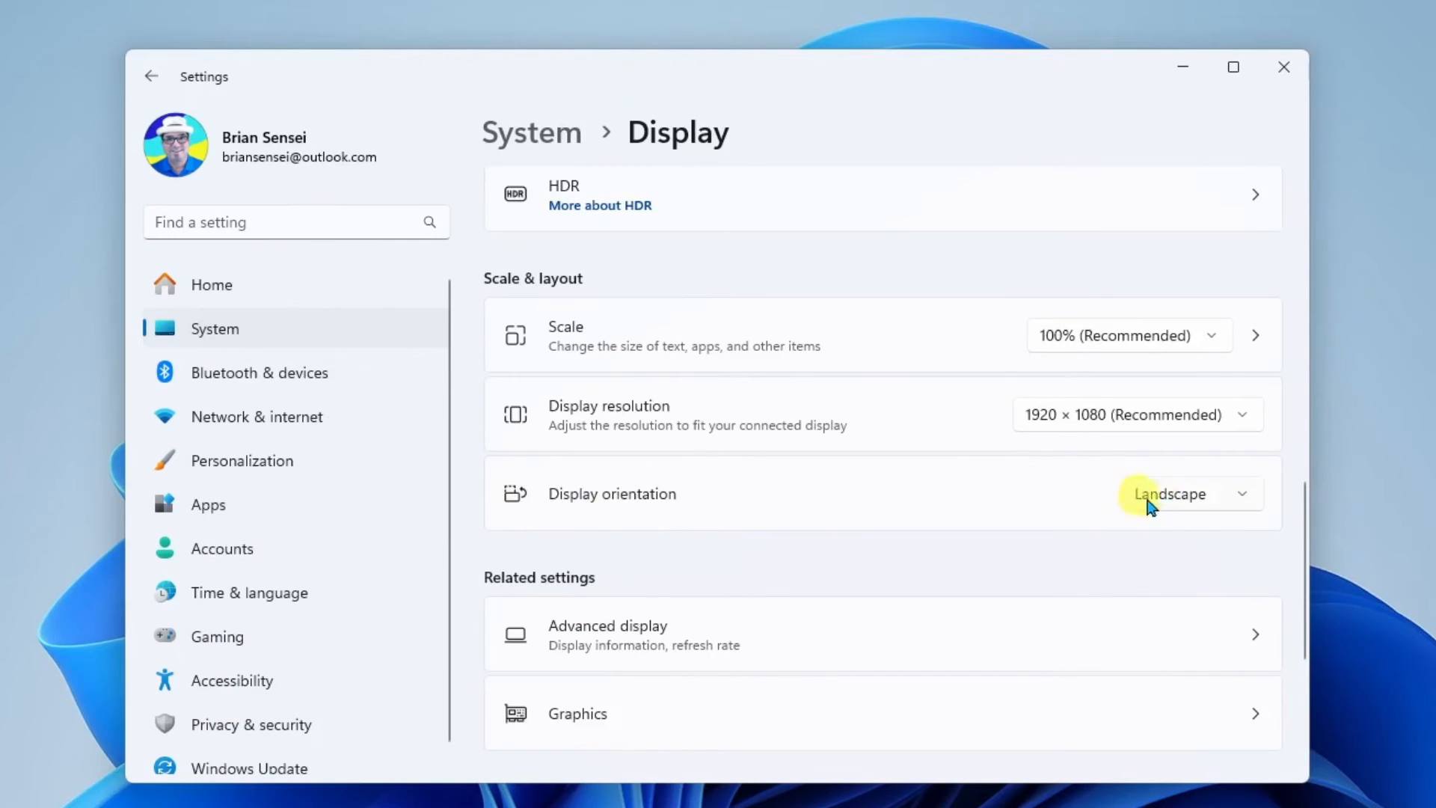
click(1187, 494)
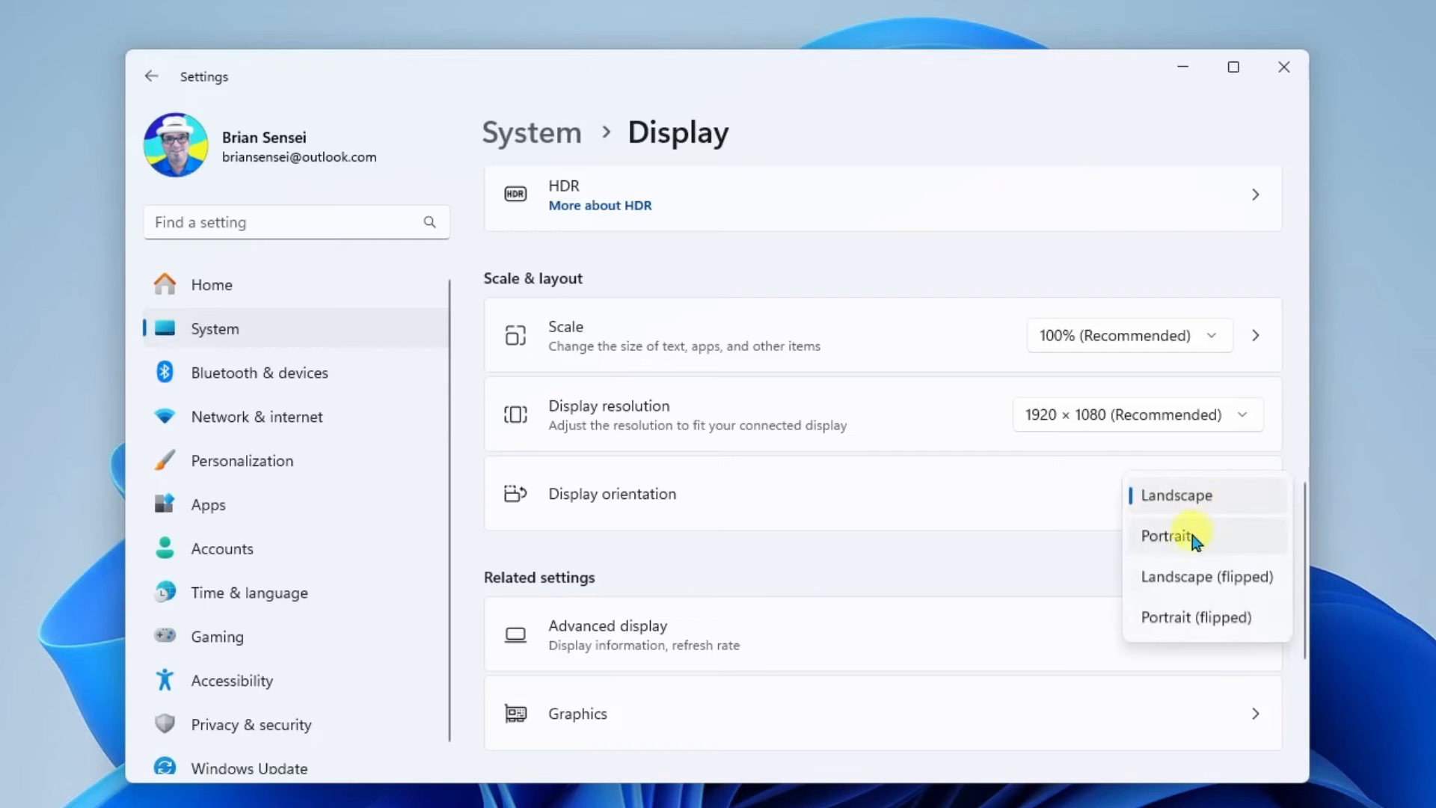
mouse_move(1237, 540)
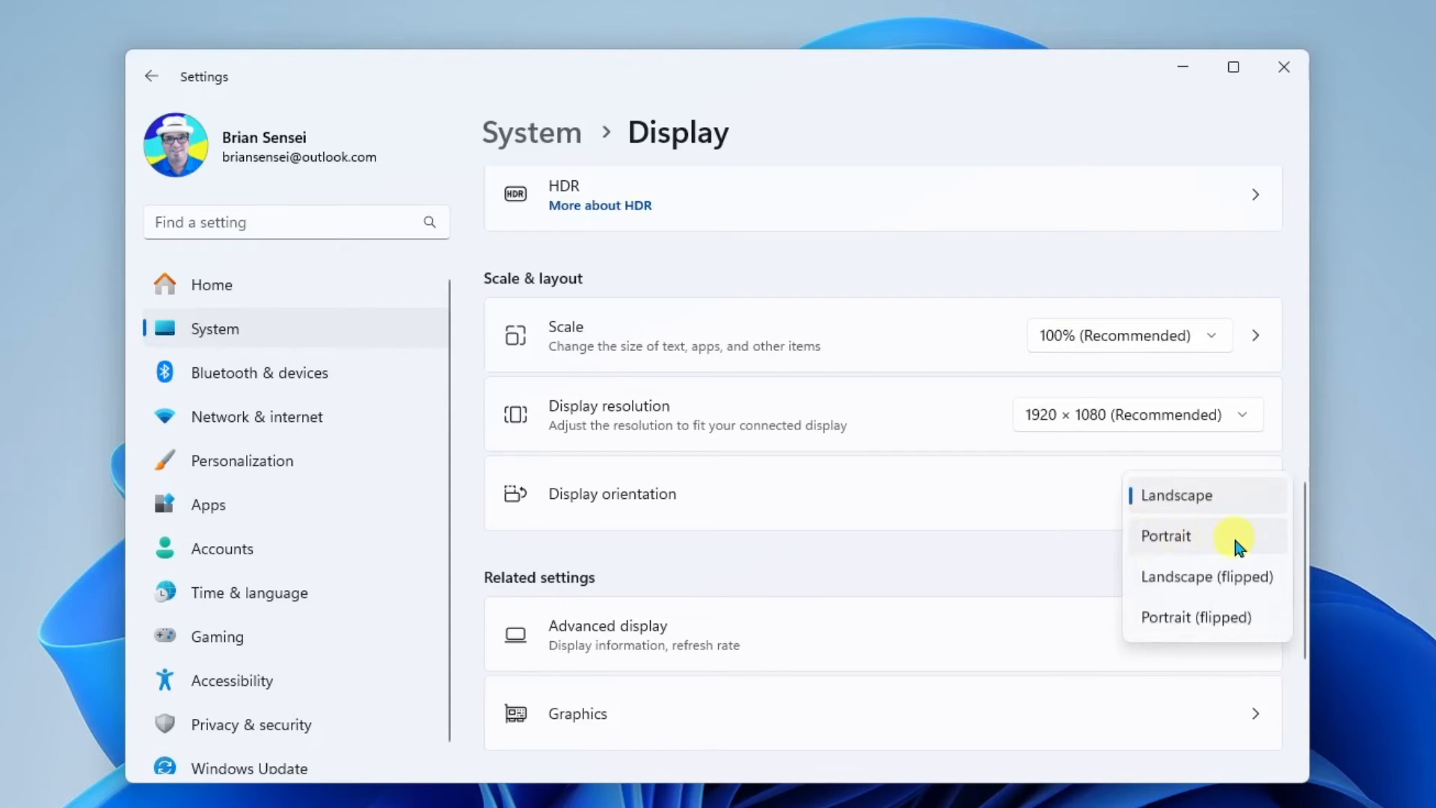
mouse_move(1226, 547)
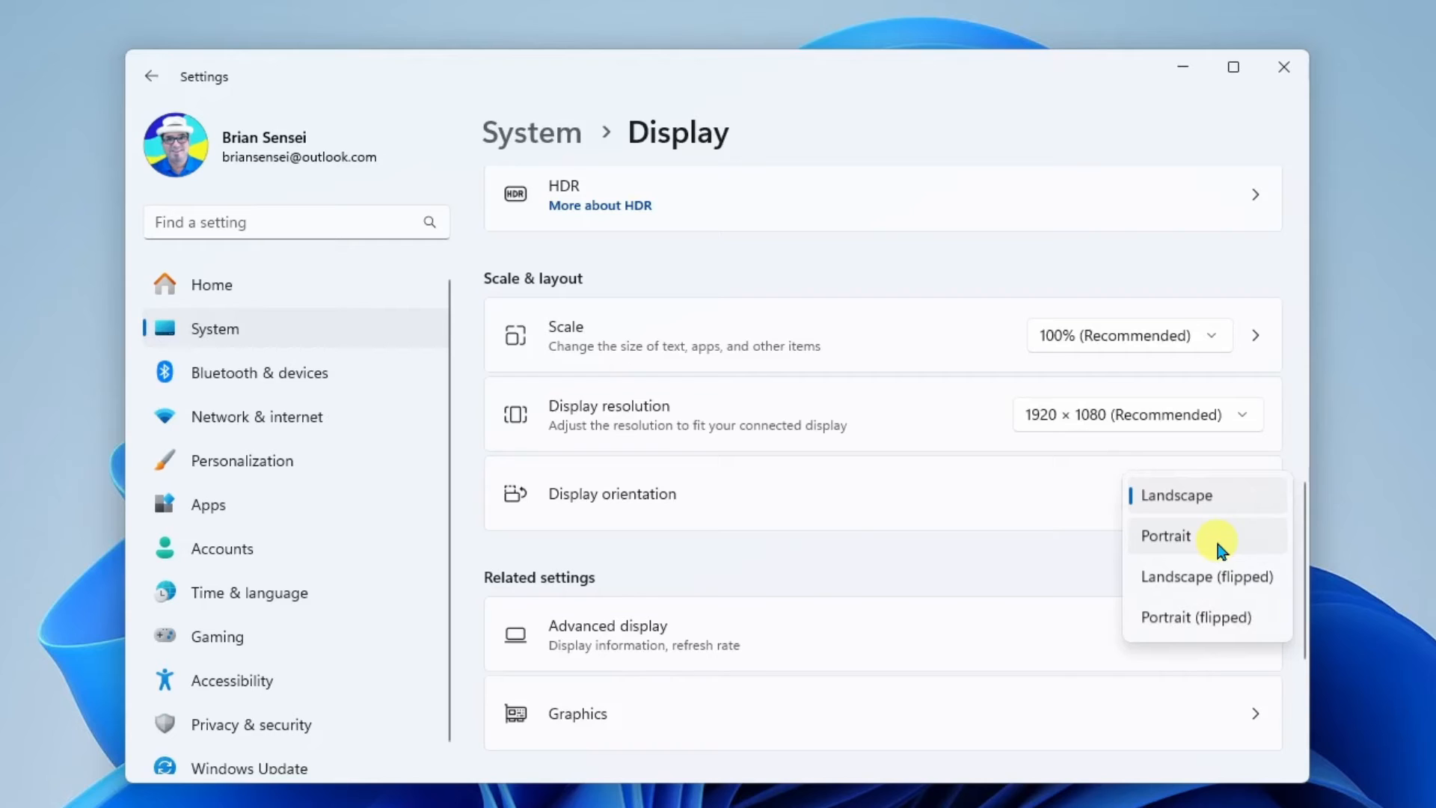
click(1176, 496)
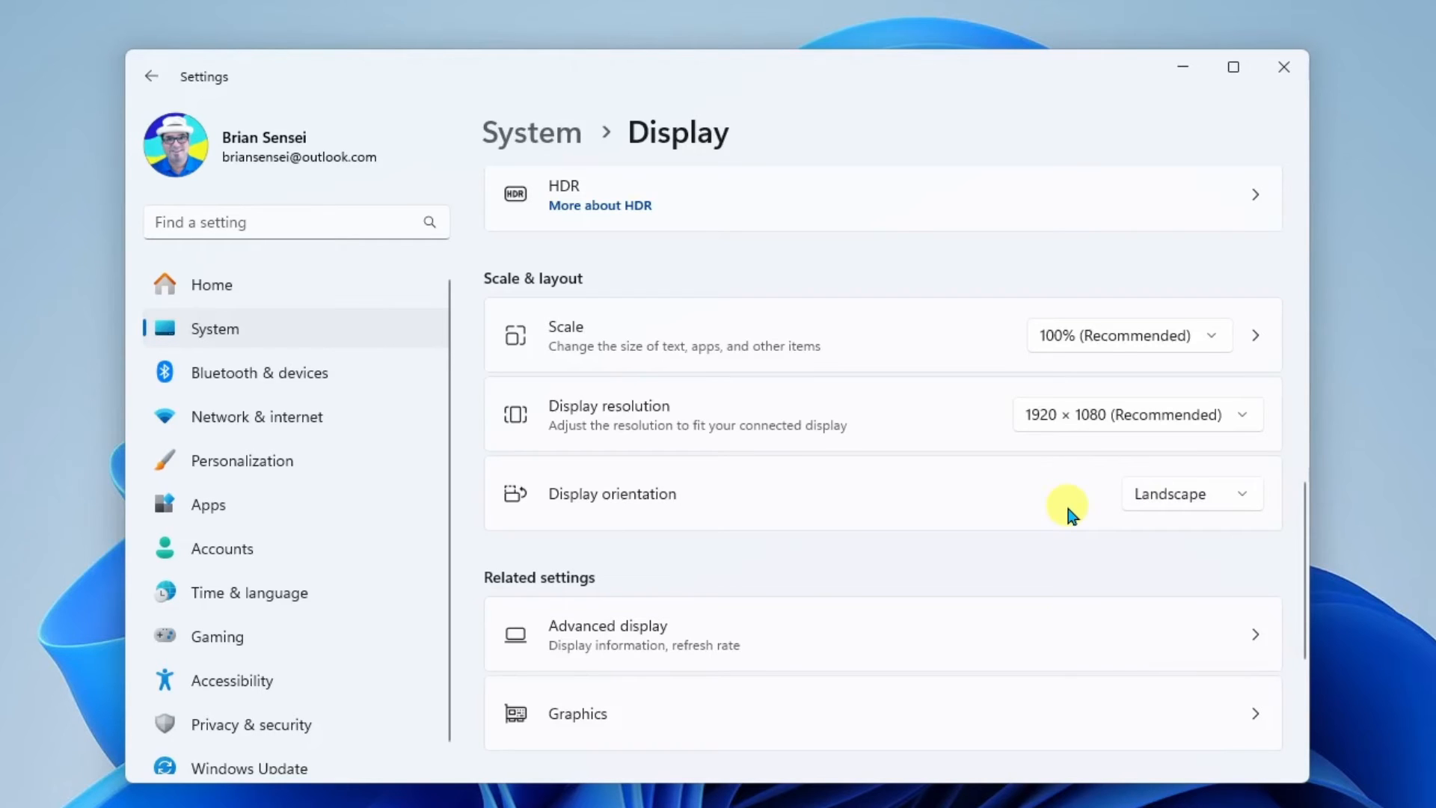
Step: Keep the HP P27v G4 refresh rate at 59.94 Hz among the 60, 59.94 and 50 Hz options
scroll(down, 3)
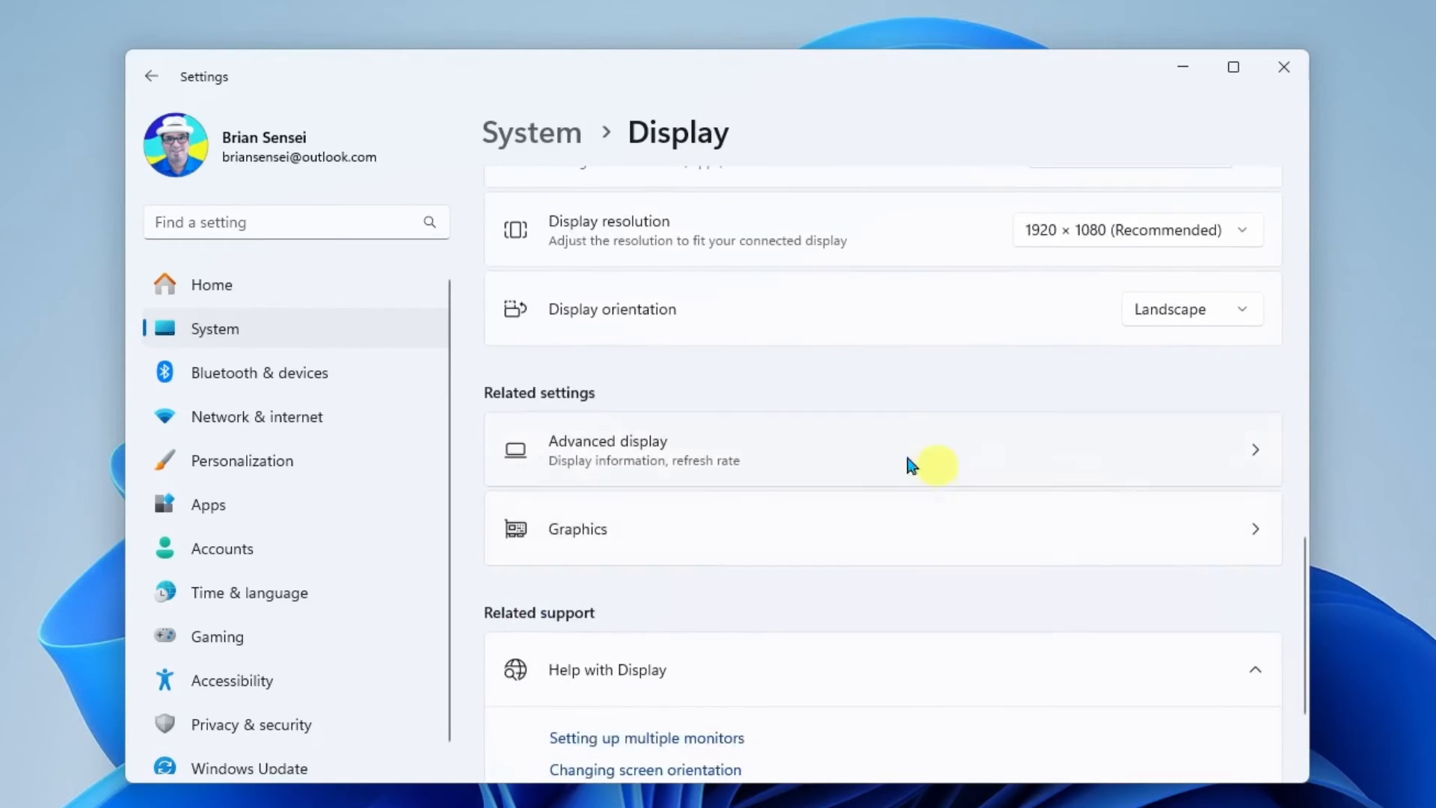
mouse_move(595, 483)
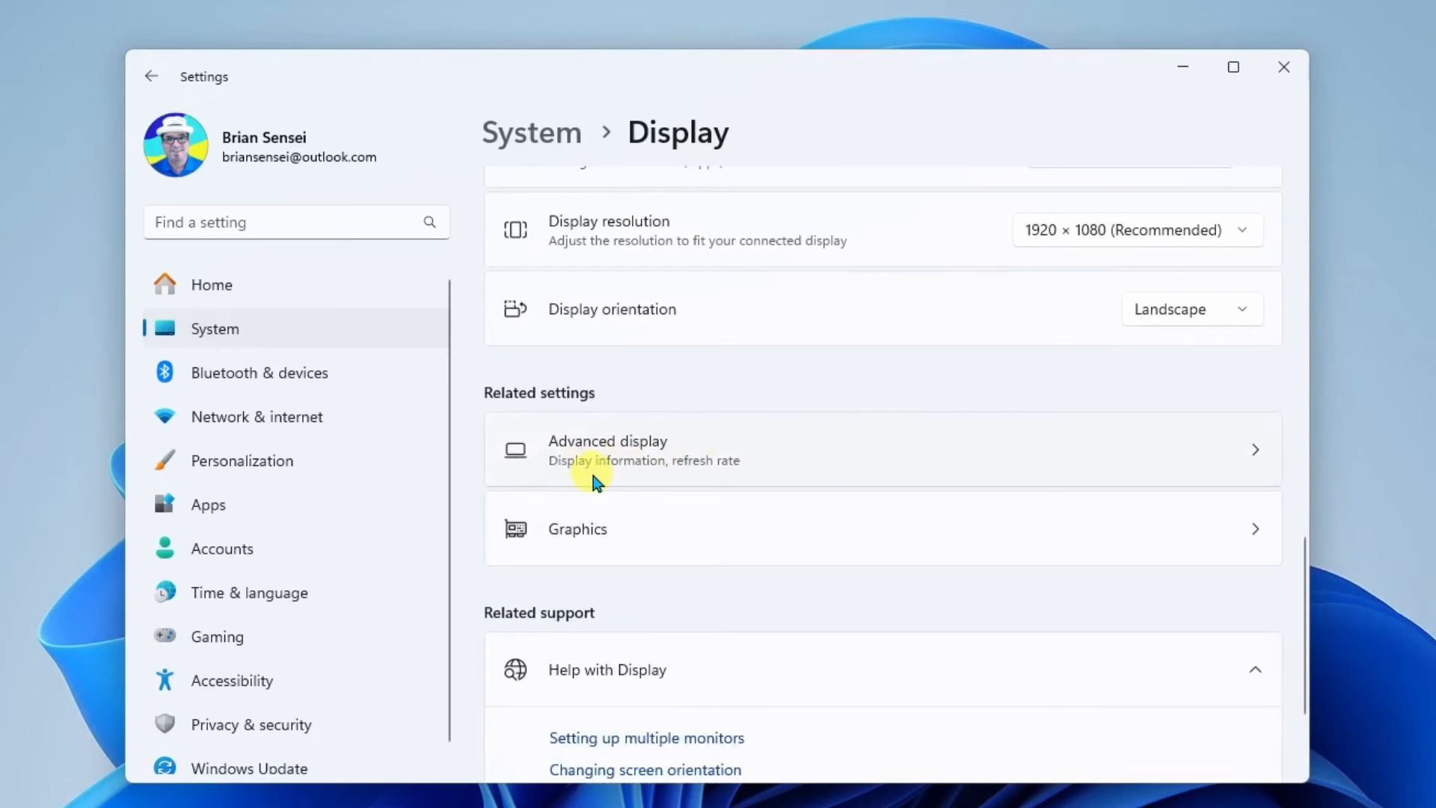
mouse_move(1227, 456)
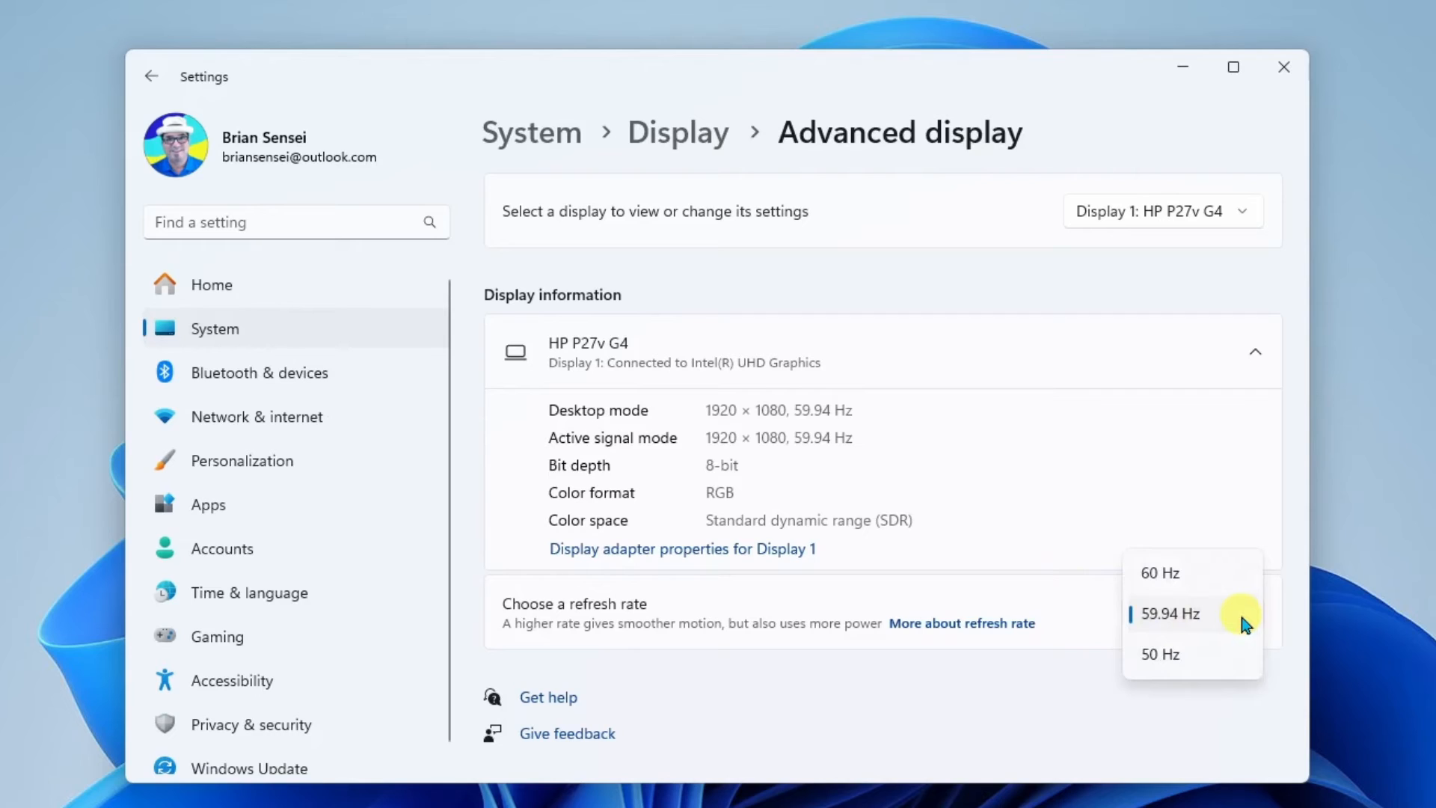
mouse_move(1159, 573)
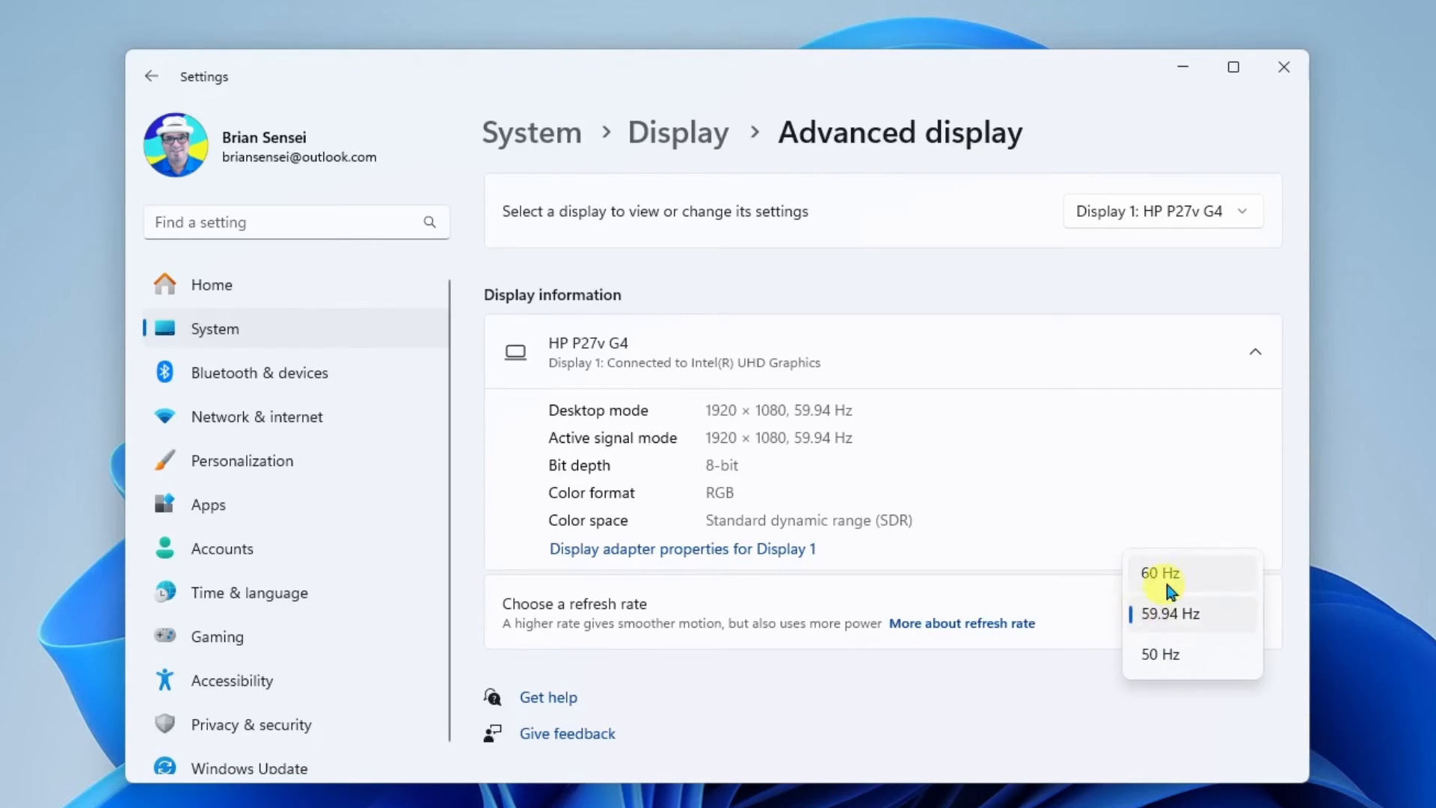
click(1168, 614)
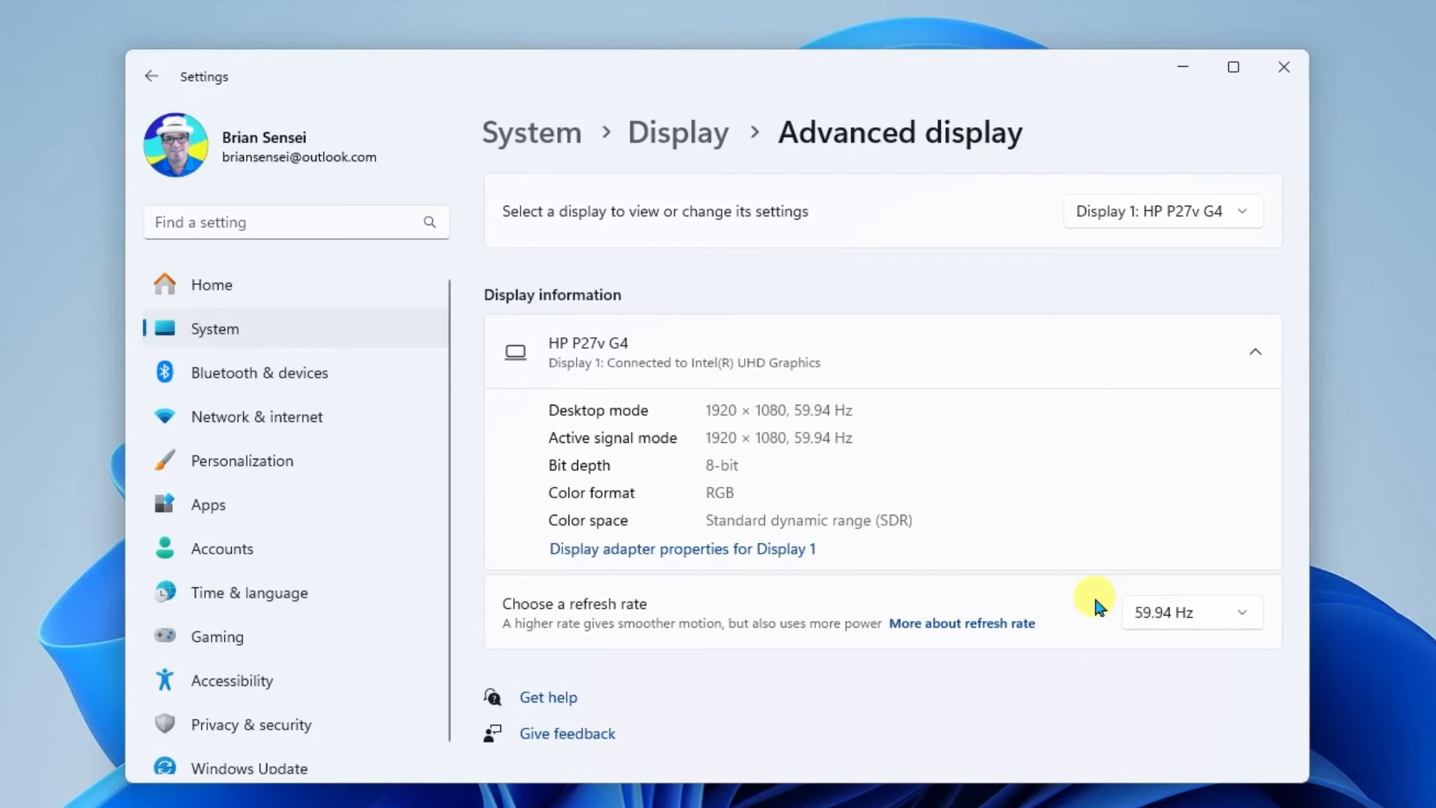
mouse_move(677, 131)
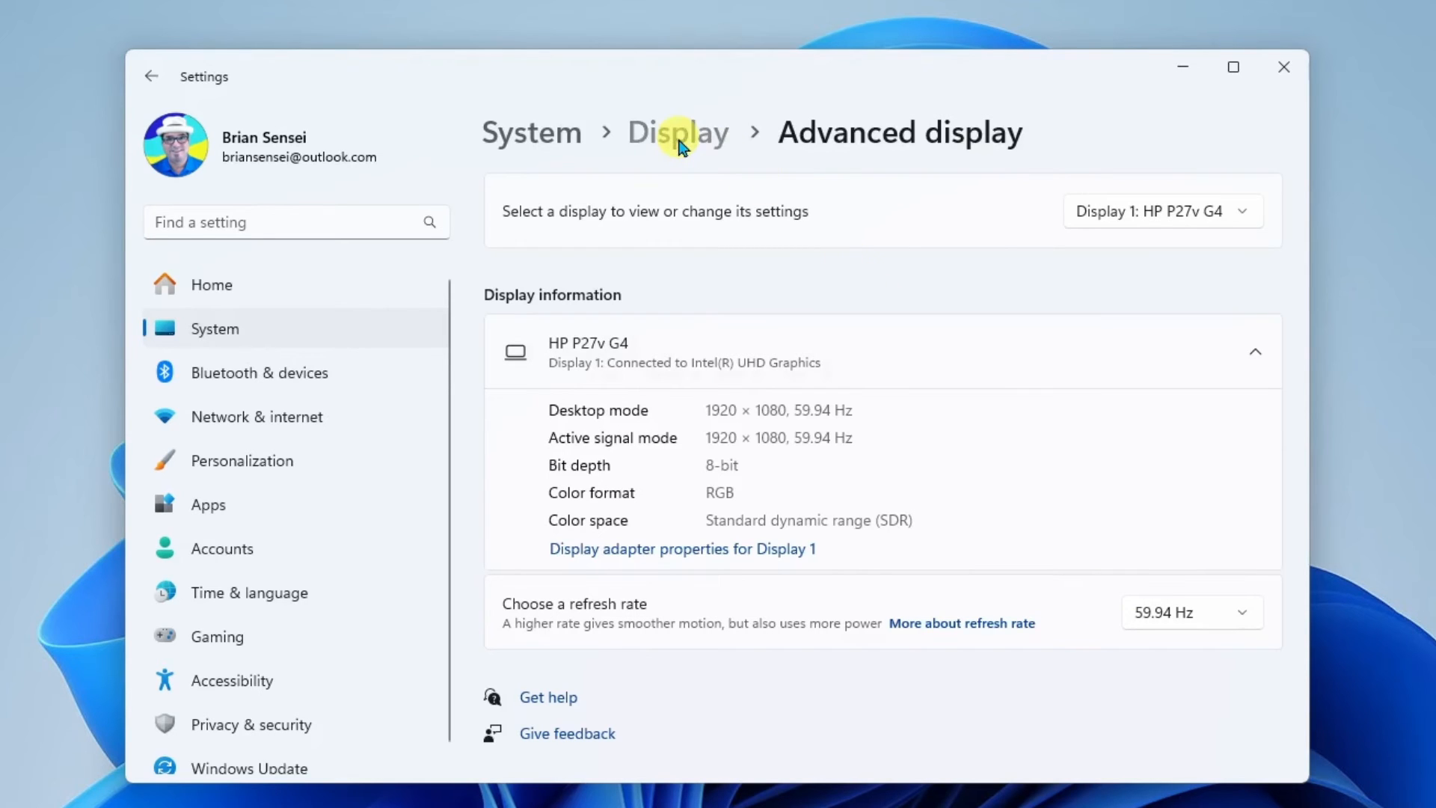
Step: Return to the Display page, select display 2 and bring its Scale & layout settings into view
click(676, 132)
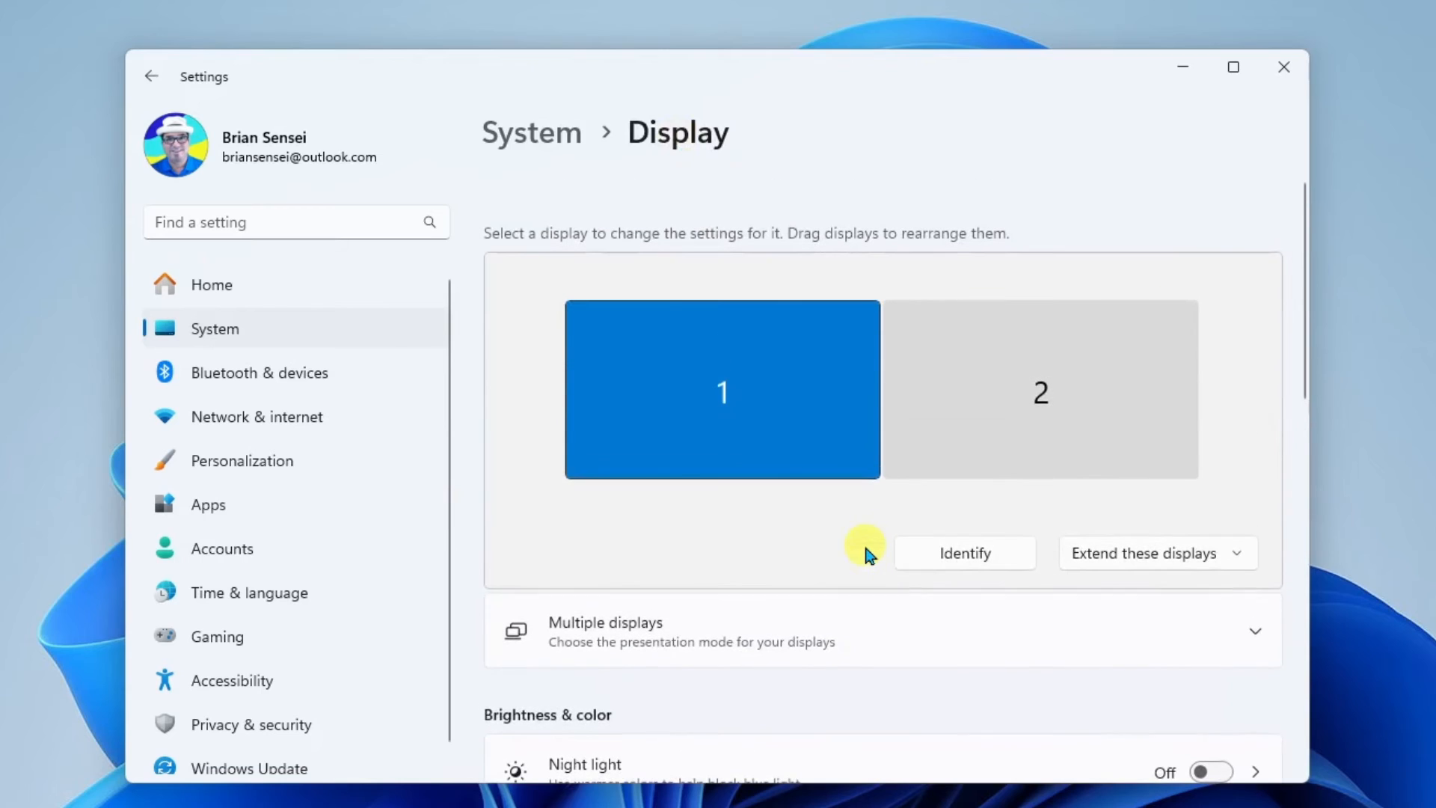
mouse_move(1272, 371)
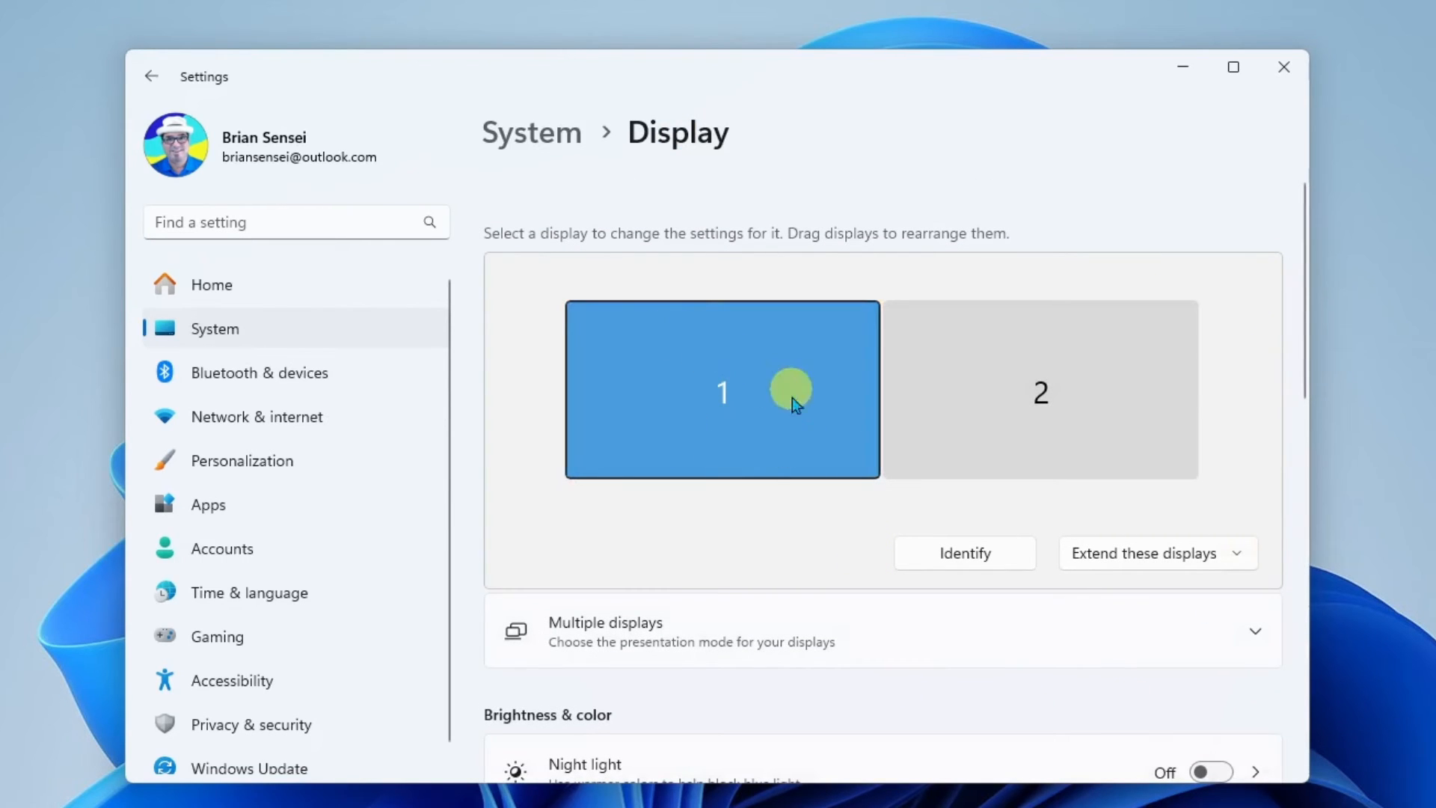
mouse_move(783, 431)
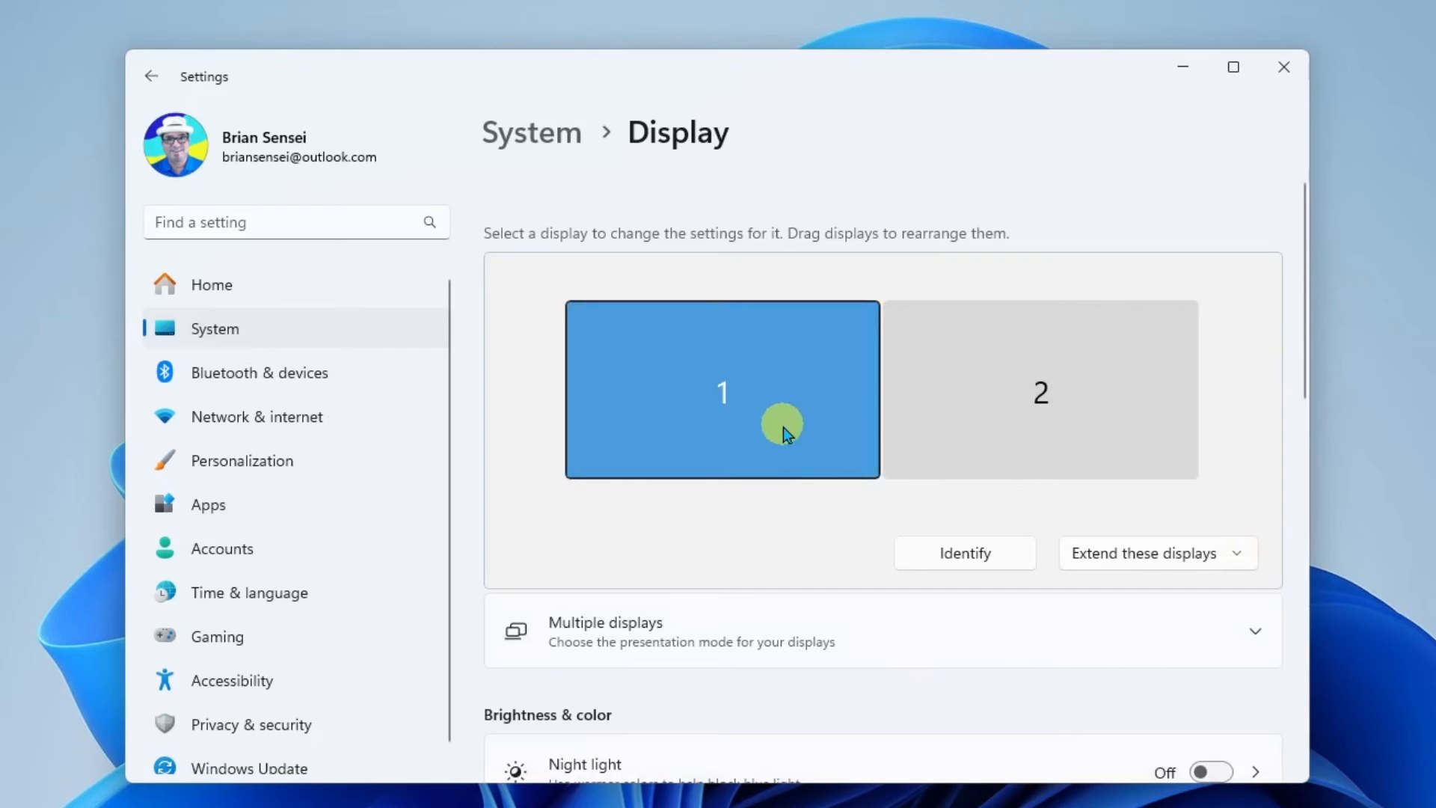
mouse_move(814, 403)
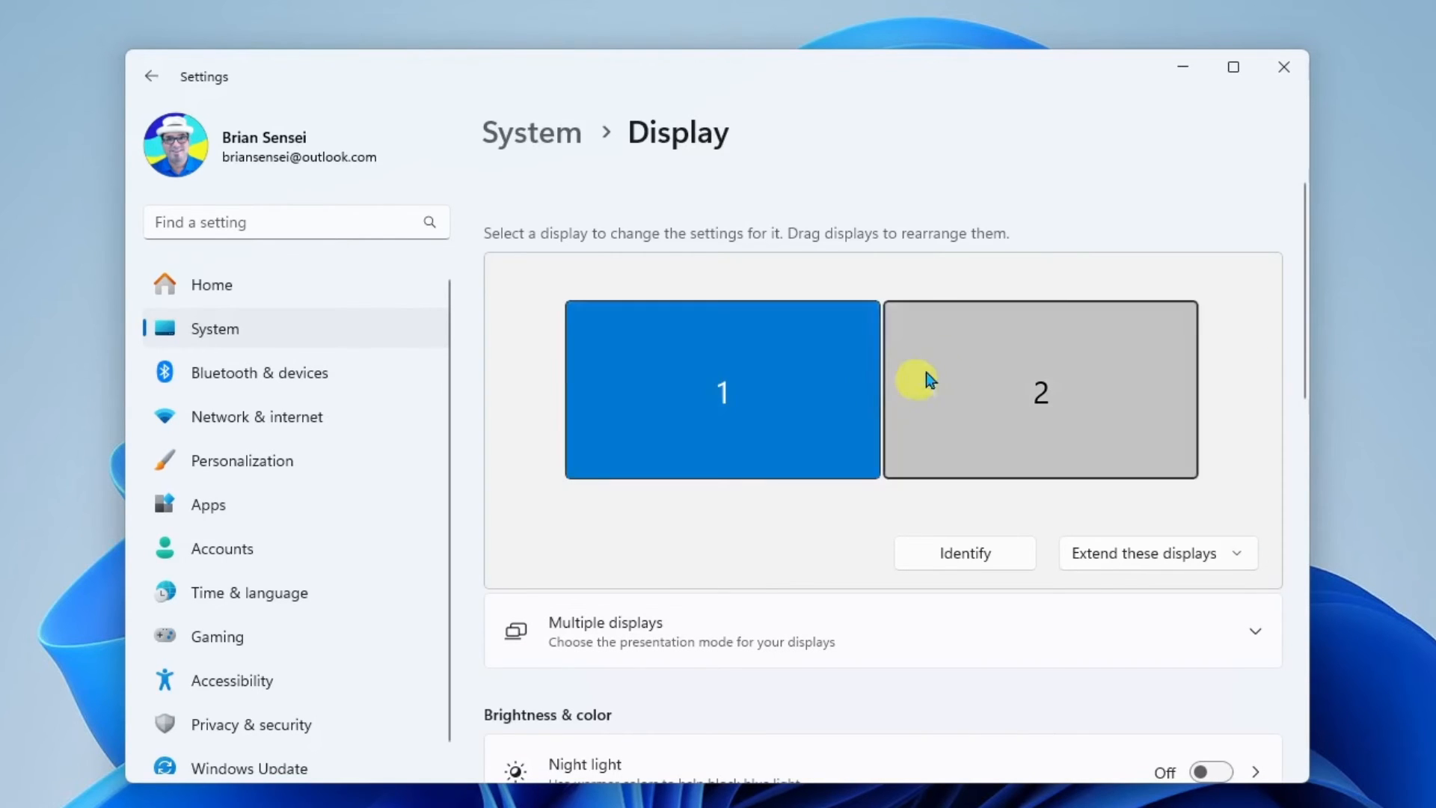
click(1040, 389)
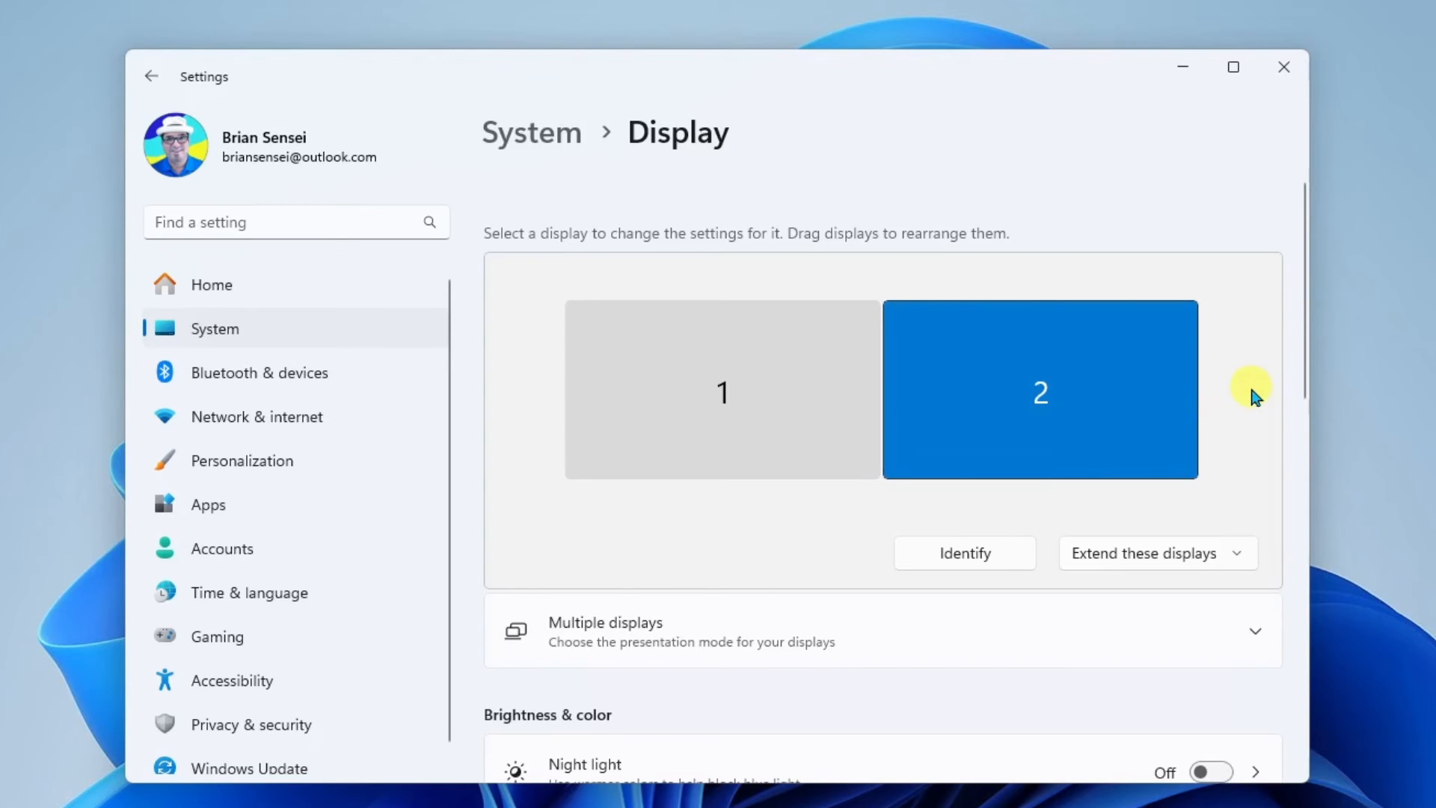
scroll(down, 3)
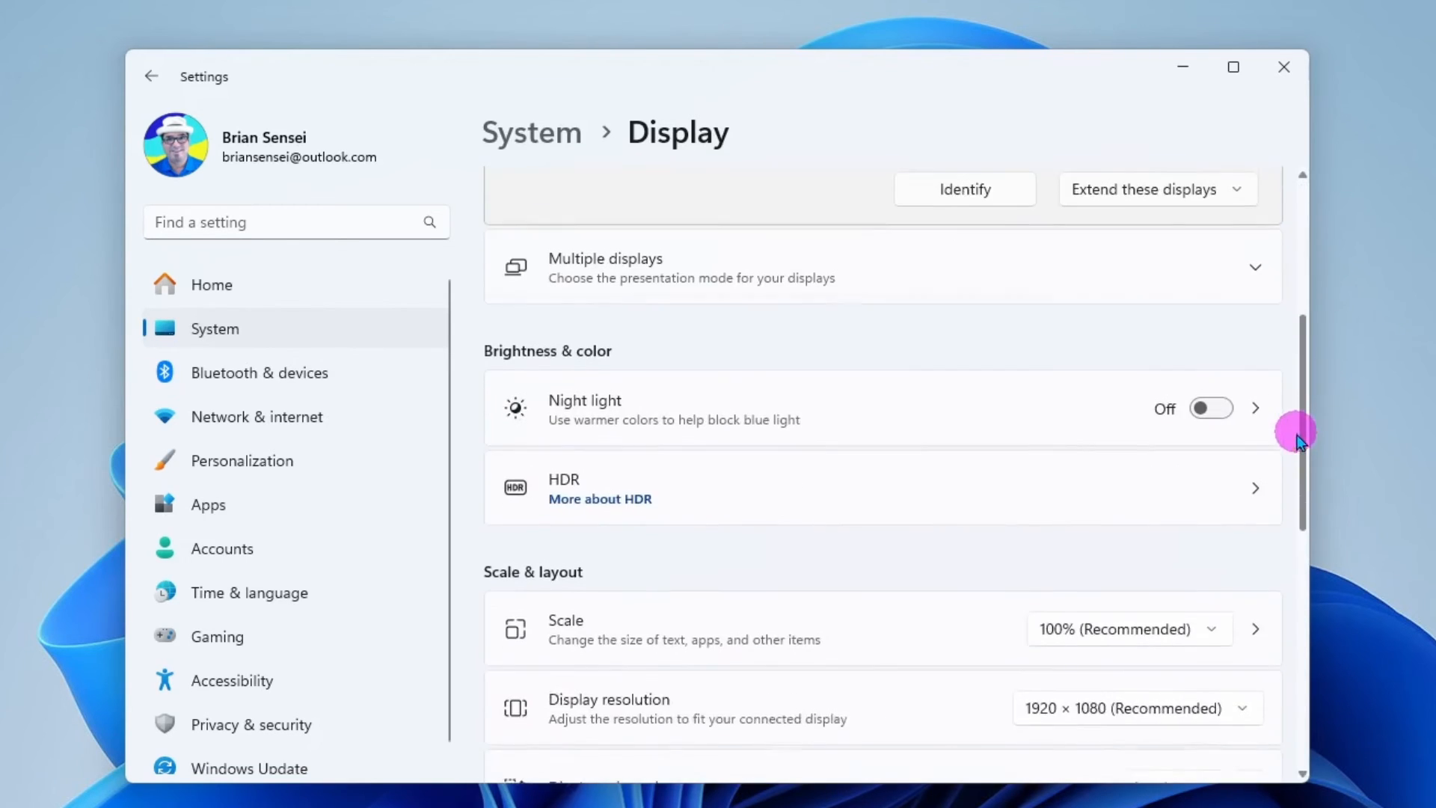
scroll(down, 3)
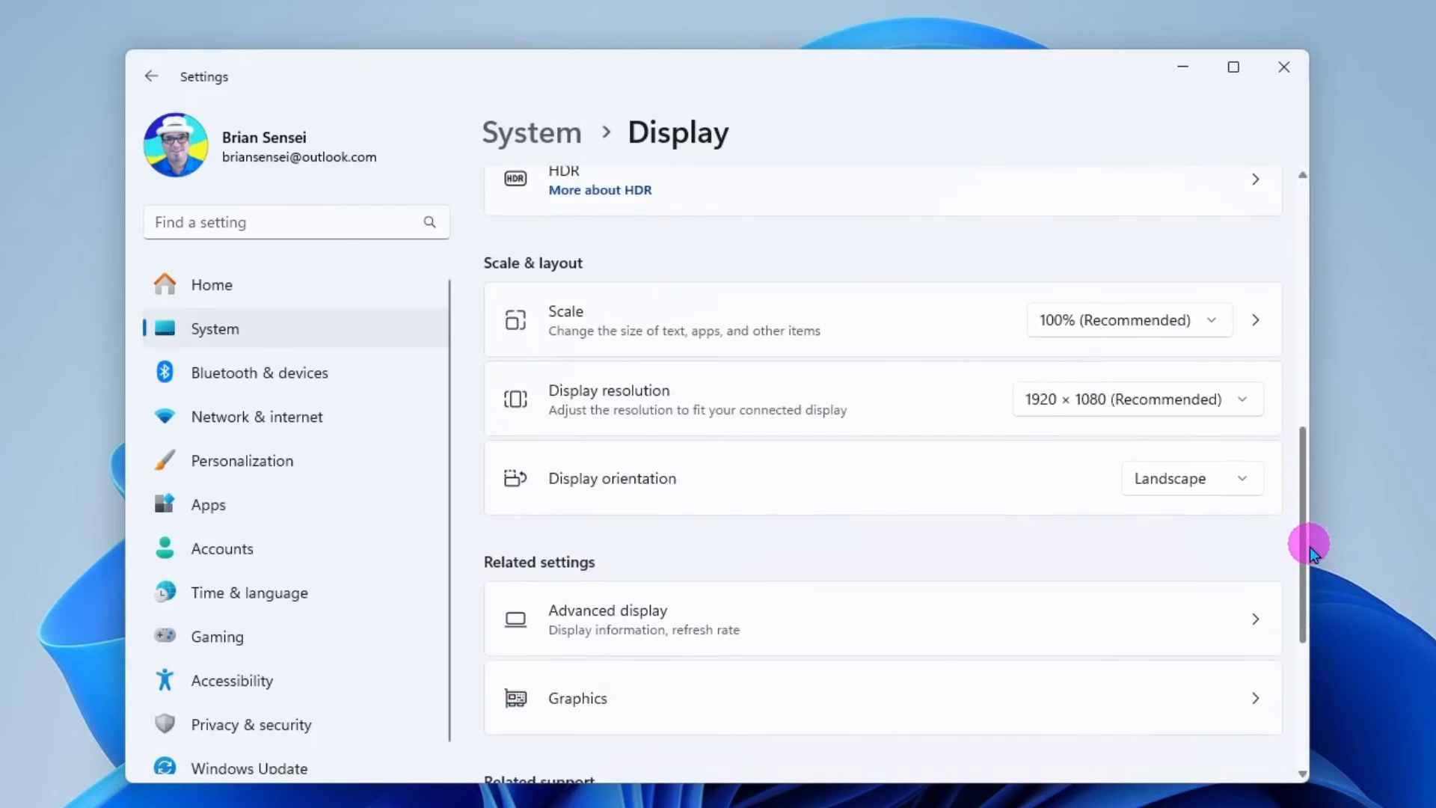
scroll(down, 3)
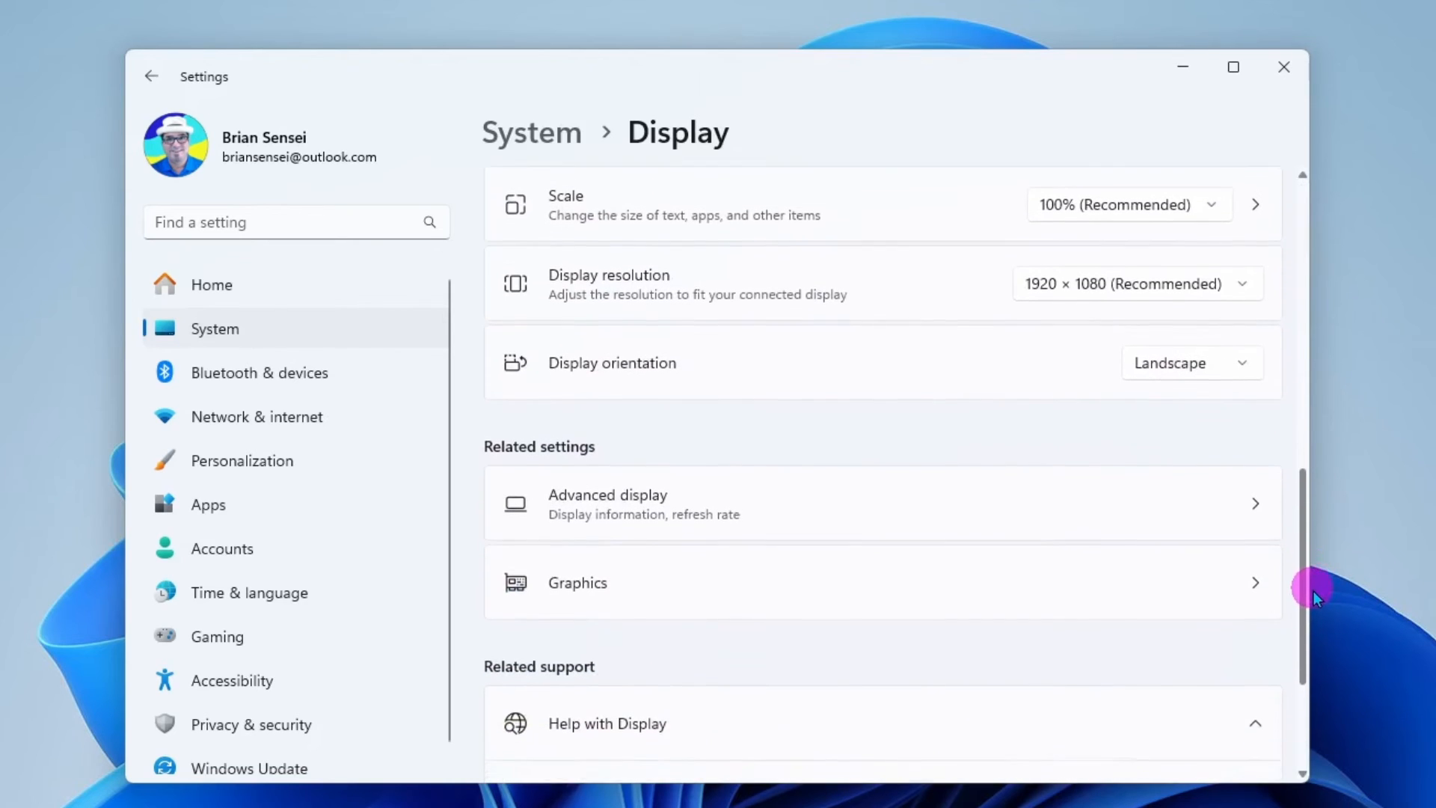
scroll(up, 3)
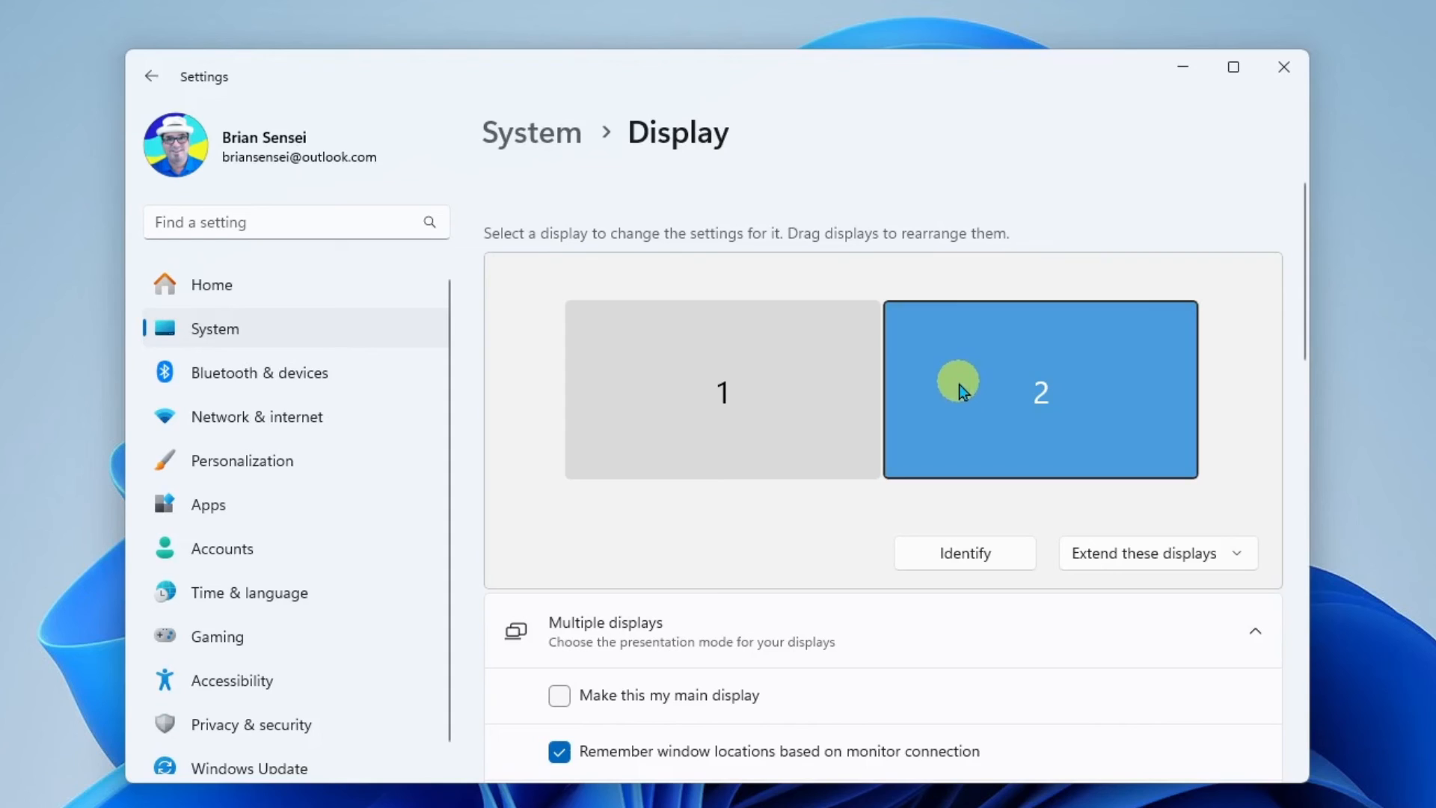
mouse_move(757, 279)
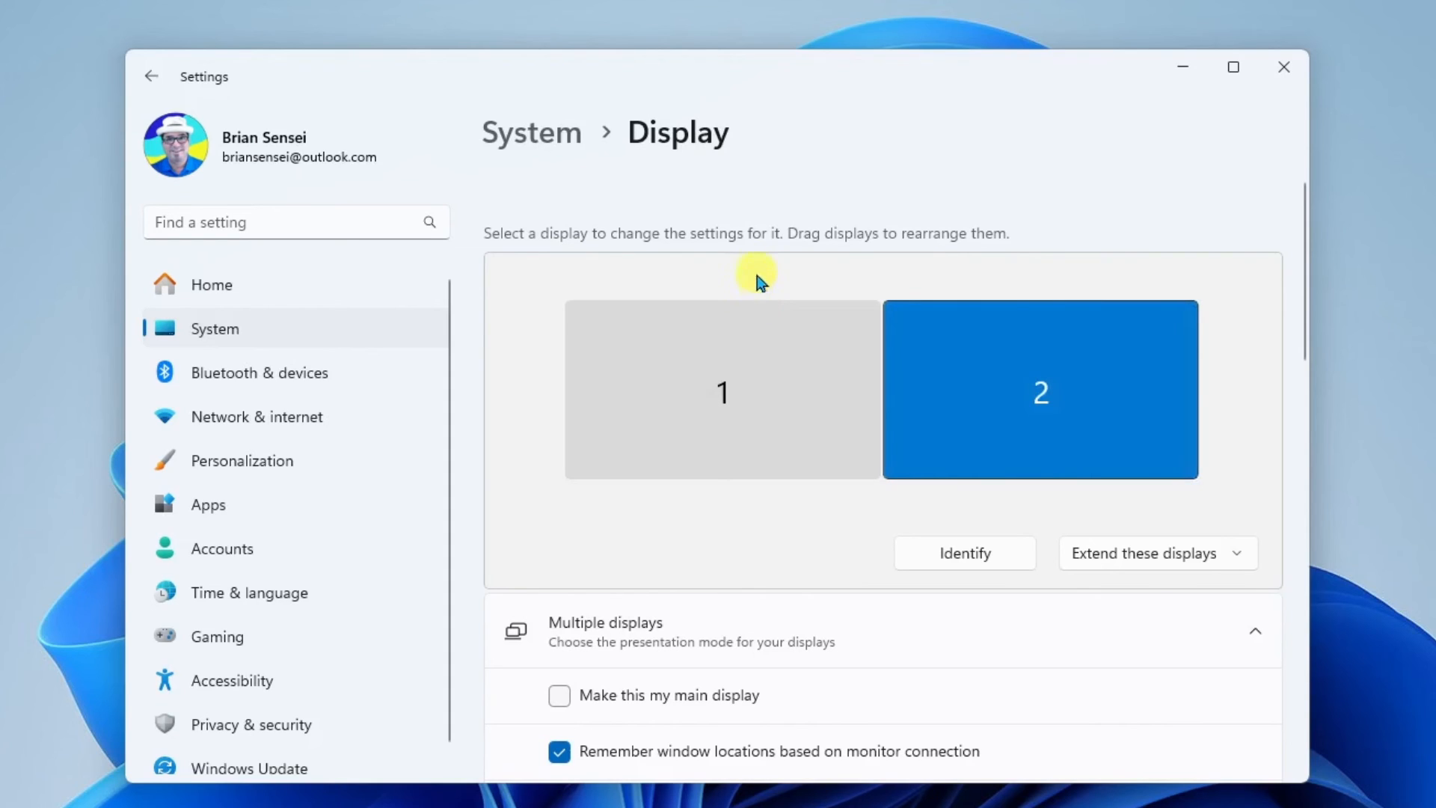
mouse_move(757, 256)
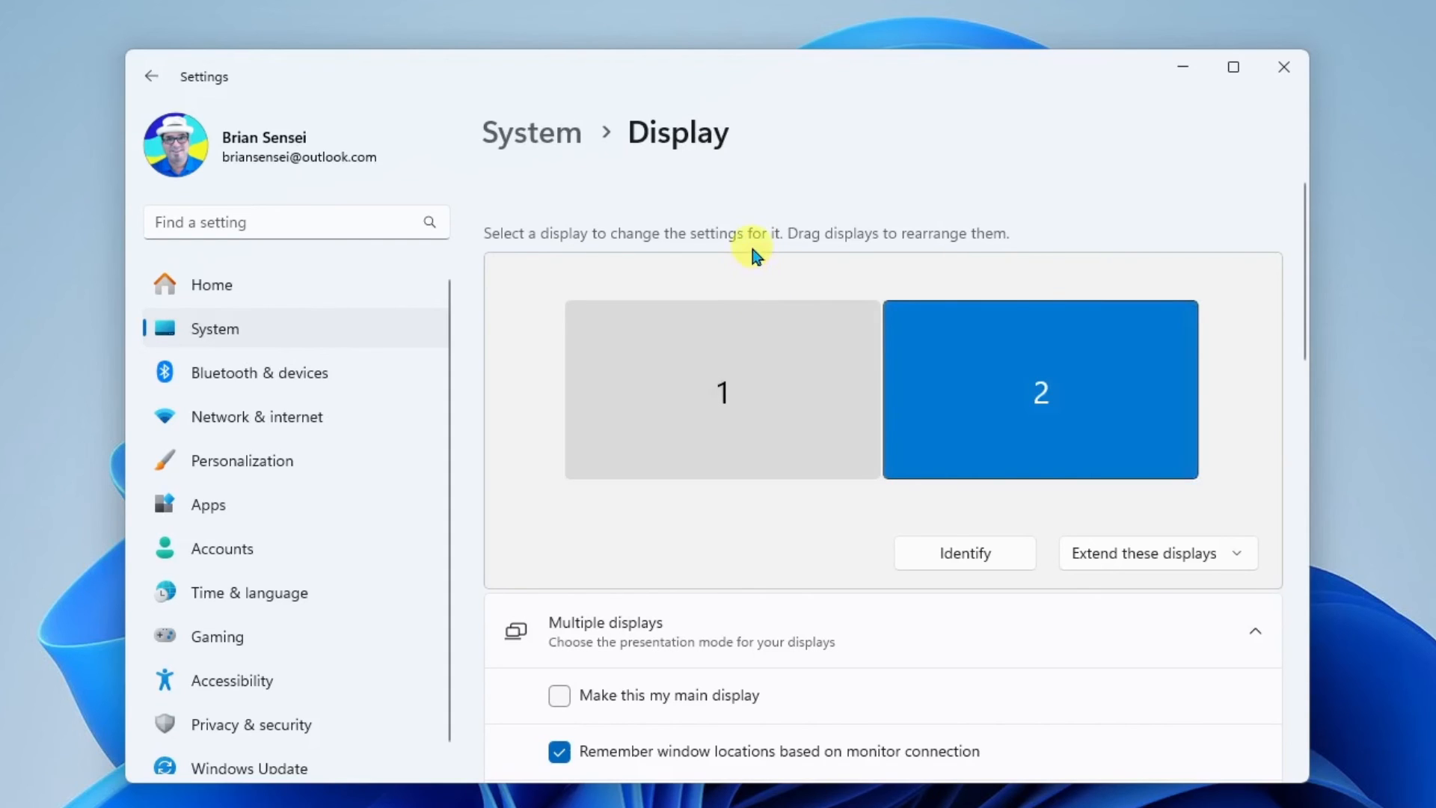
mouse_move(902, 362)
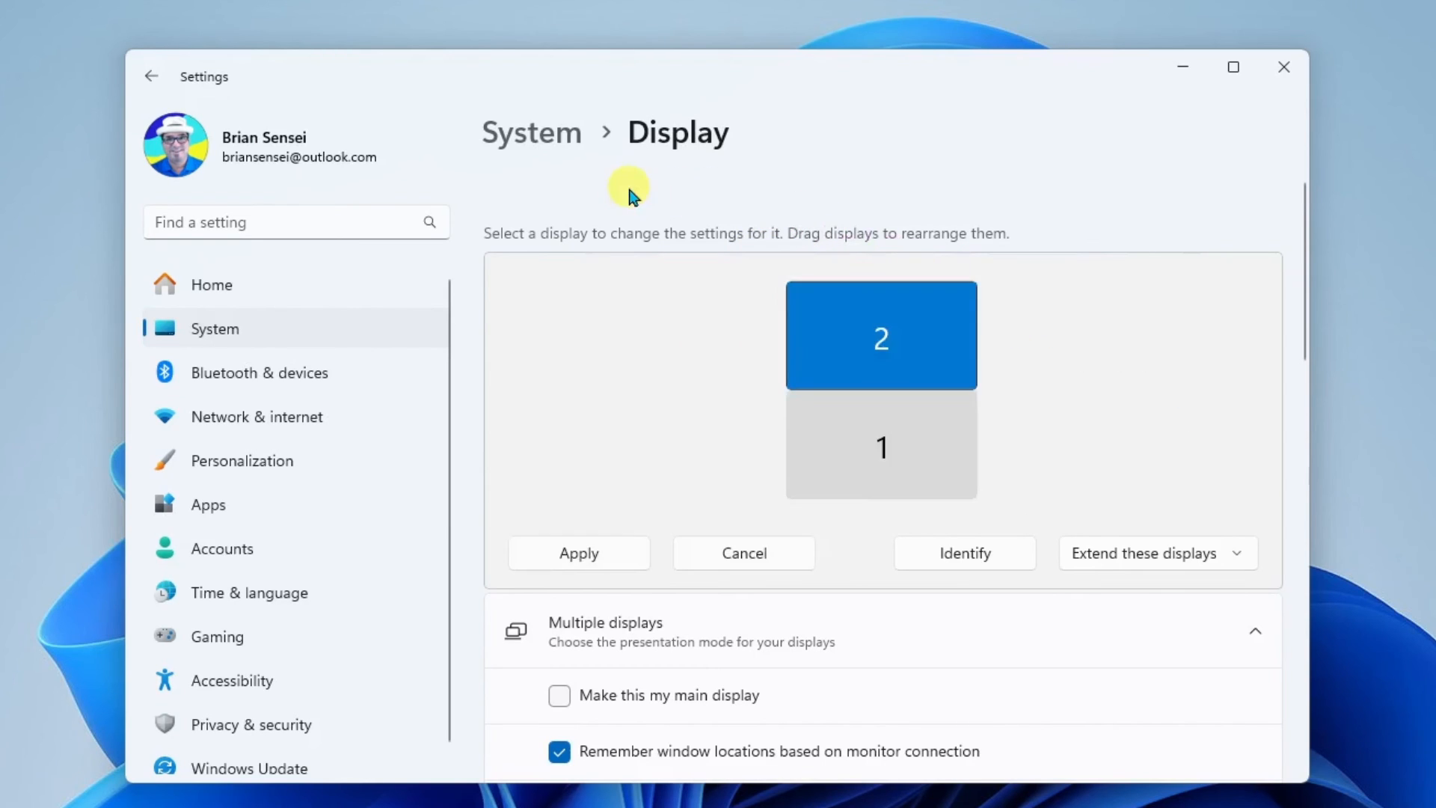
mouse_move(1007, 341)
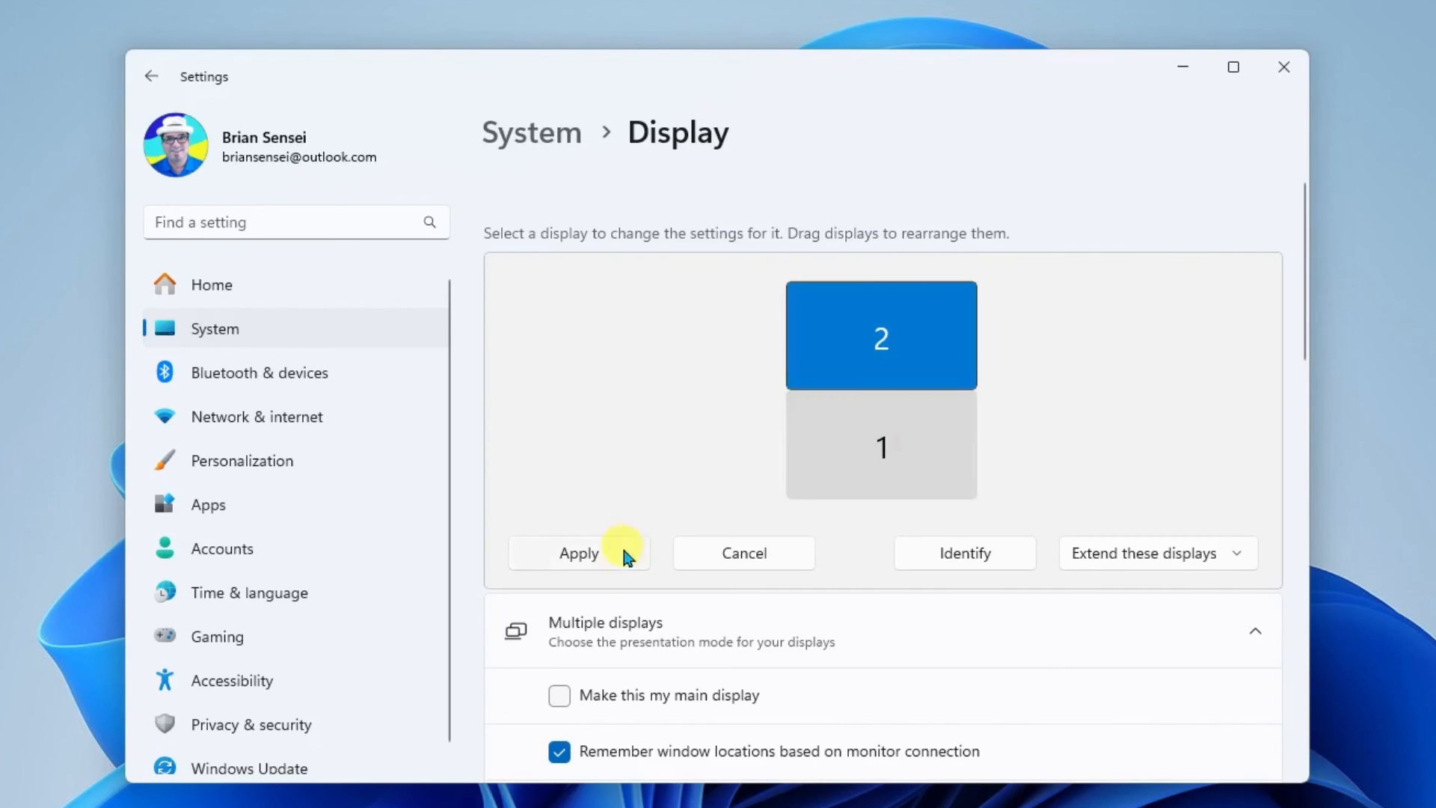
mouse_move(623, 564)
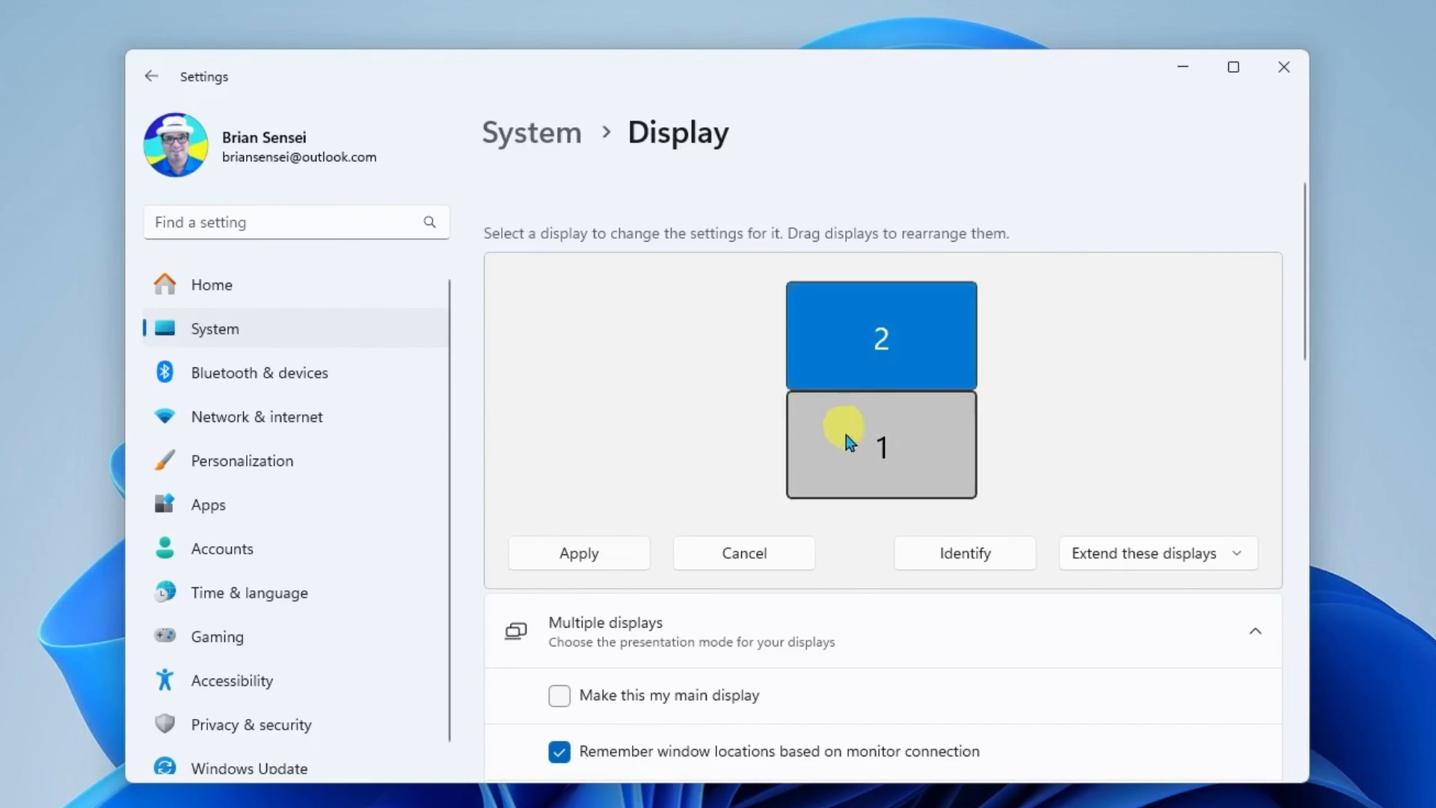
mouse_move(856, 452)
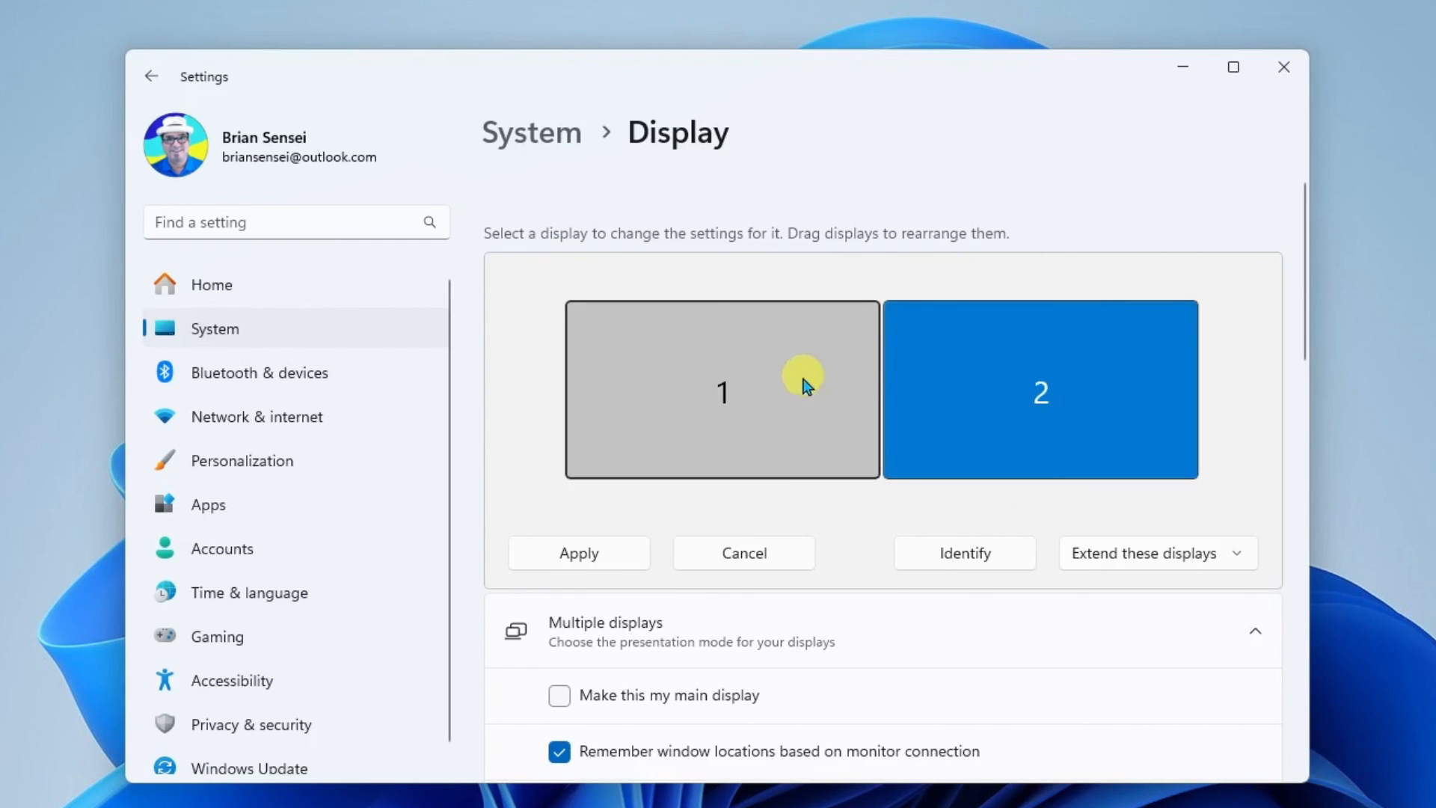
mouse_move(832, 401)
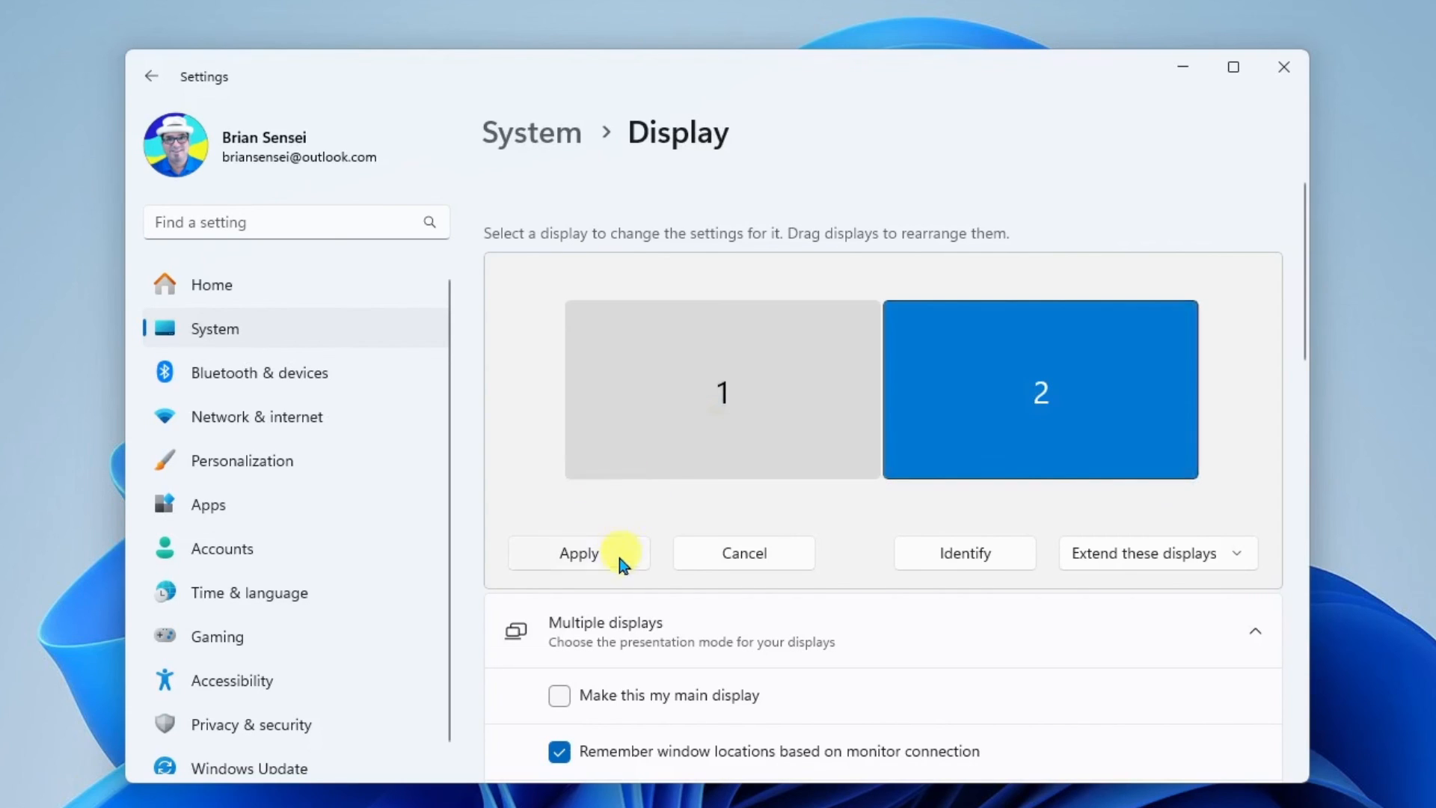
Step: Apply the side-by-side monitor arrangement and select display 1, the main display
click(577, 552)
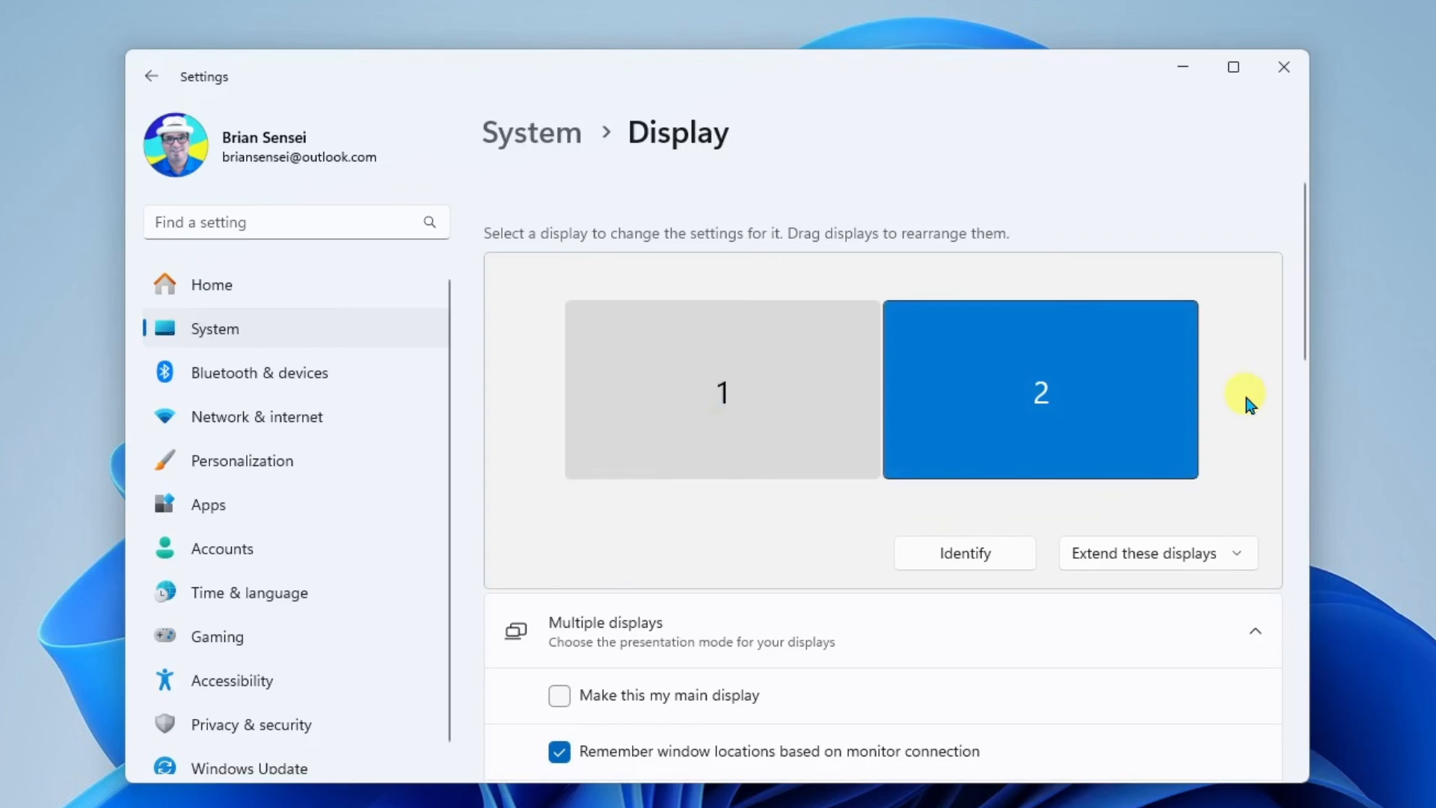
click(723, 391)
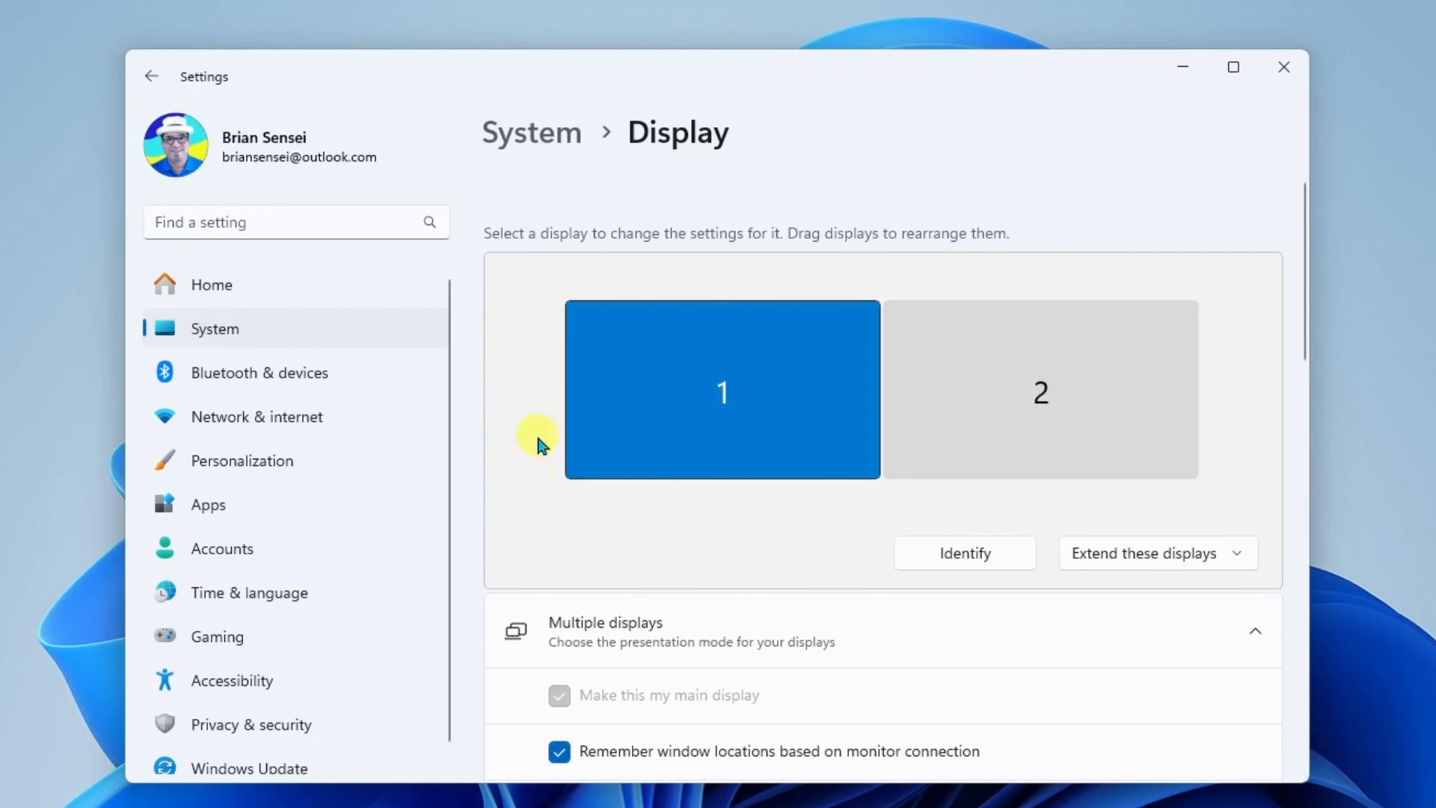
mouse_move(512, 361)
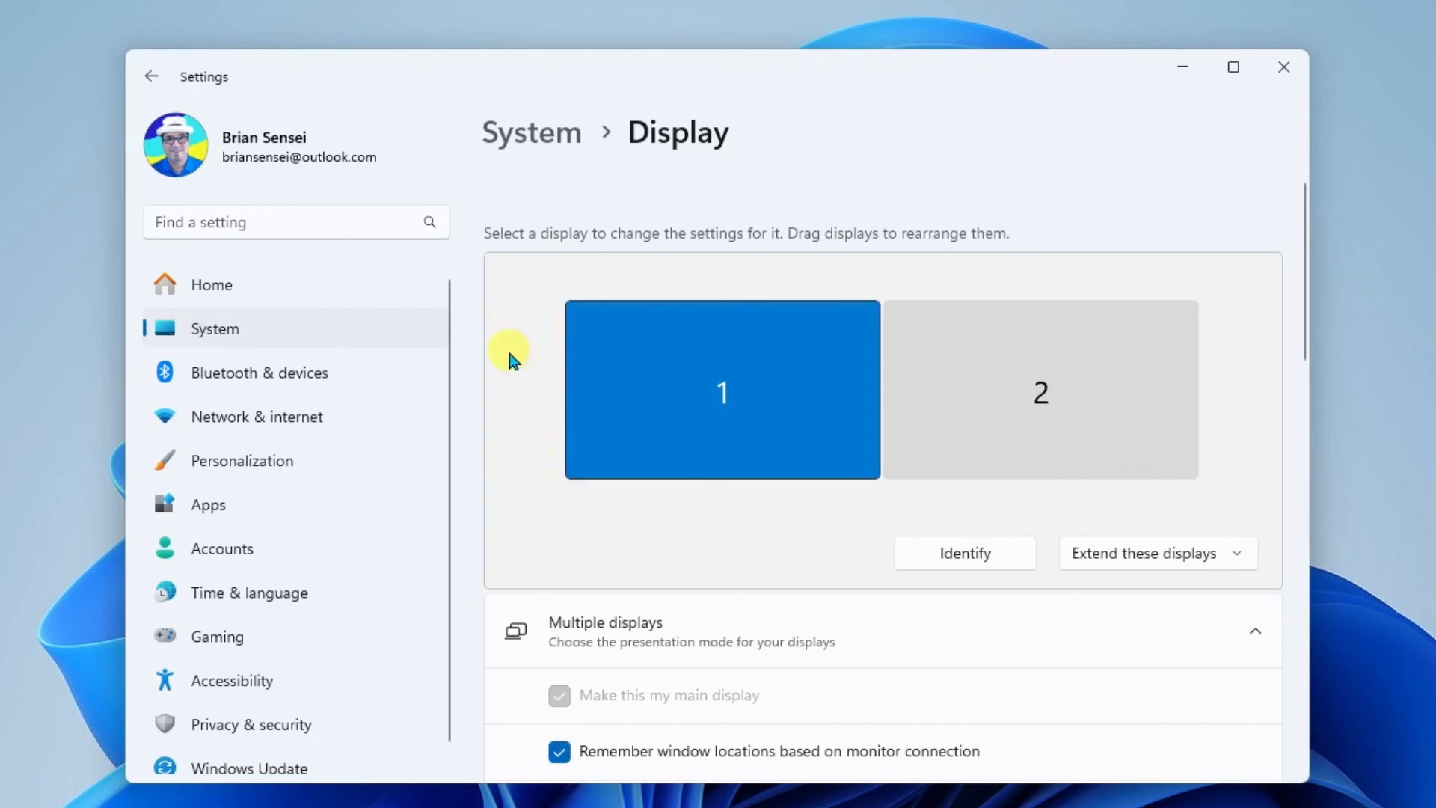